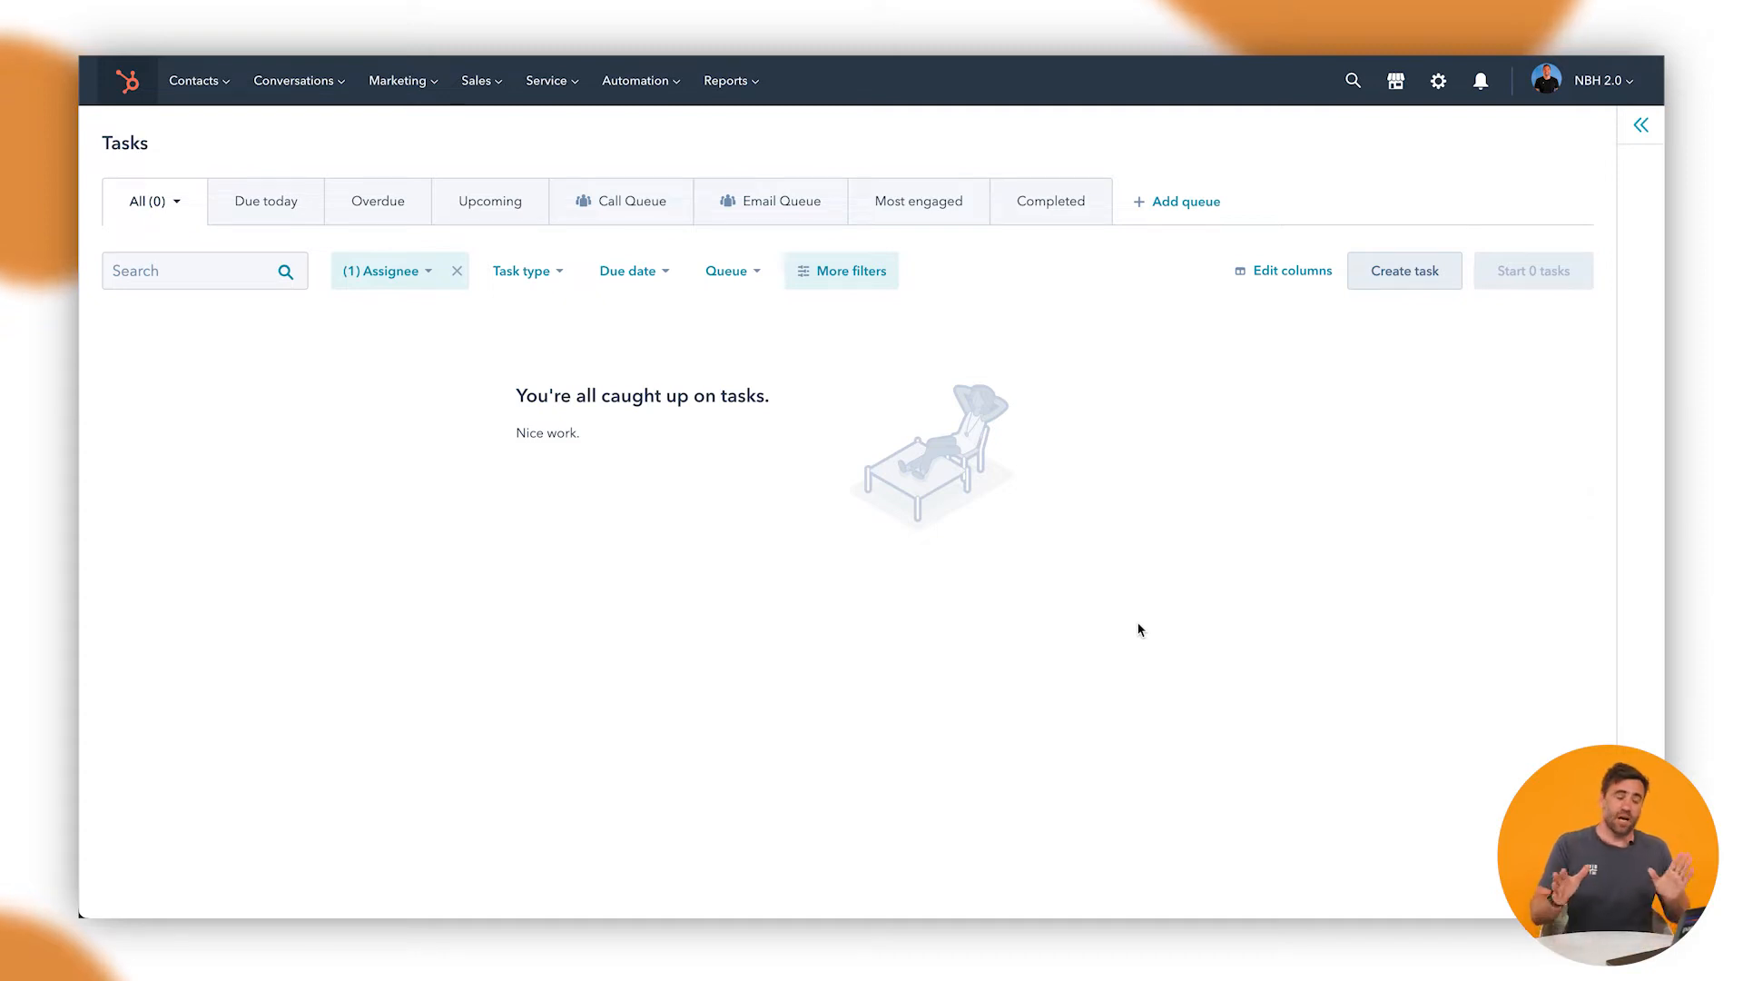
- Go to the Feedback Surveys area from the Service menu
{"action": "left_click", "coordinate": [547, 81]}
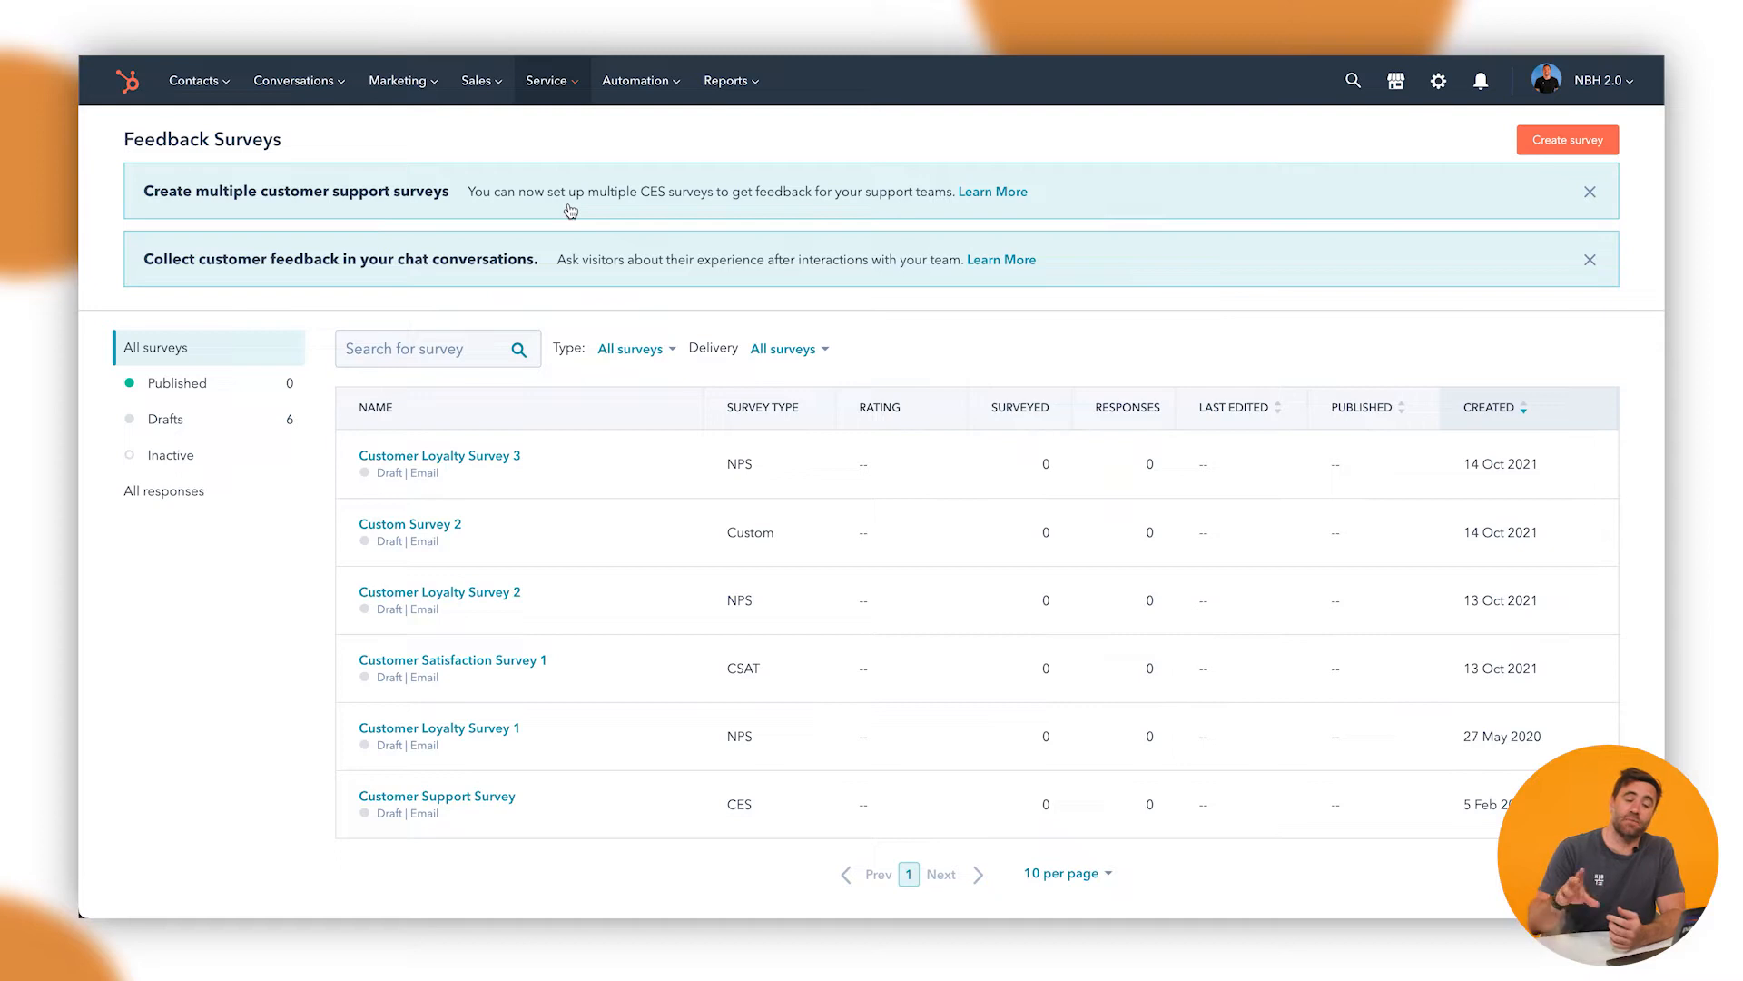
{"action": "mouse_move", "coordinate": [1228, 278]}
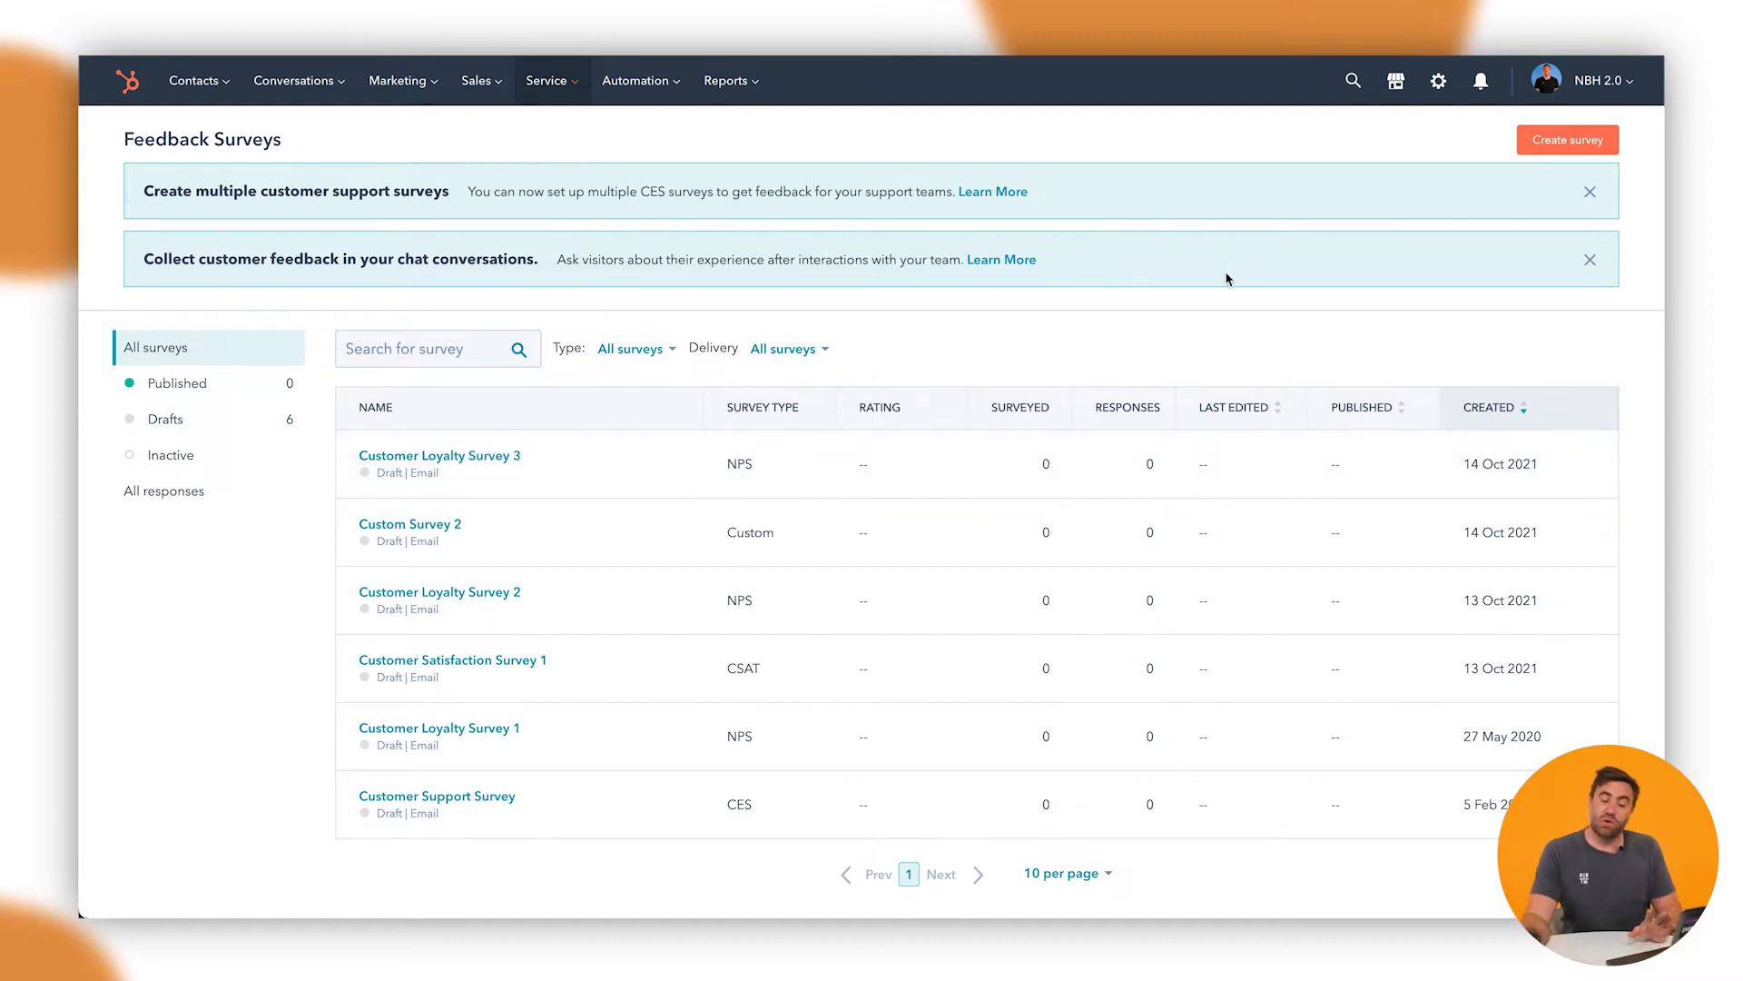
{"action": "mouse_move", "coordinate": [1587, 194]}
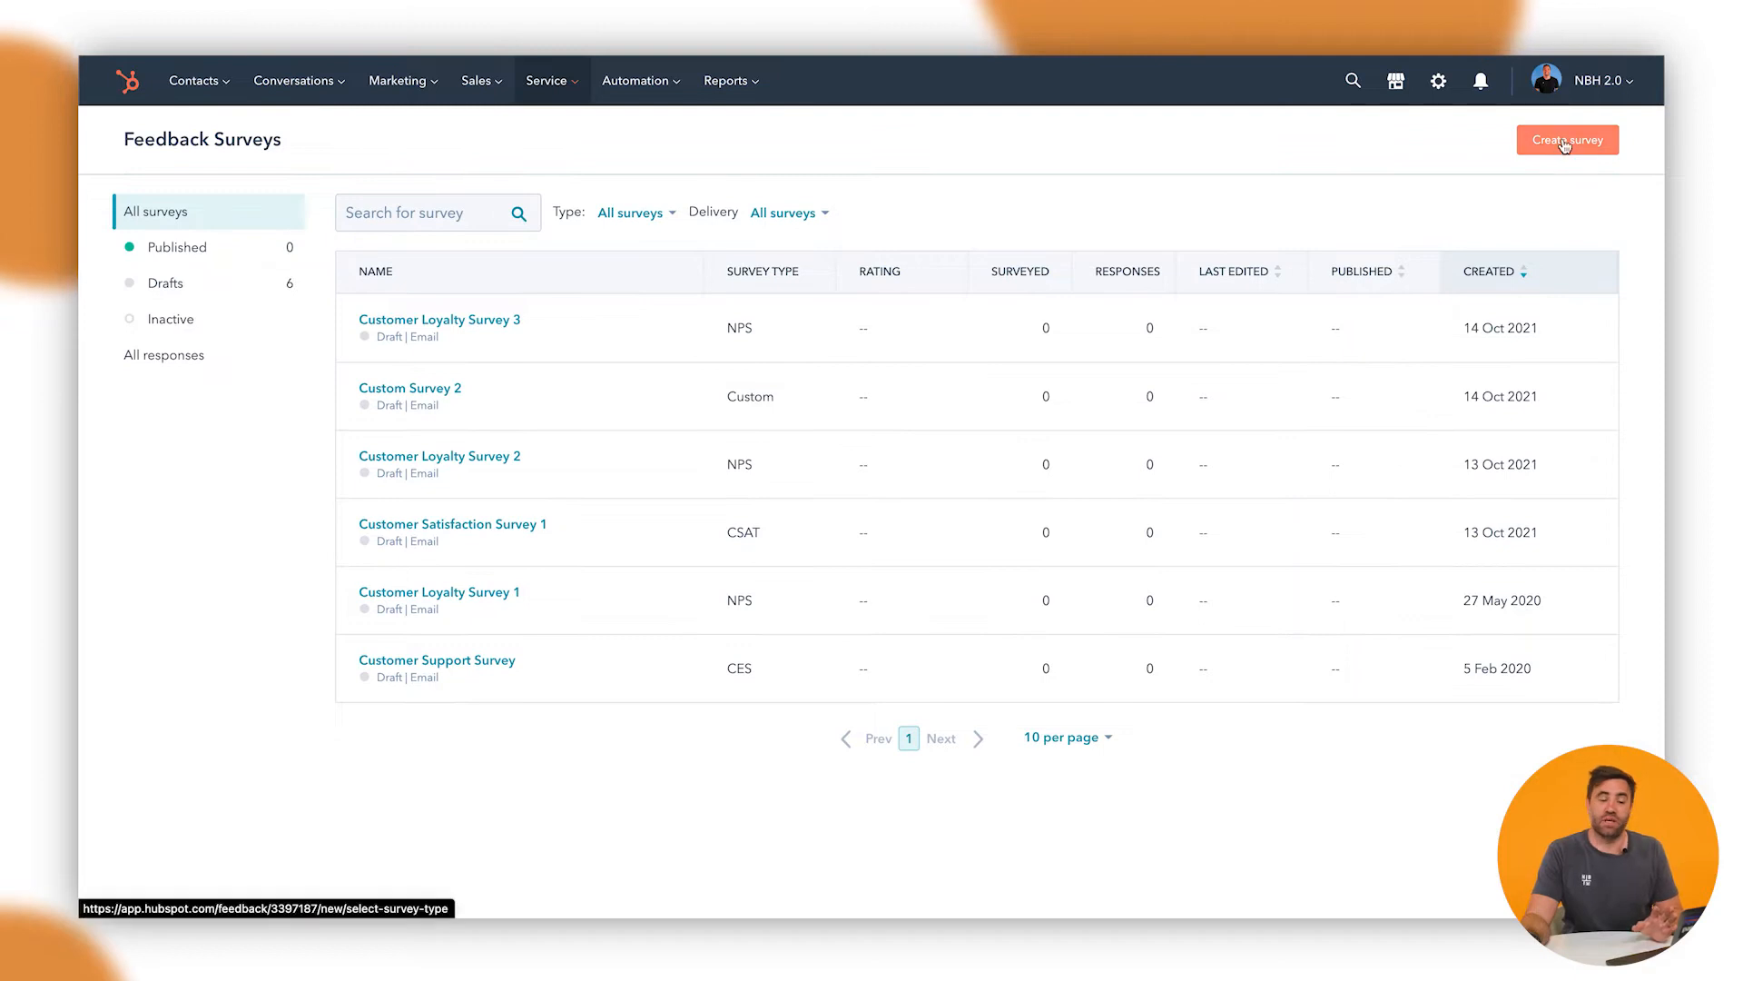
- Begin creating a new feedback survey from the surveys list
{"action": "left_click", "coordinate": [1567, 138]}
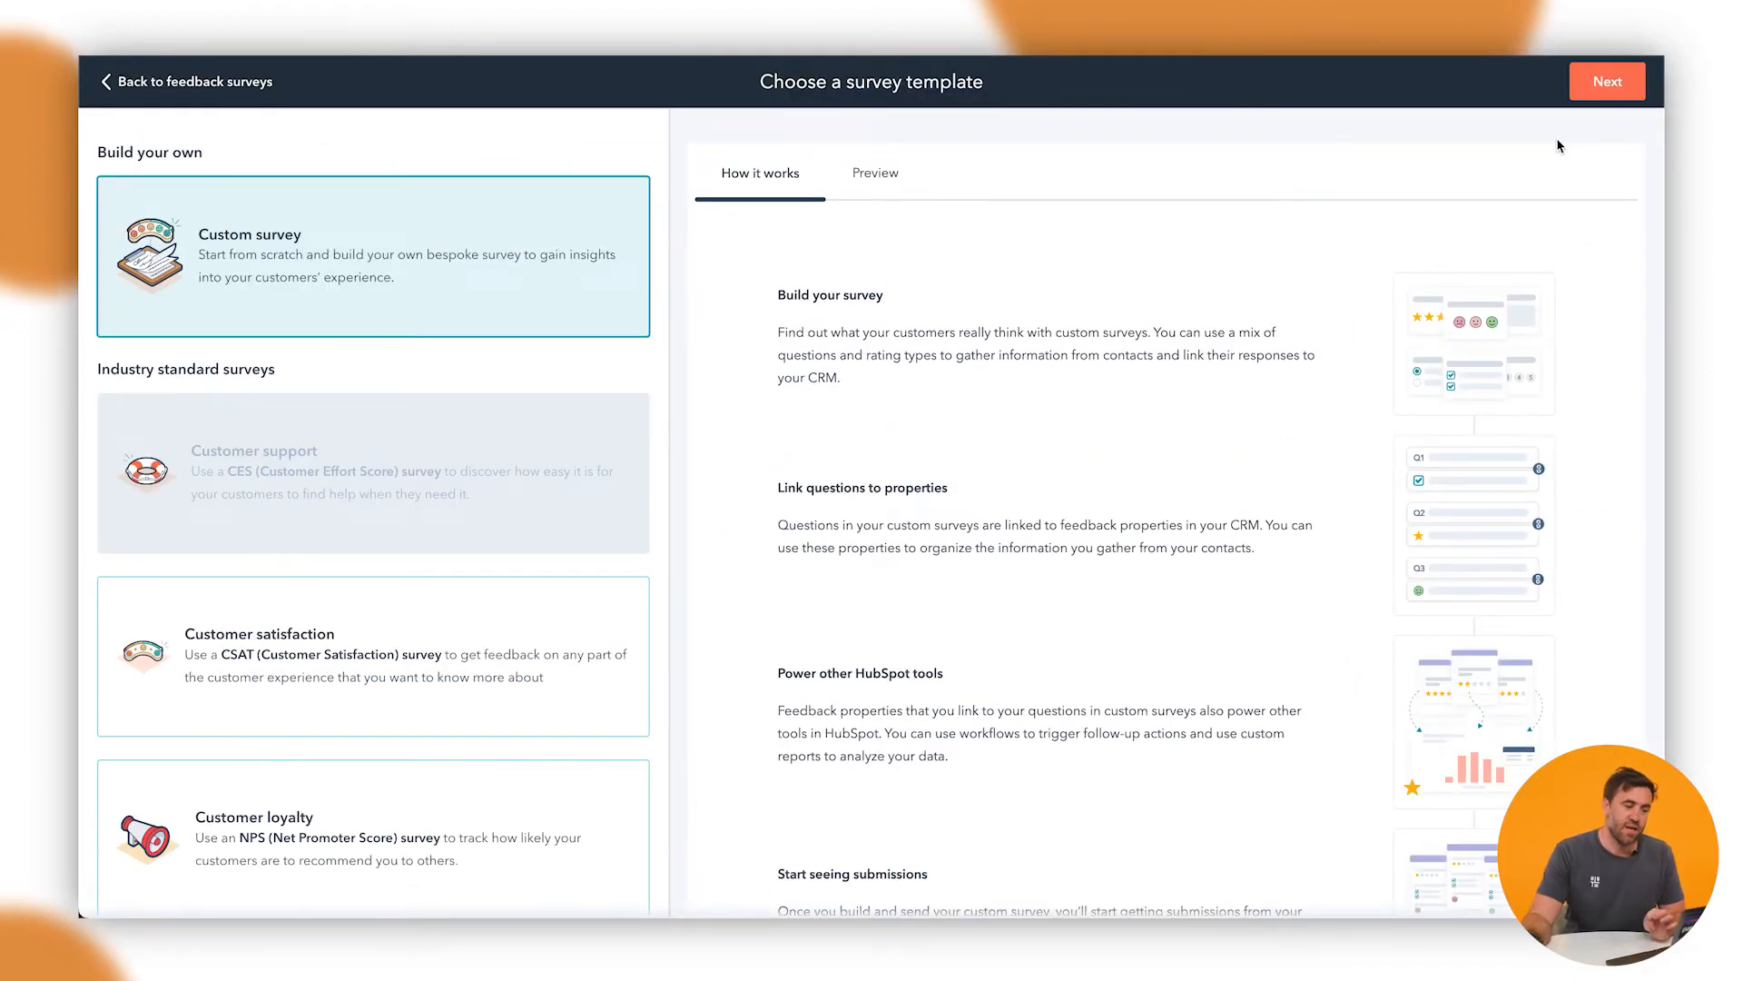
{"action": "mouse_move", "coordinate": [1146, 349]}
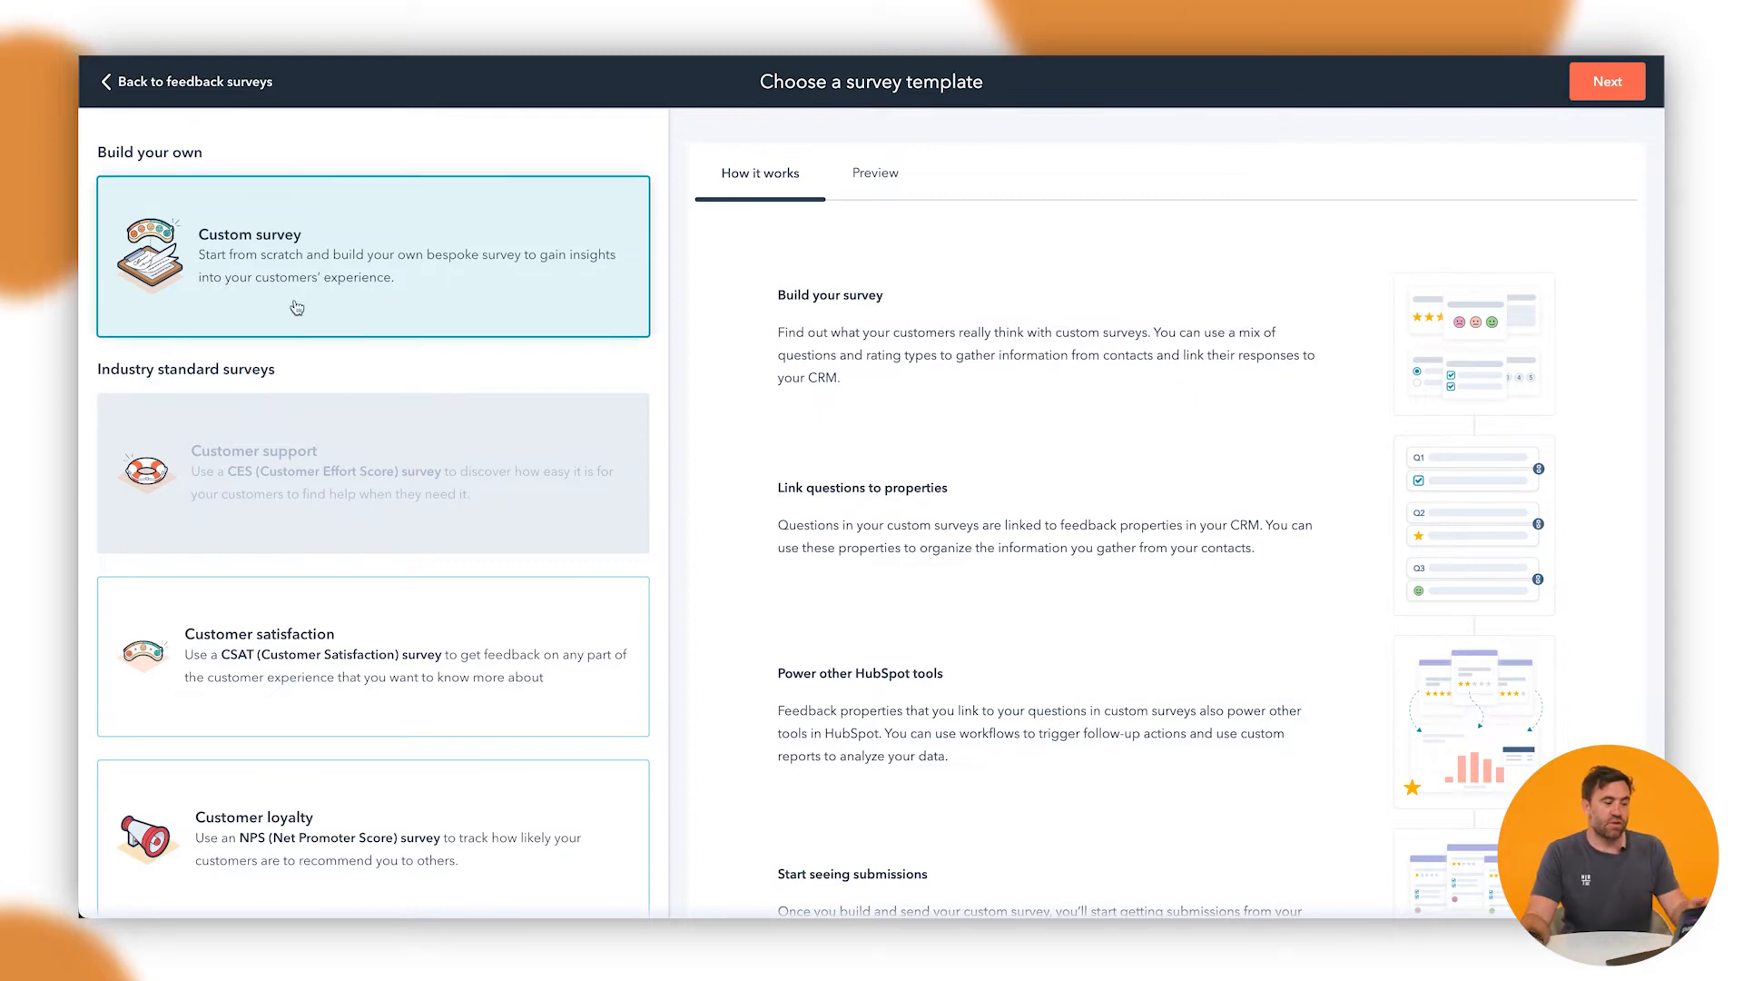
{"action": "mouse_move", "coordinate": [316, 280]}
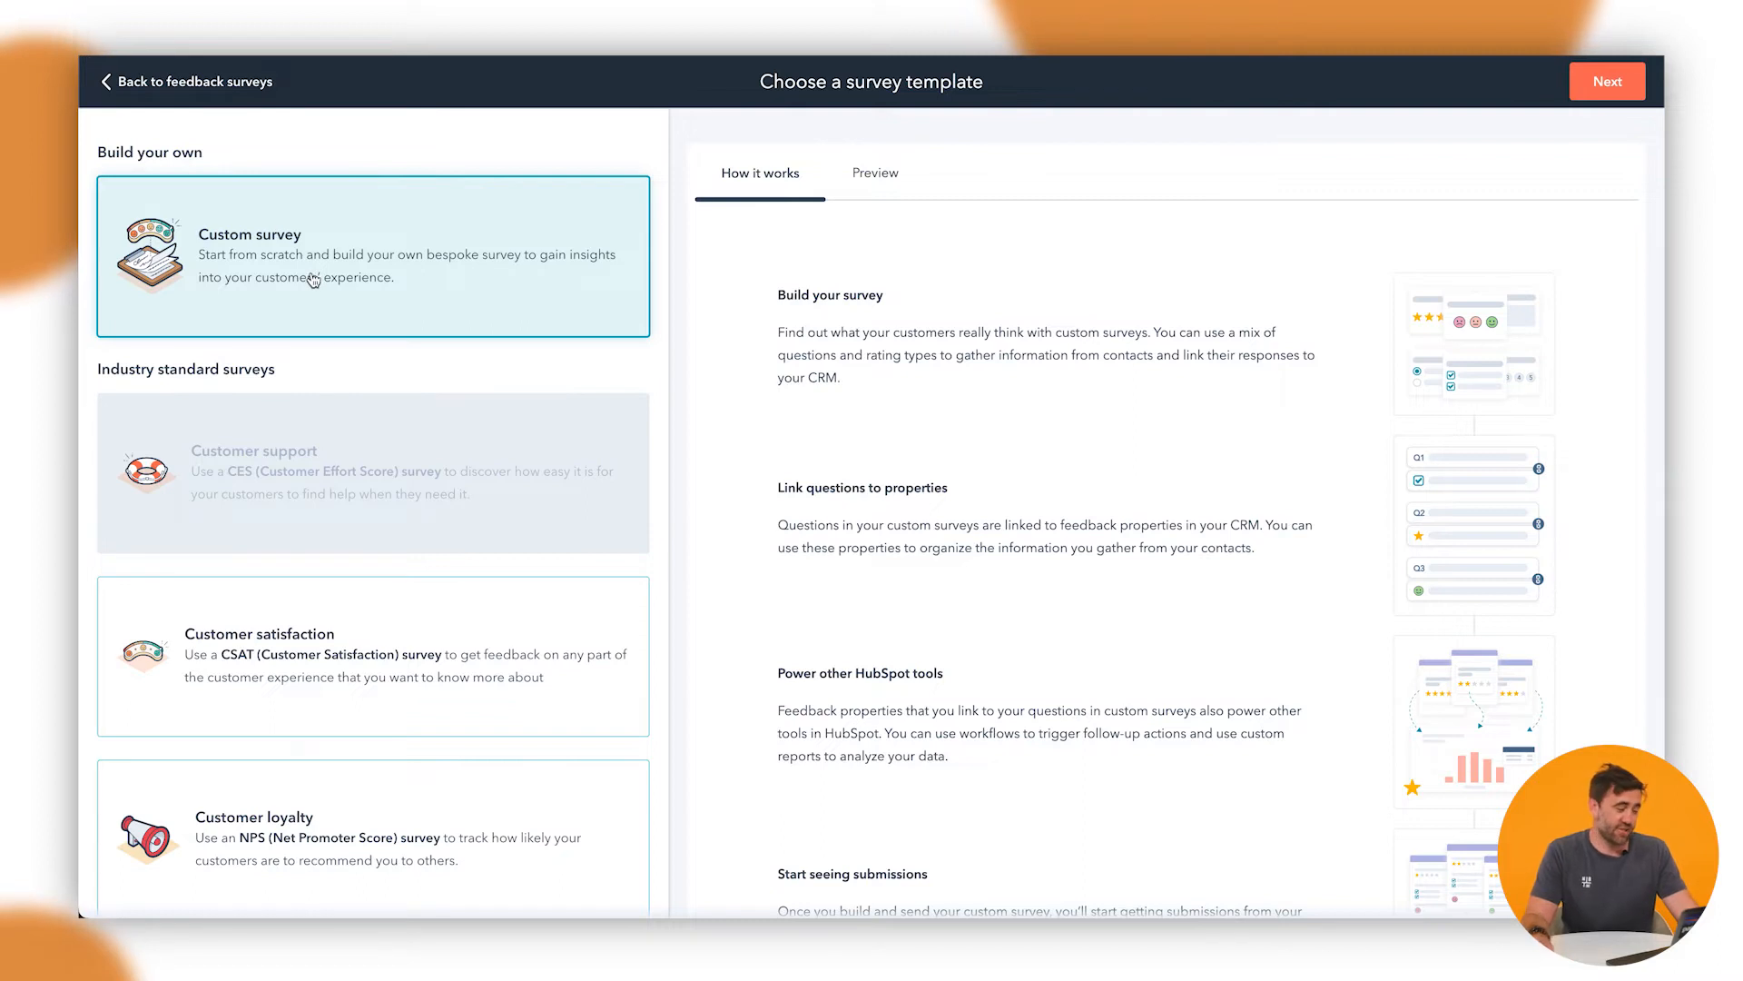
{"action": "mouse_move", "coordinate": [283, 516]}
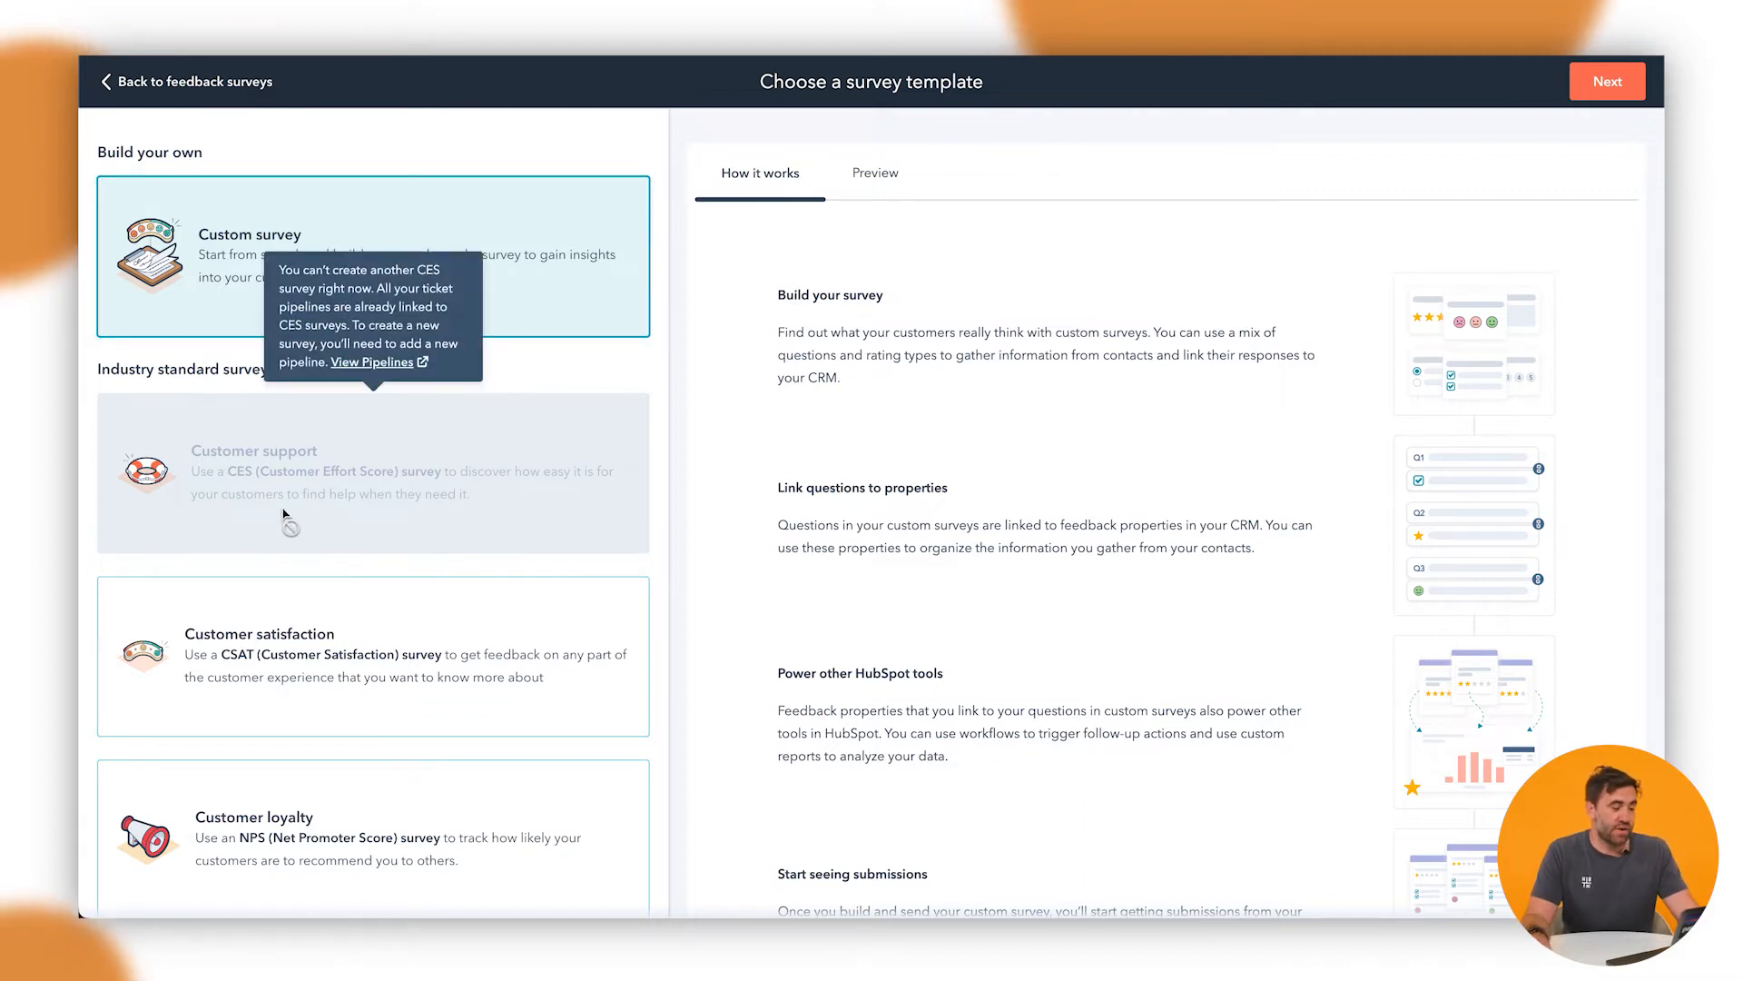
{"action": "mouse_move", "coordinate": [341, 507]}
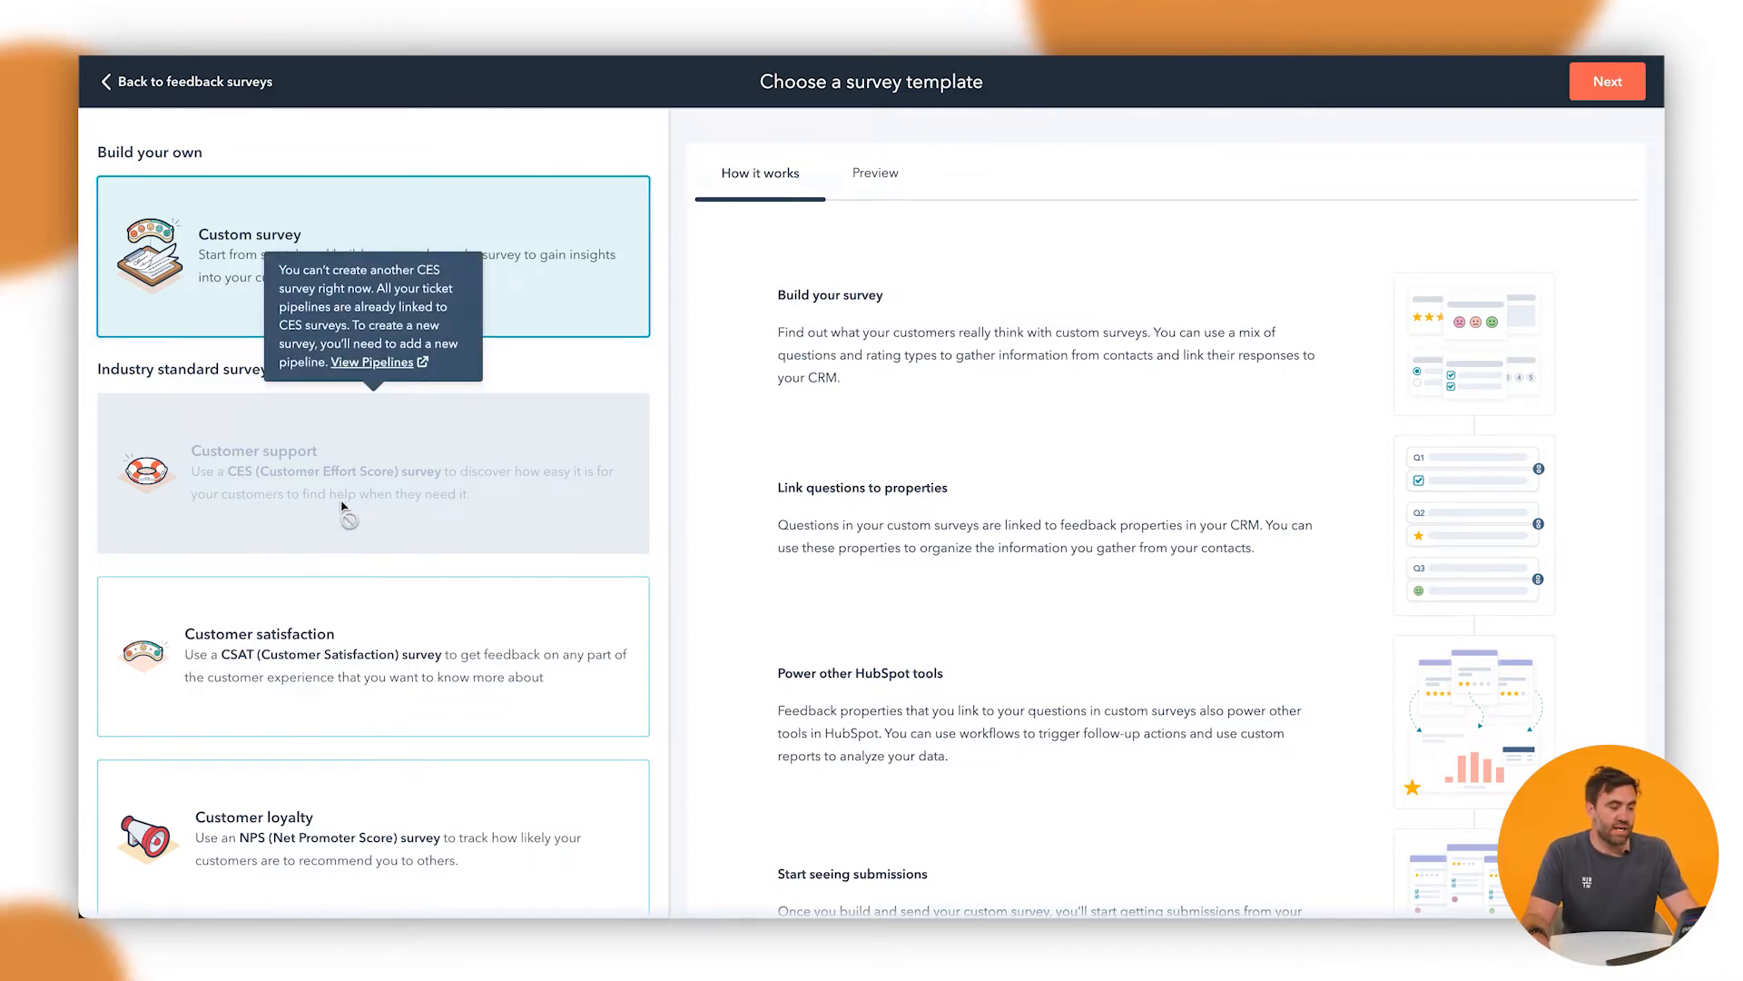
{"action": "mouse_move", "coordinate": [354, 501]}
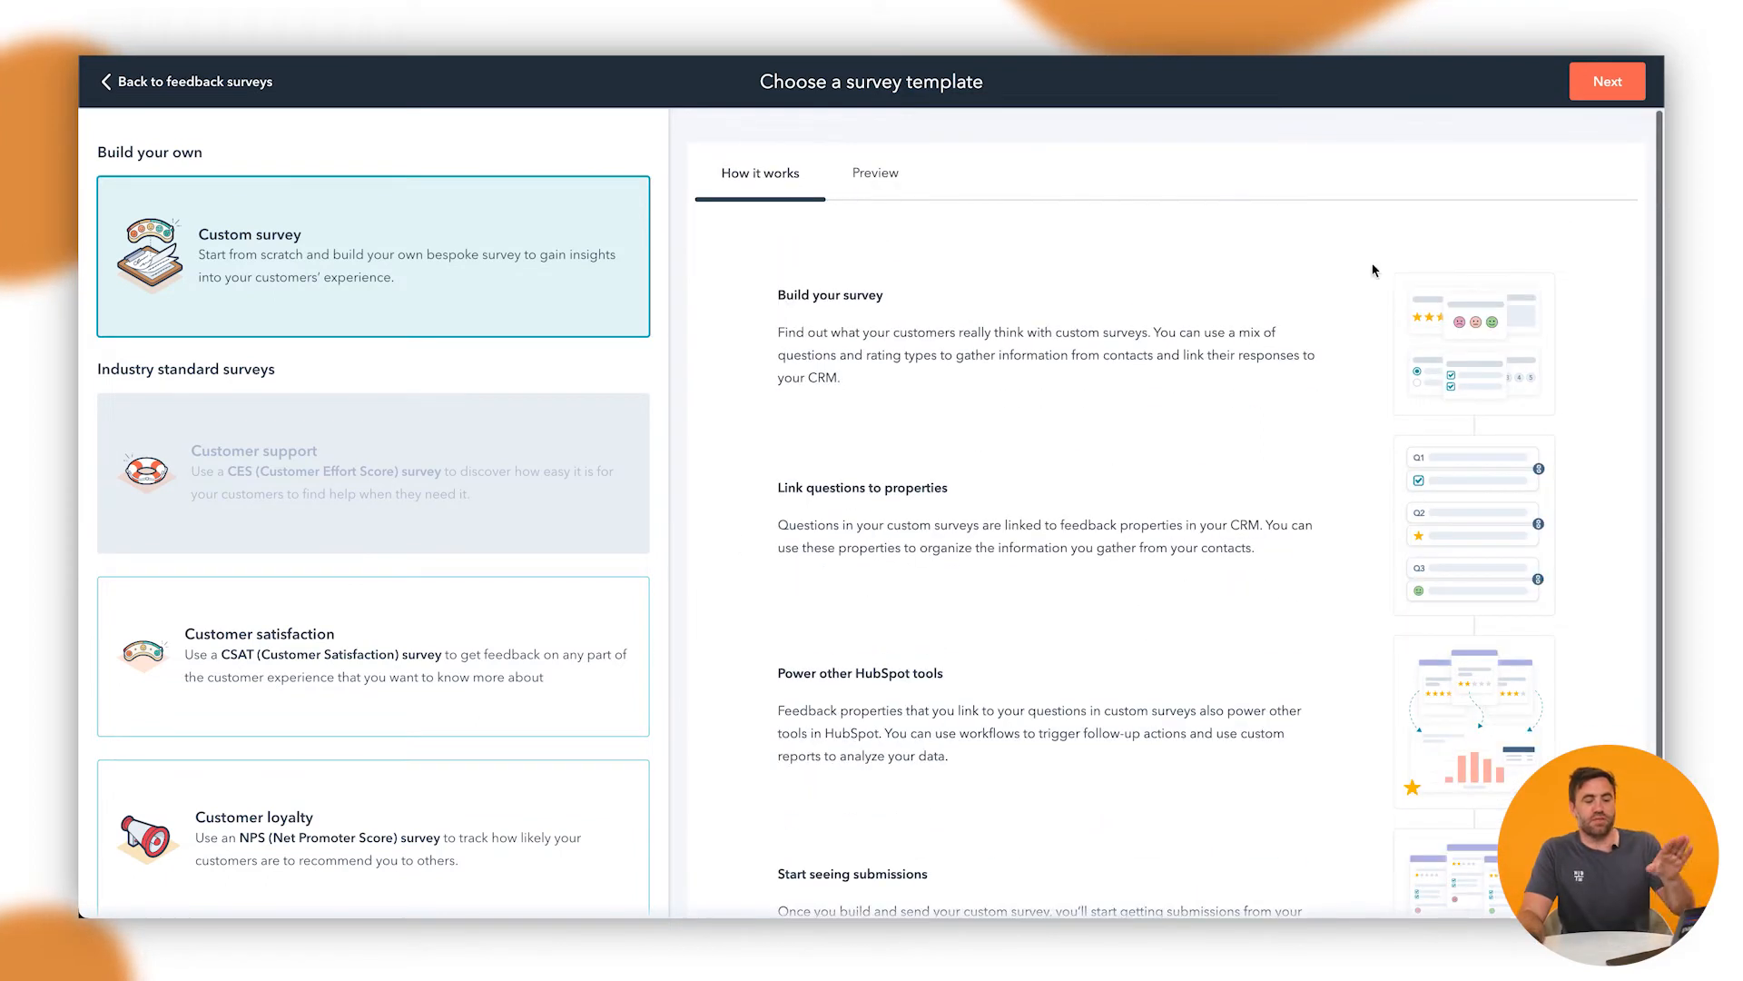
- Confirm the custom template and create the survey with email delivery
{"action": "left_click", "coordinate": [1607, 81]}
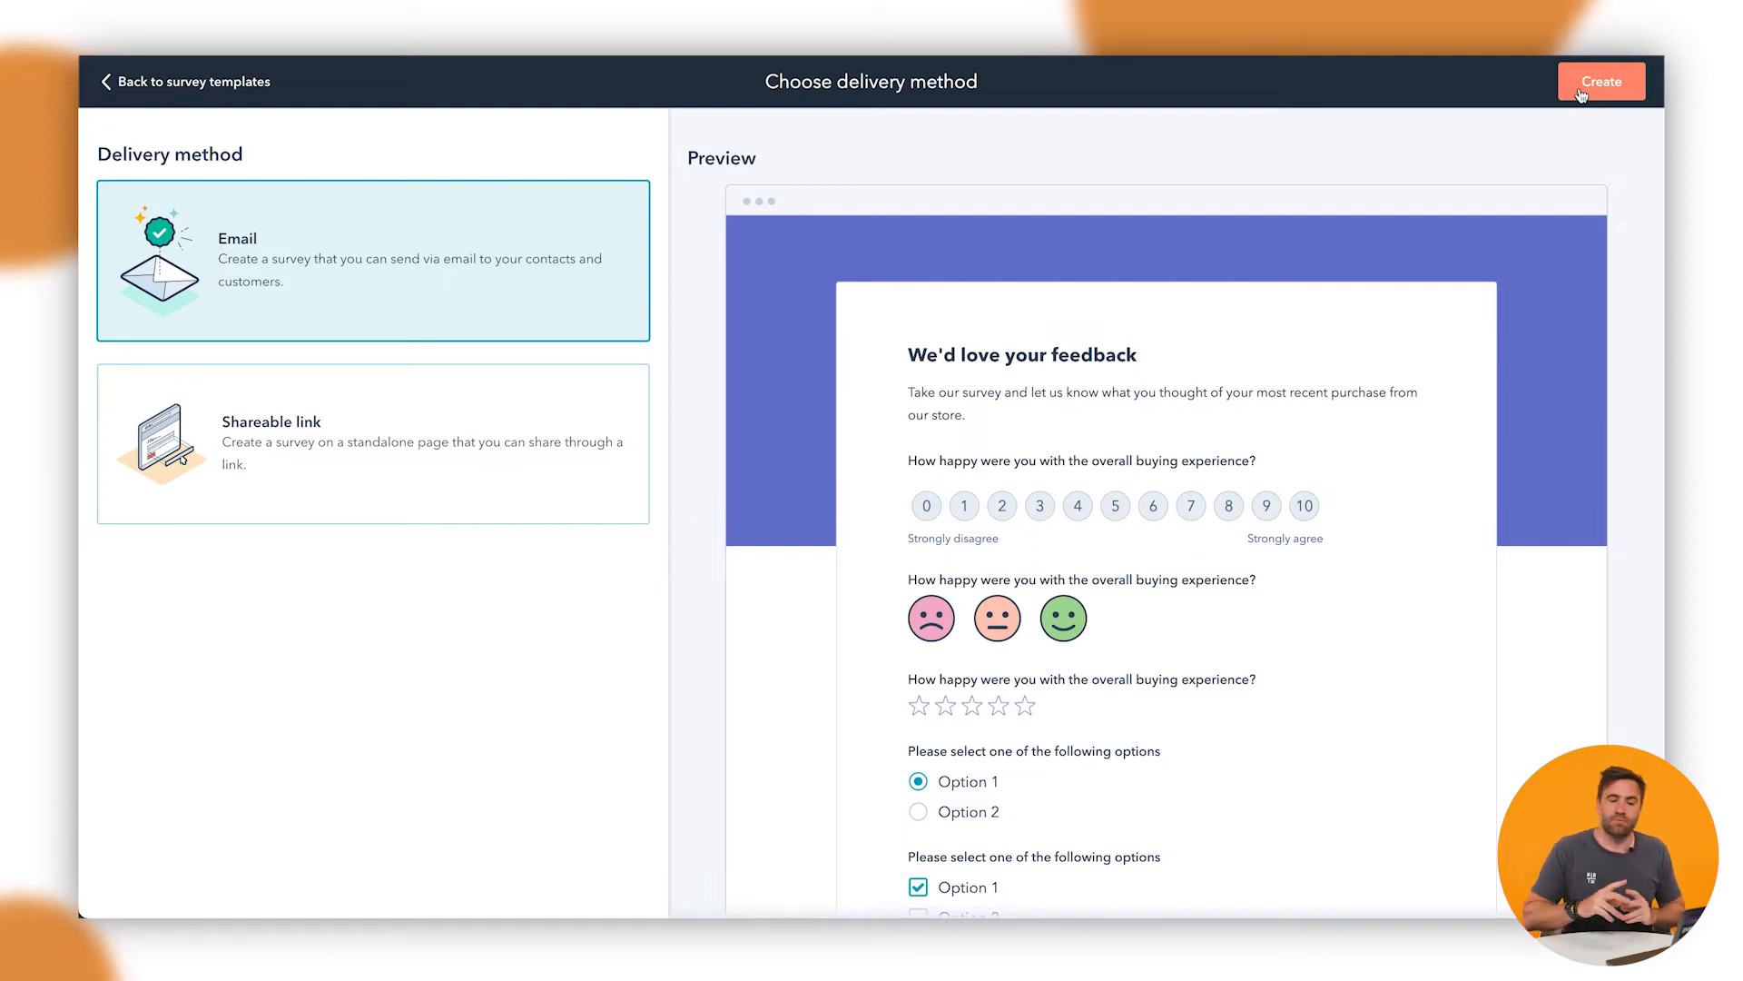
{"action": "left_click", "coordinate": [1601, 82]}
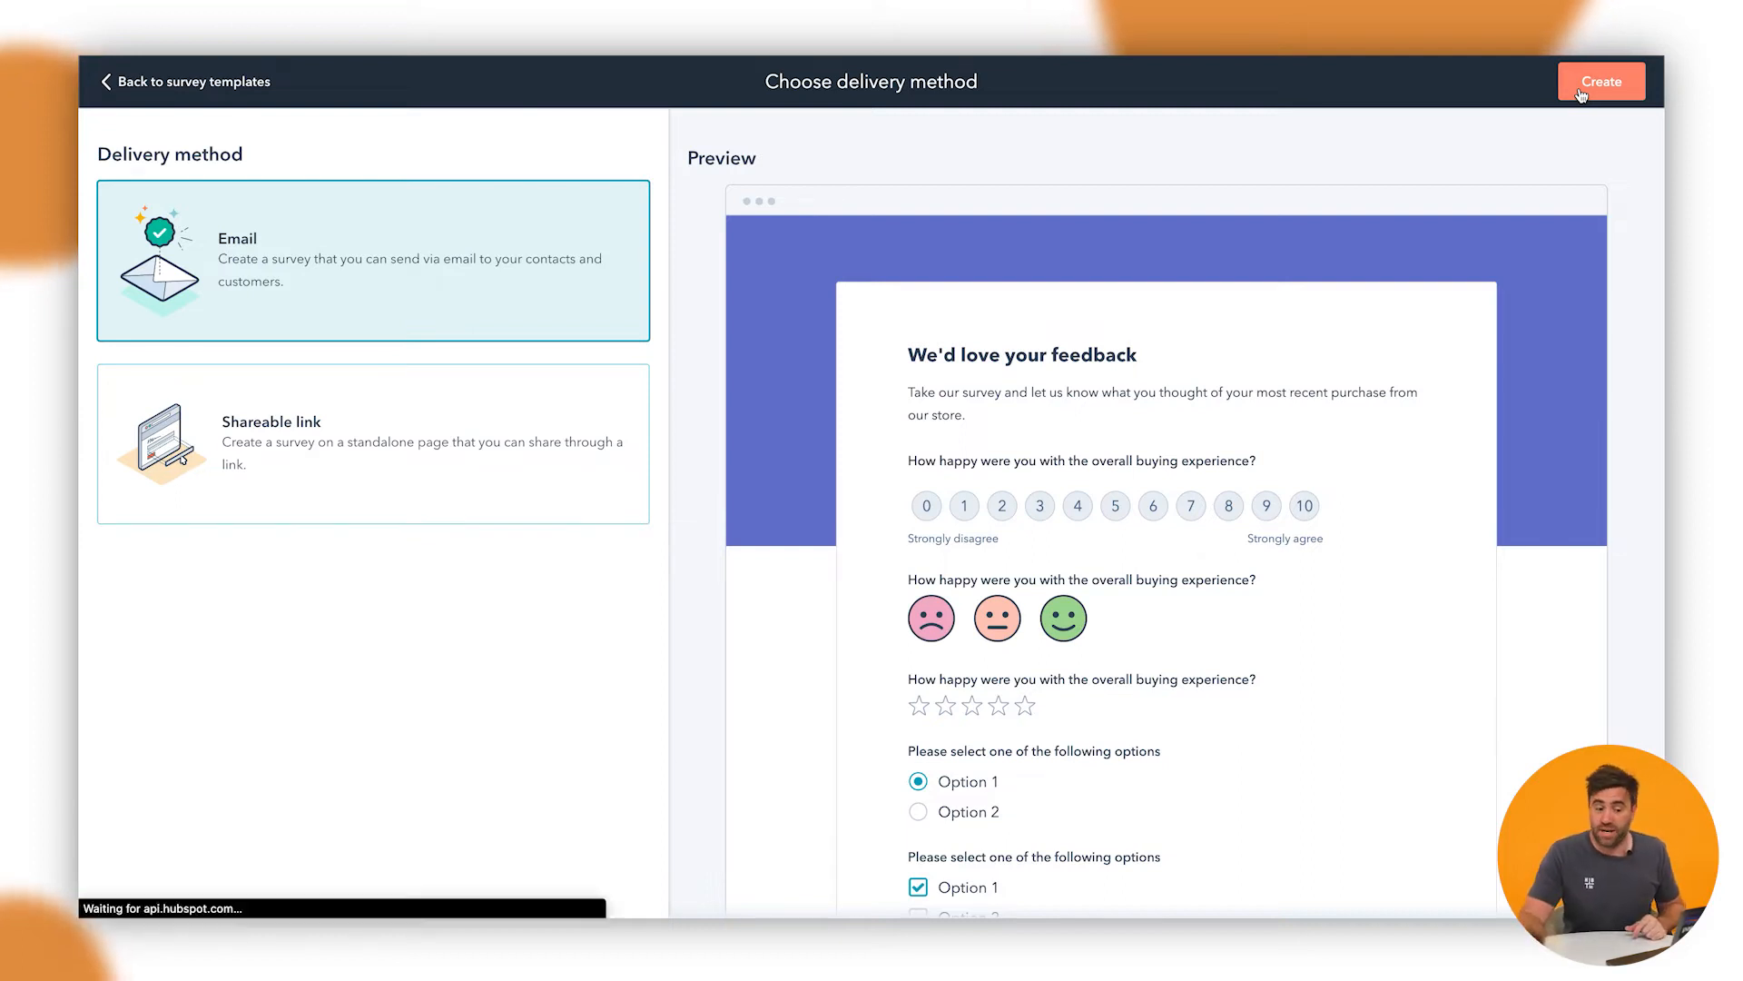
- Rename the new survey from Custom Survey 3 to 'HSHT - AUG22 - Feedback'
{"action": "left_click", "coordinate": [1602, 79]}
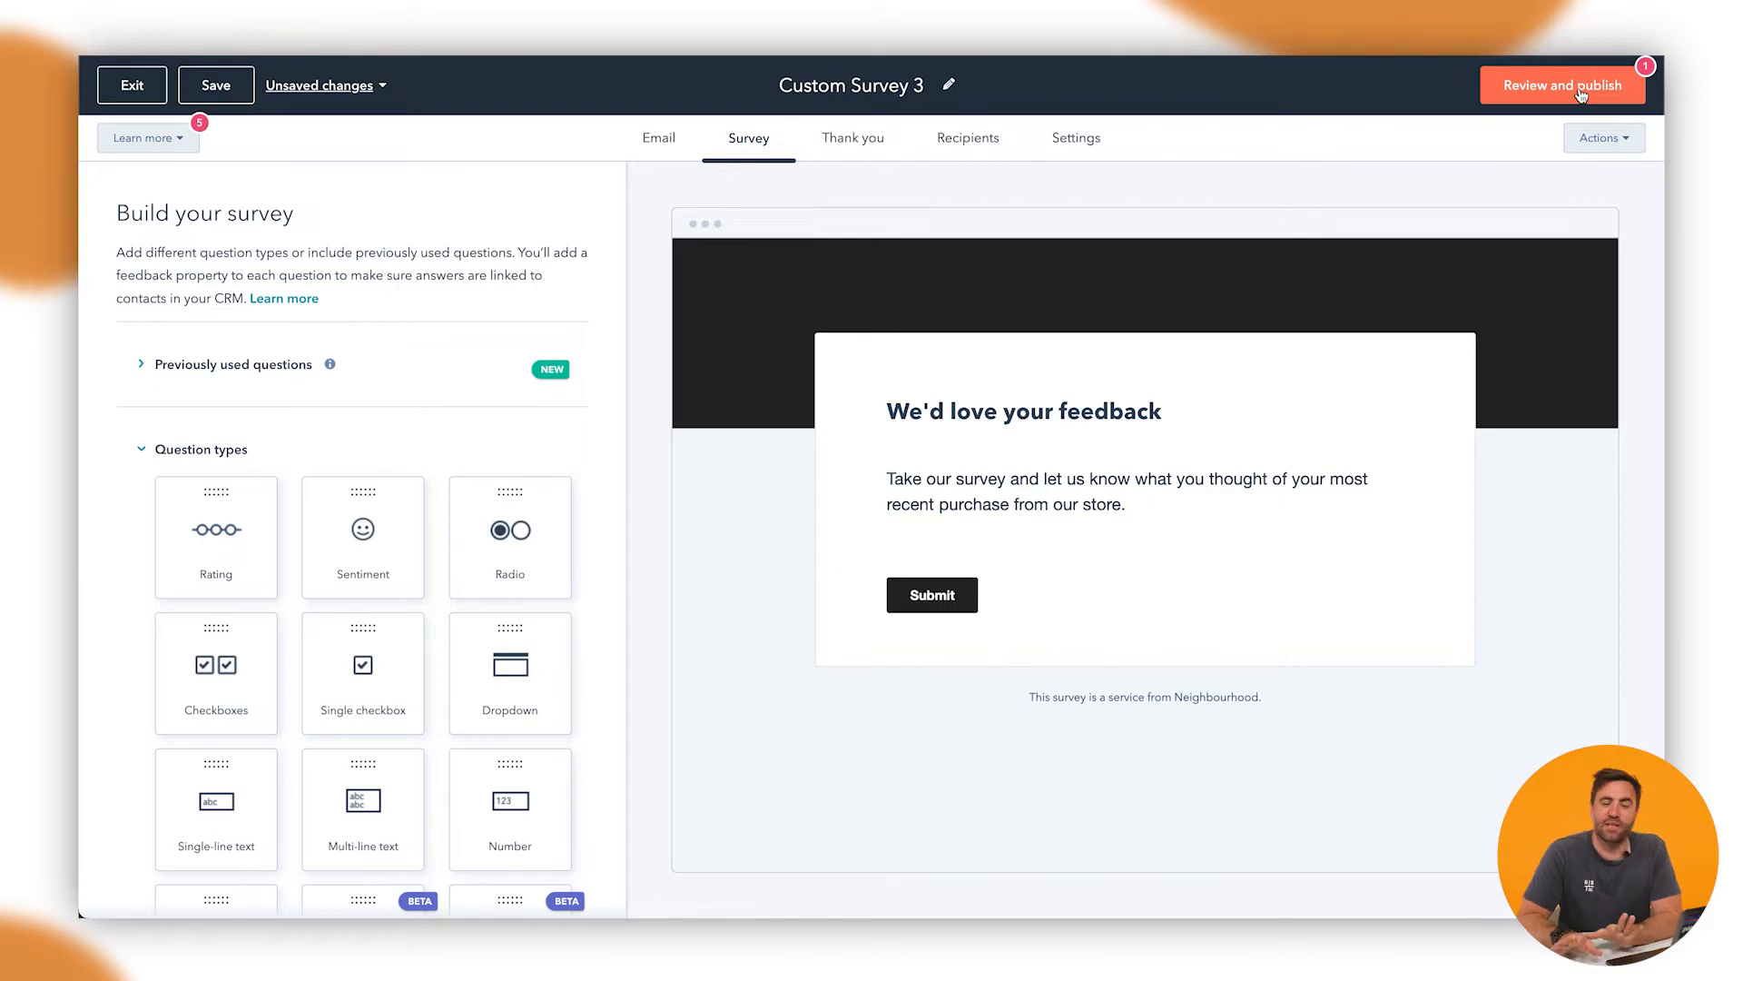
{"action": "mouse_move", "coordinate": [1242, 132]}
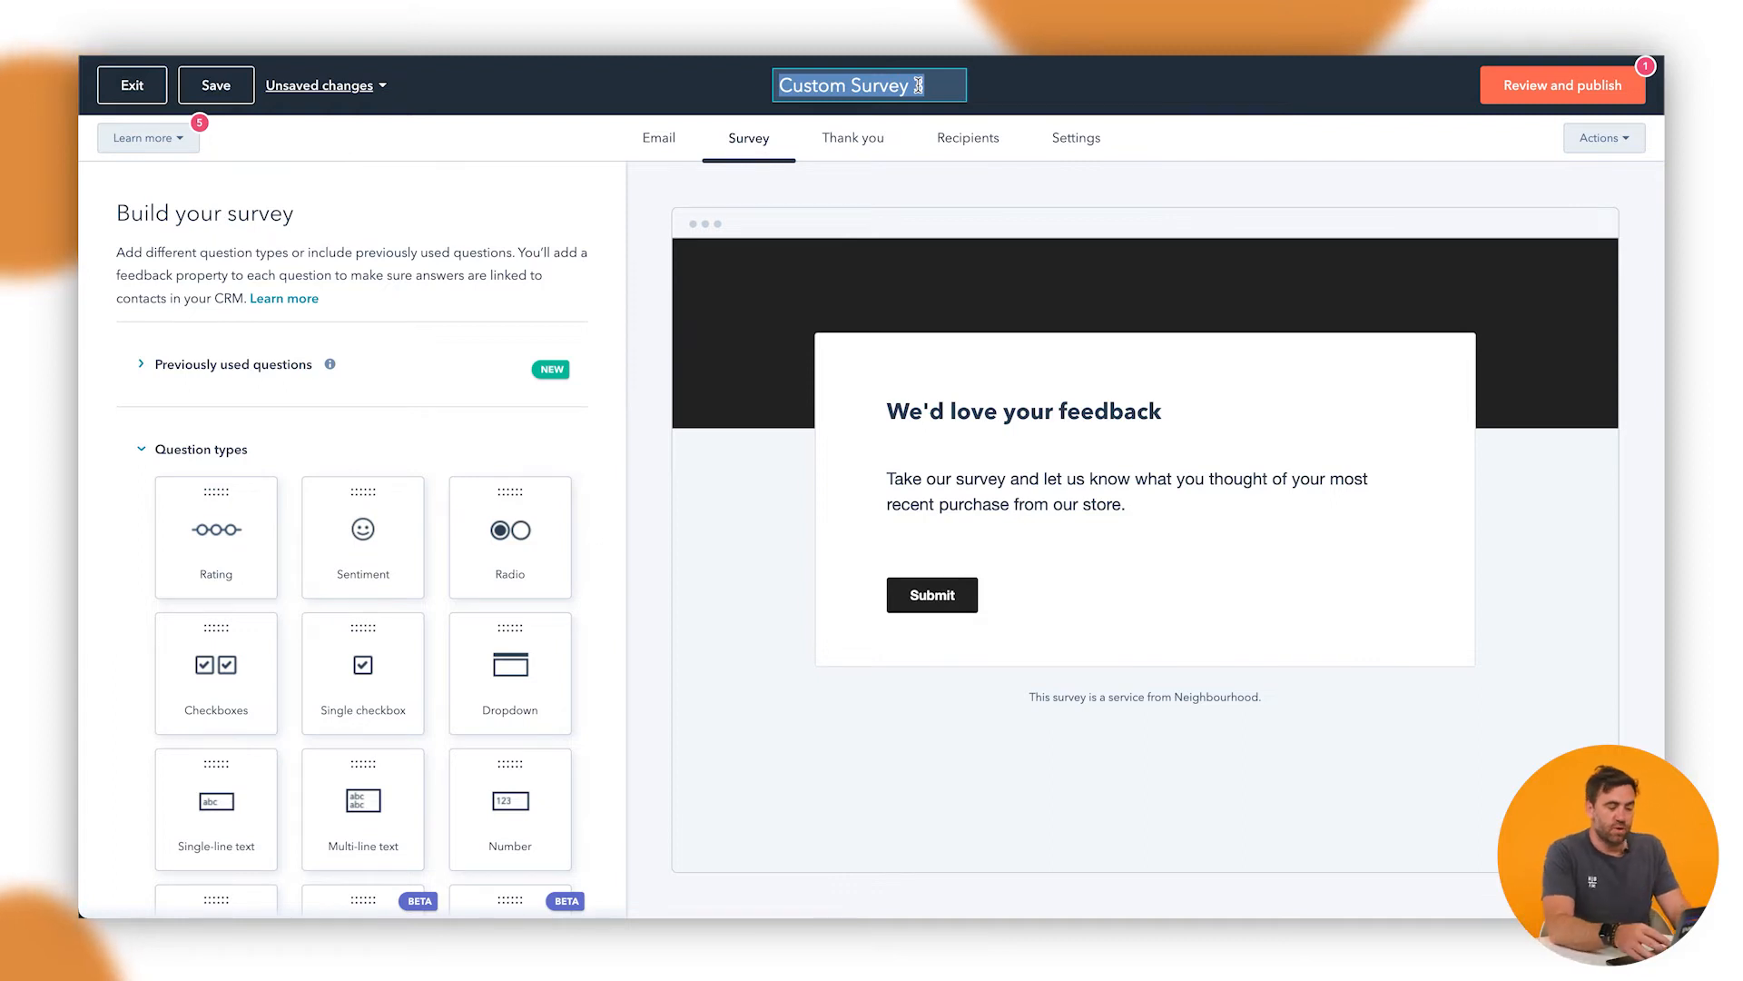
{"action": "type", "text": "Fe"}
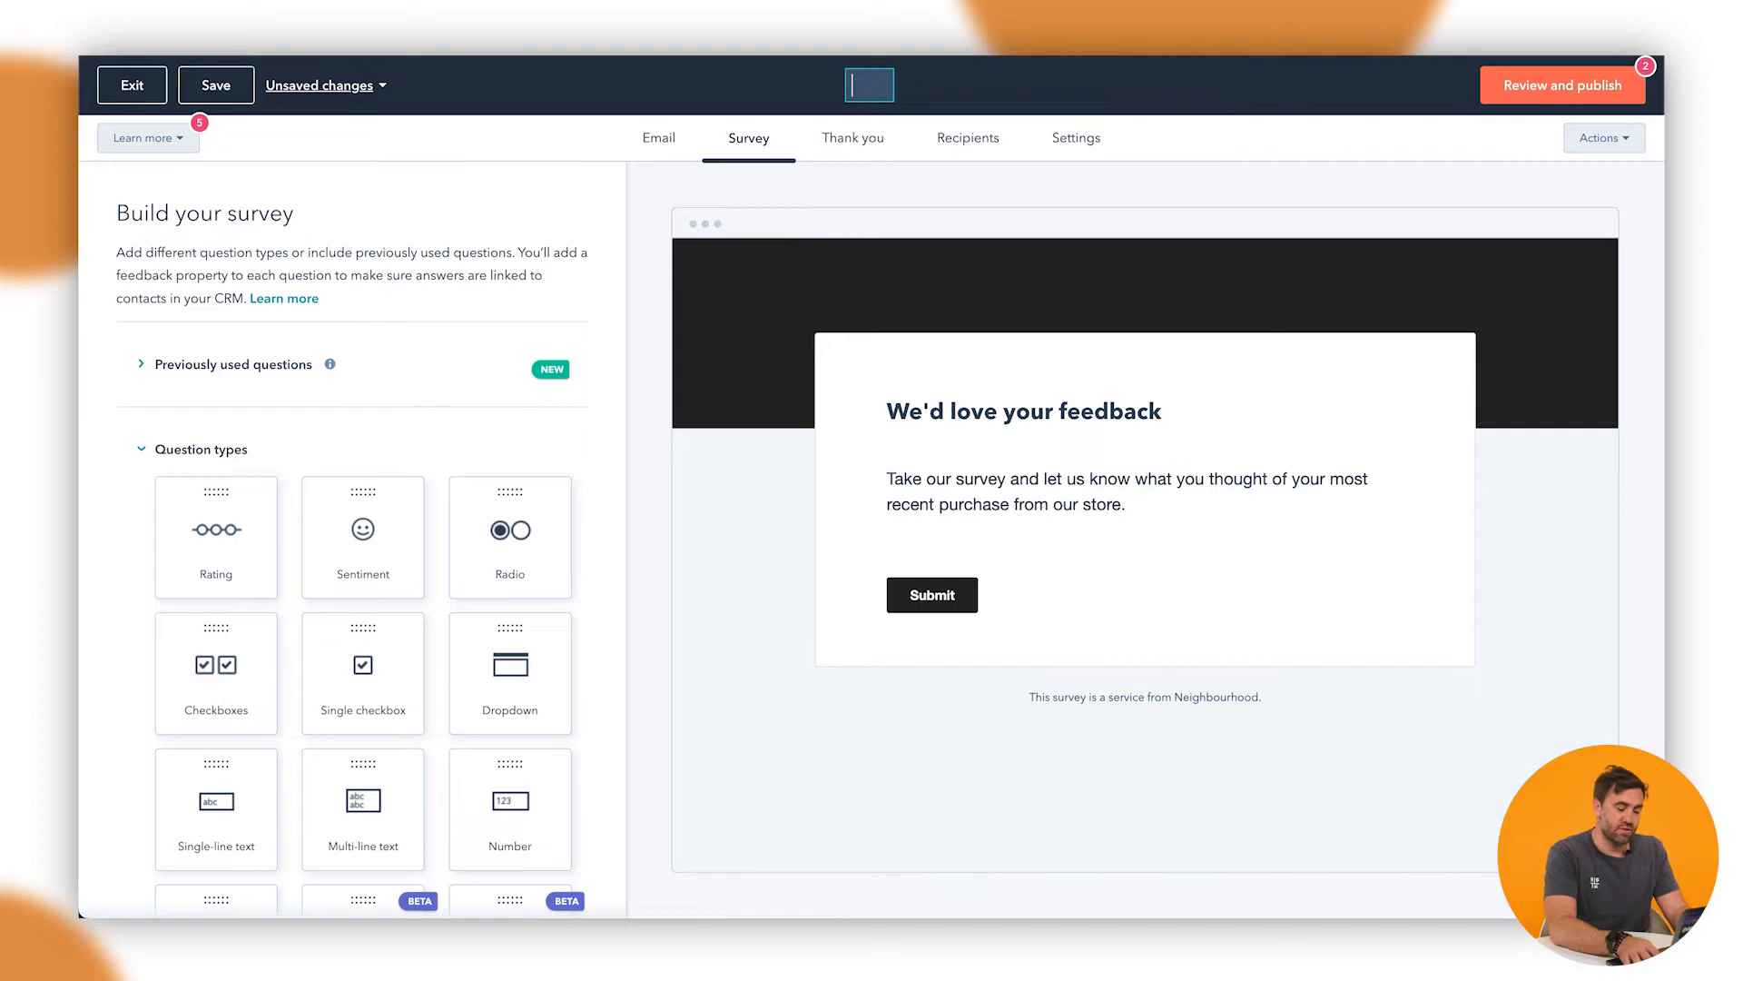
{"action": "type", "text": "HSHT - AUG22 - Feedback"}
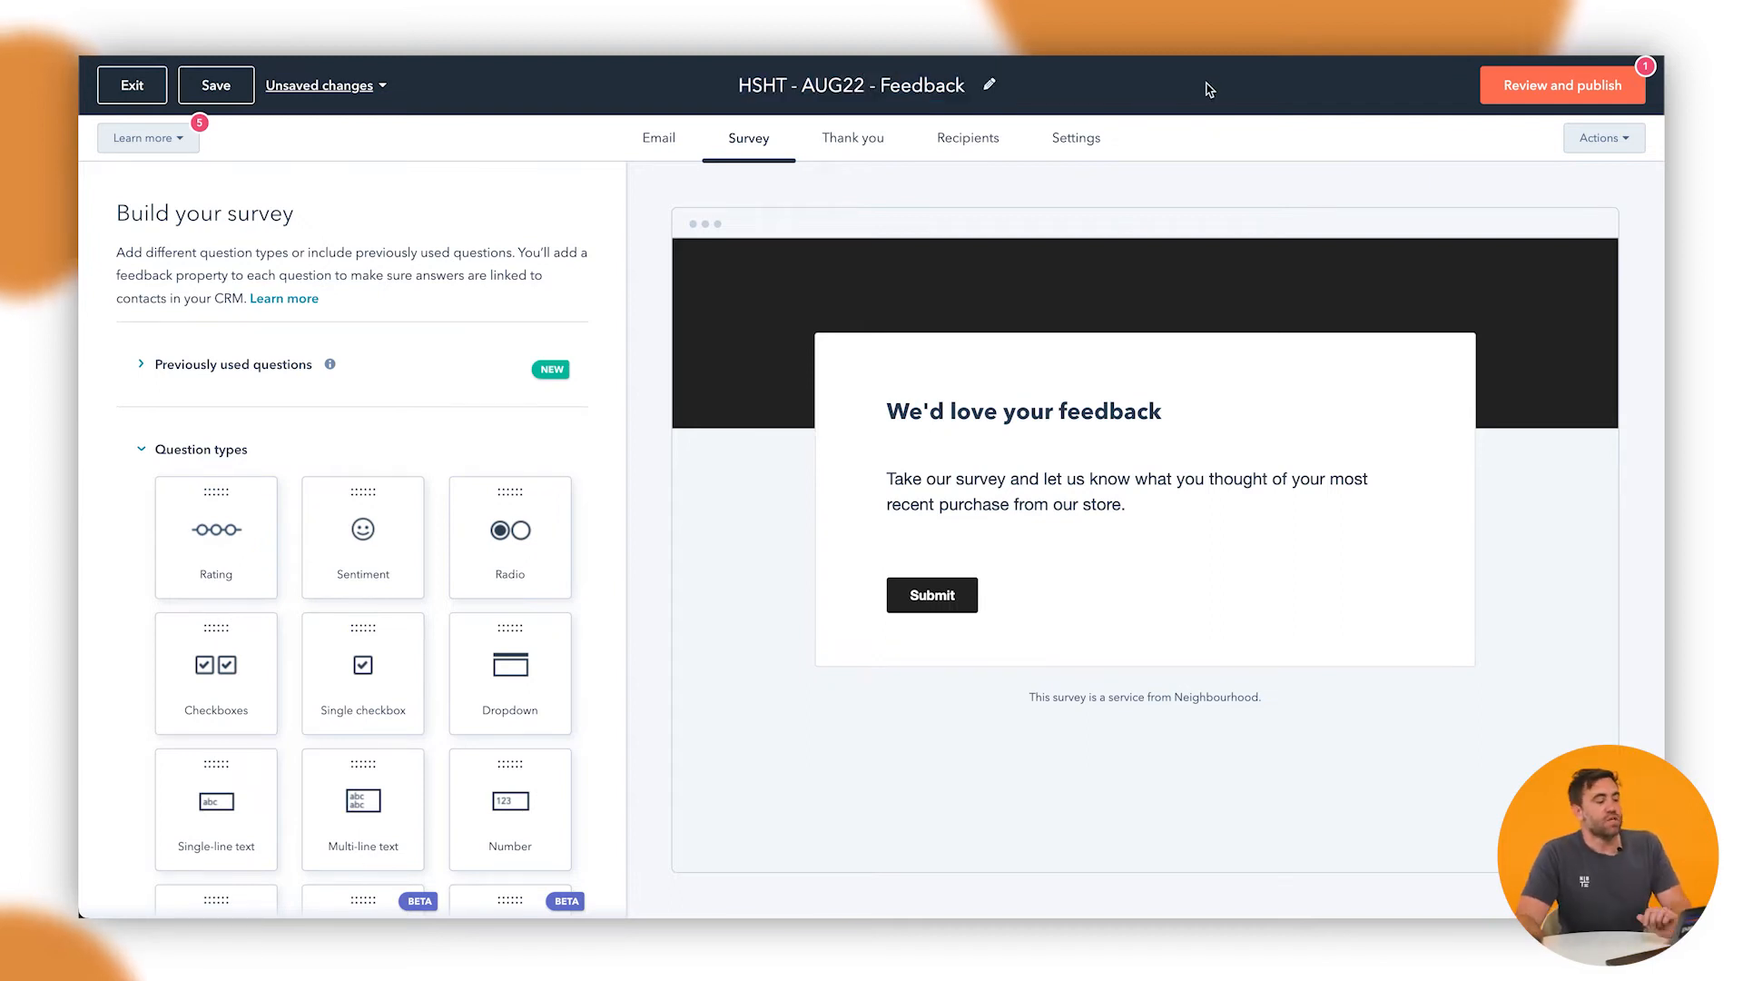
- Try the star rating icon, then keep the 0–10 rating scale shown as circles
{"action": "left_click", "coordinate": [1128, 491]}
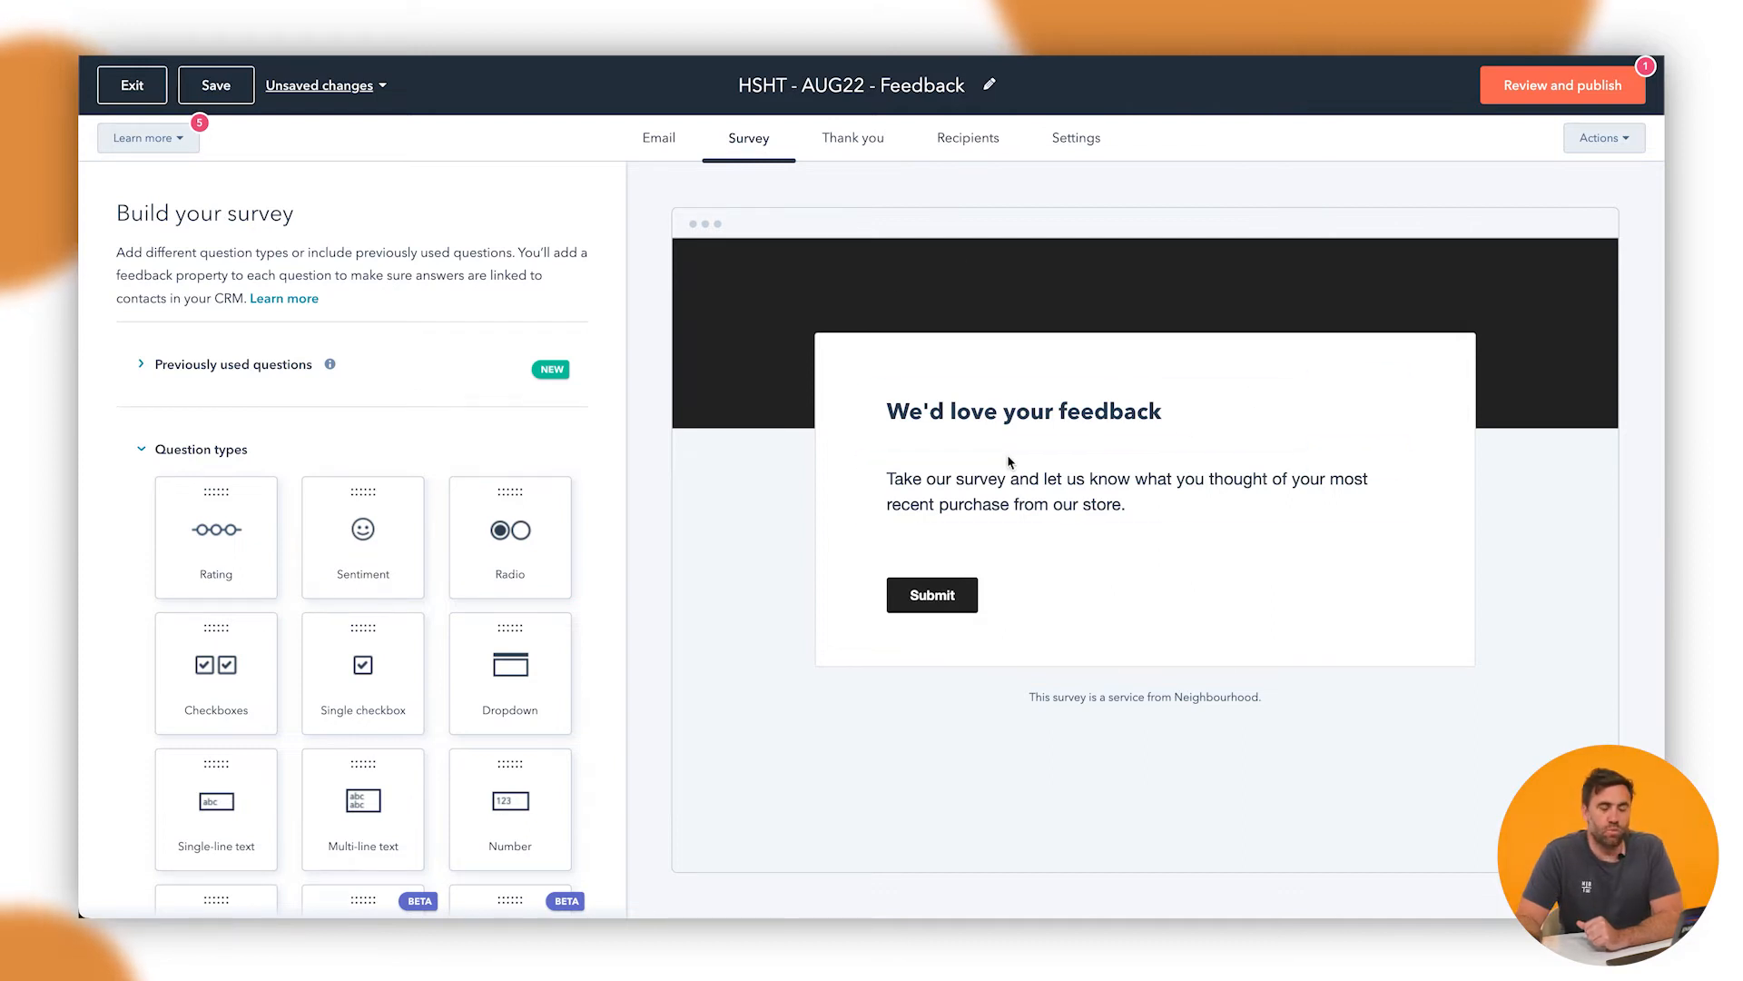
{"action": "mouse_move", "coordinate": [1017, 490]}
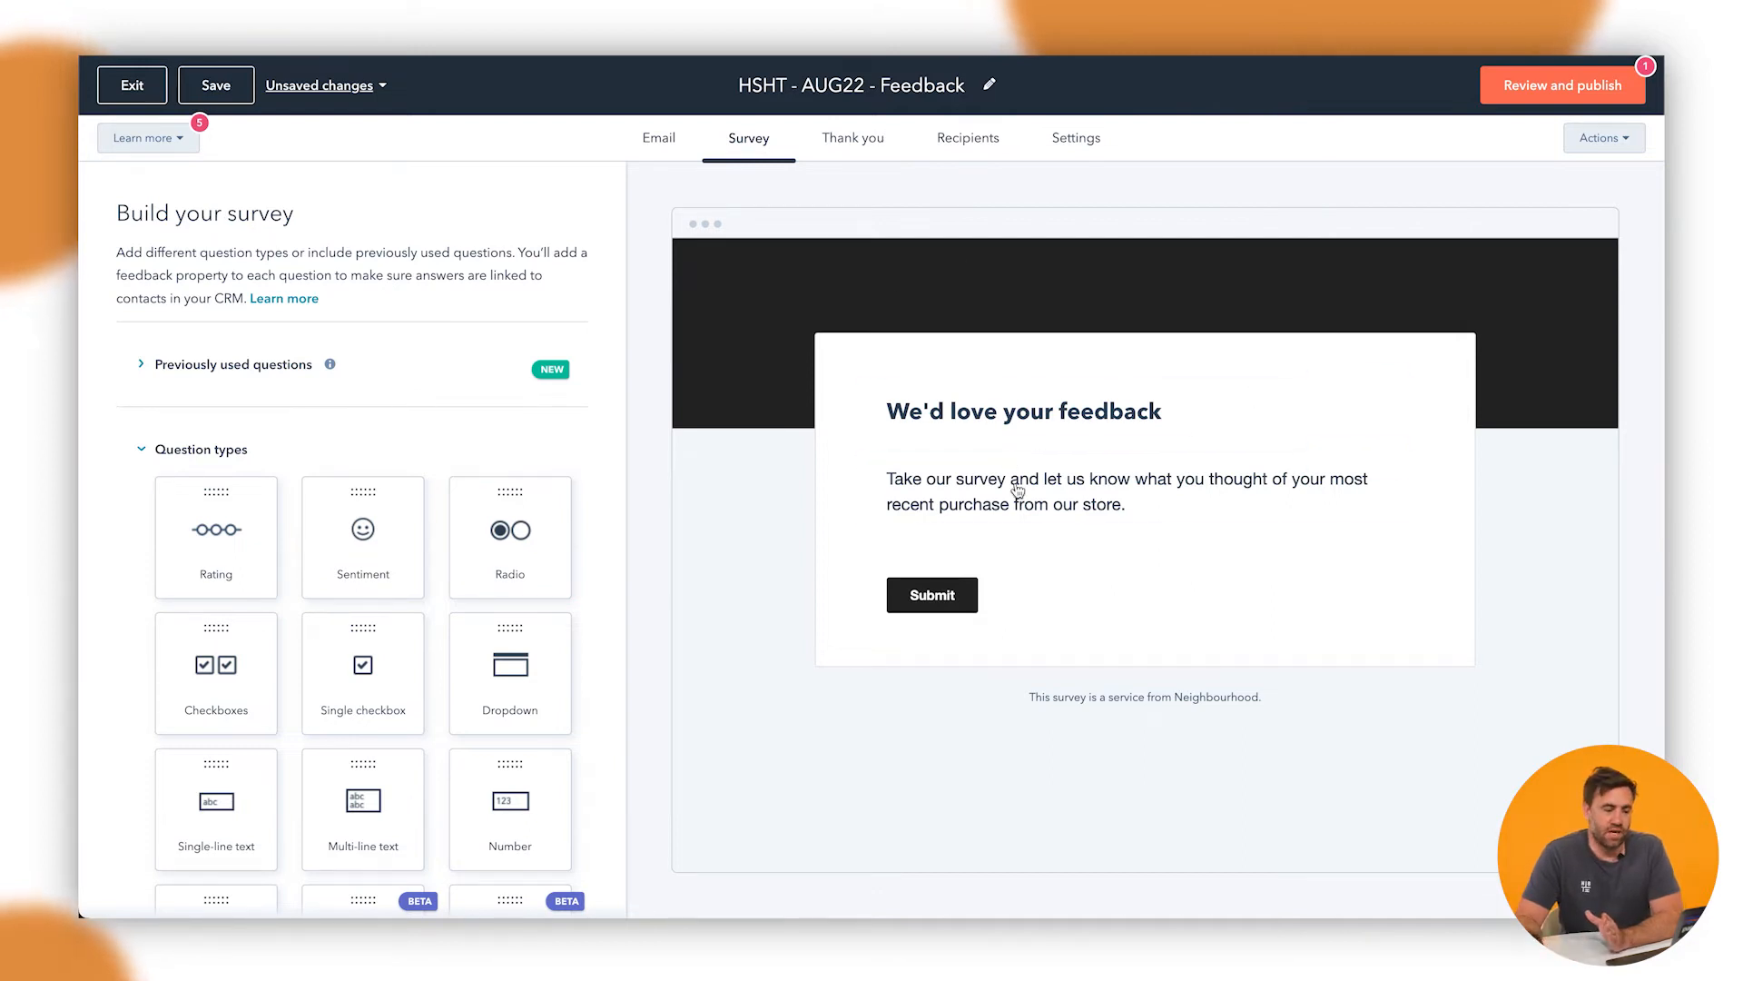
{"action": "left_click", "coordinate": [1024, 411]}
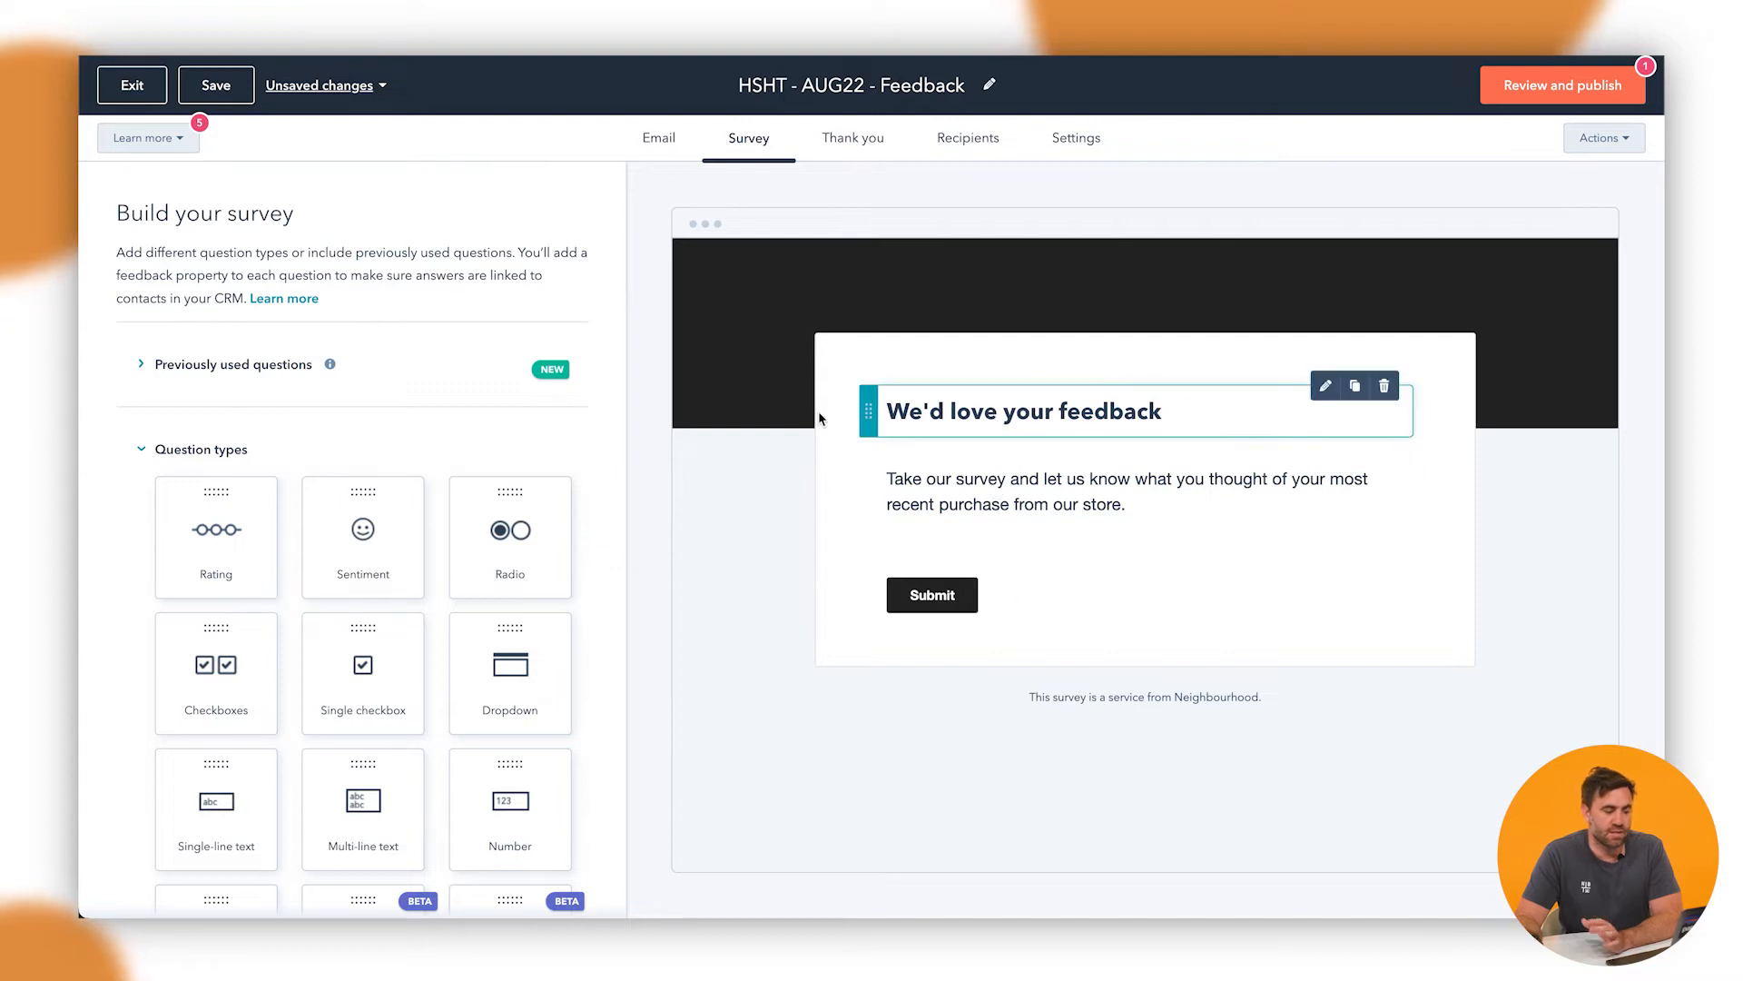
{"action": "scroll", "scroll_direction": "down", "scroll_amount": 3}
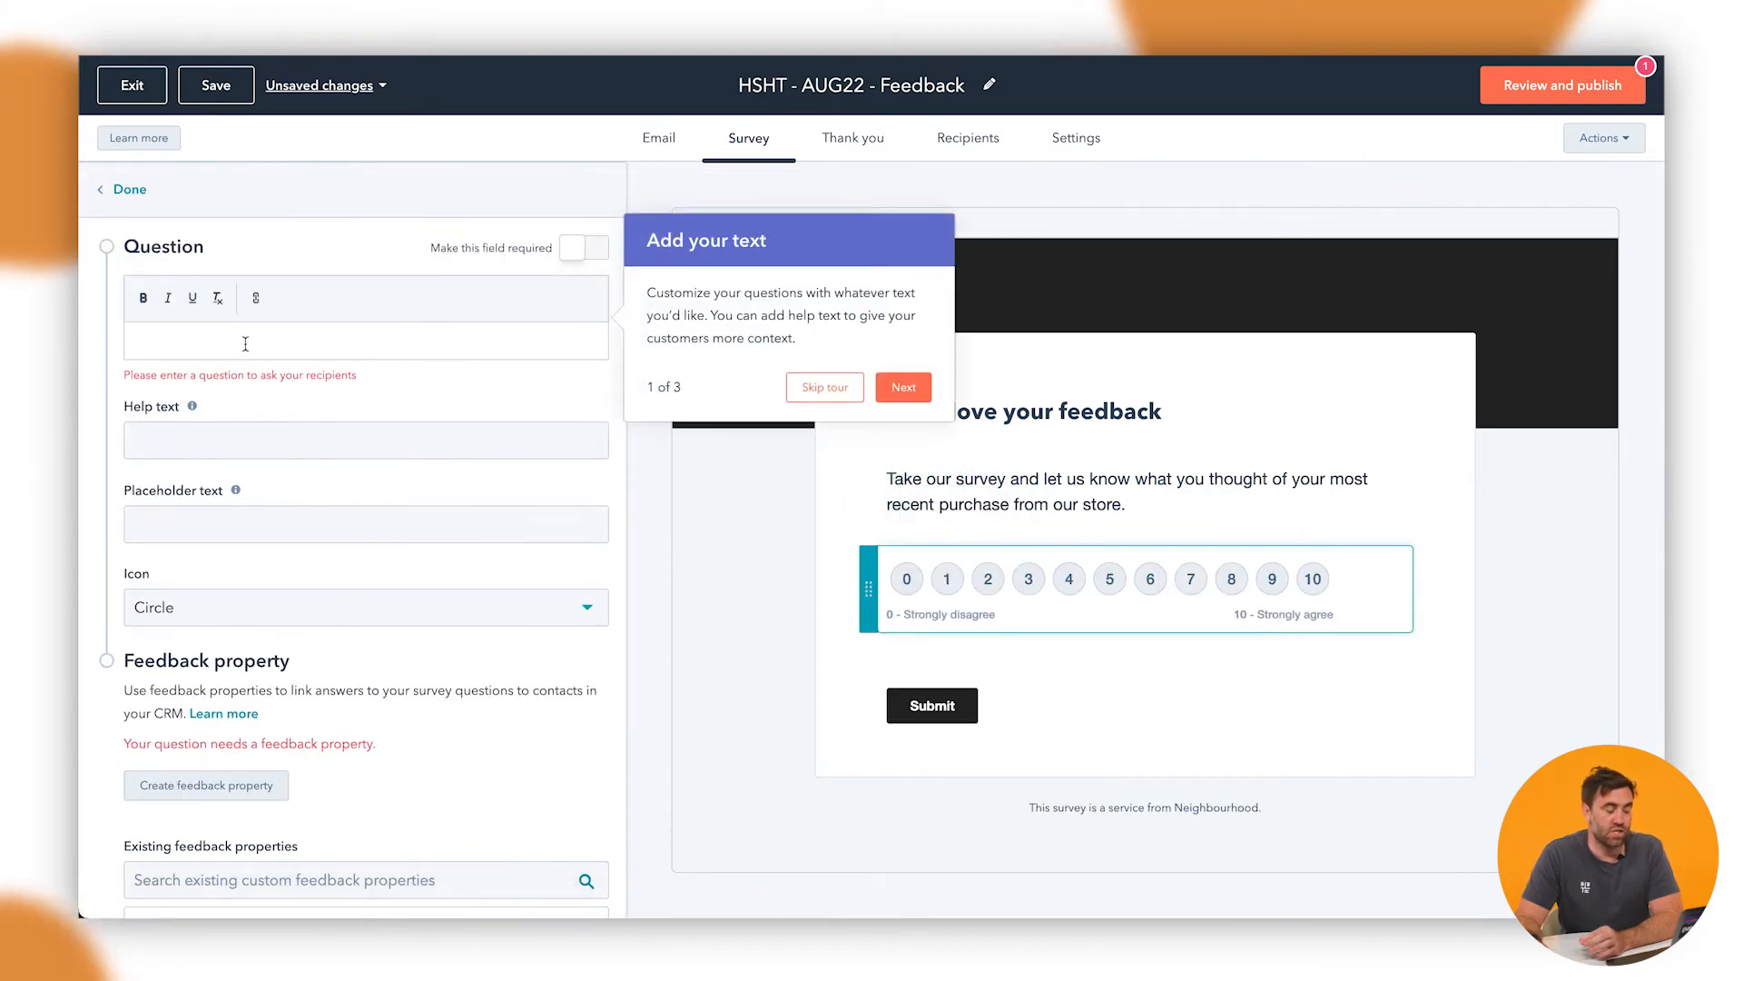
{"action": "scroll", "scroll_direction": "down", "scroll_amount": 3}
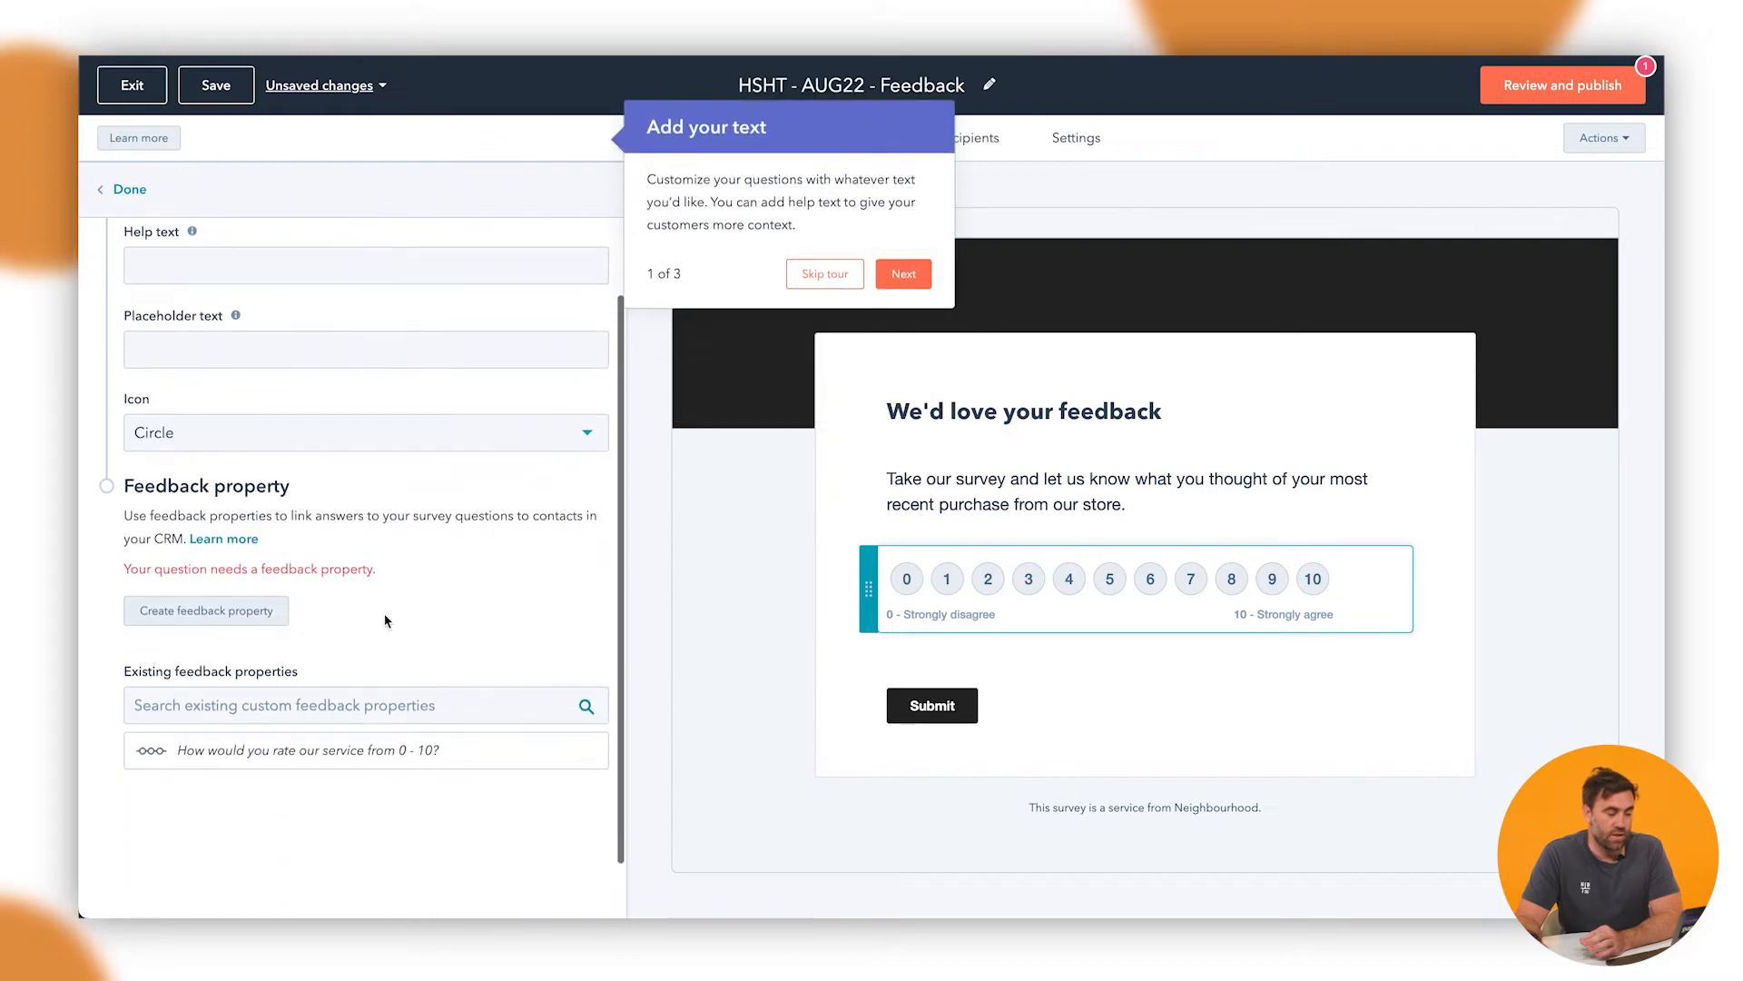
{"action": "left_click", "coordinate": [365, 433]}
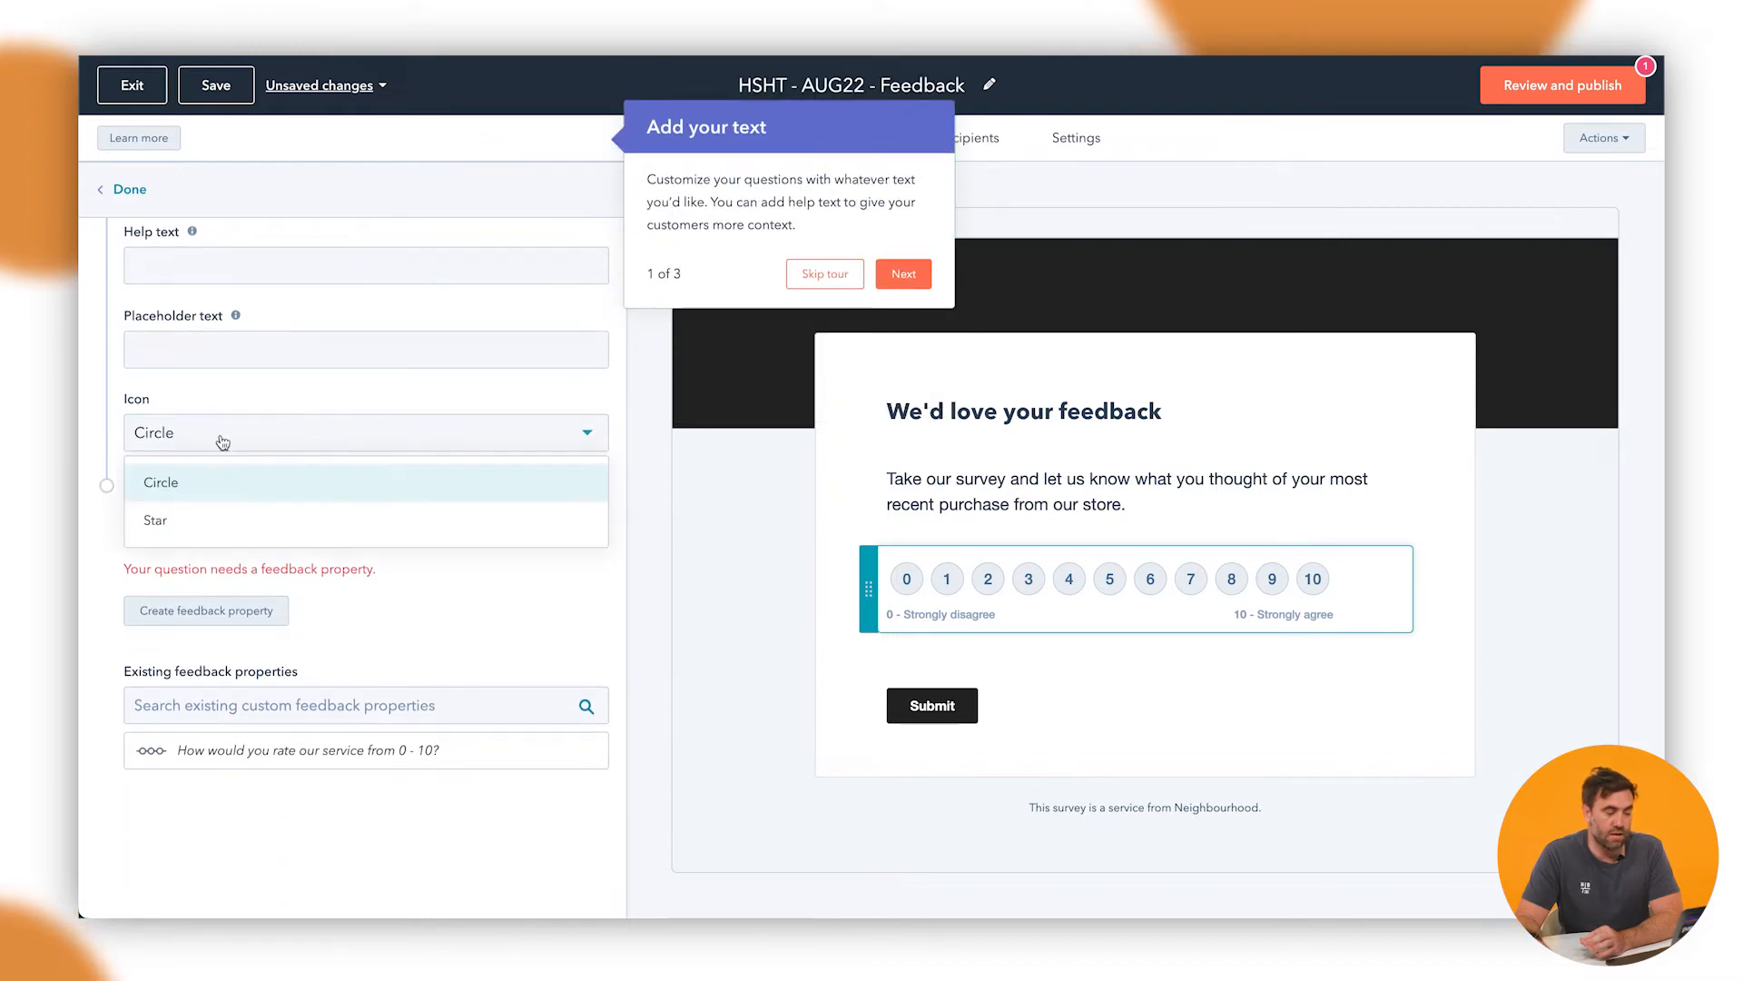
{"action": "left_click", "coordinate": [154, 519]}
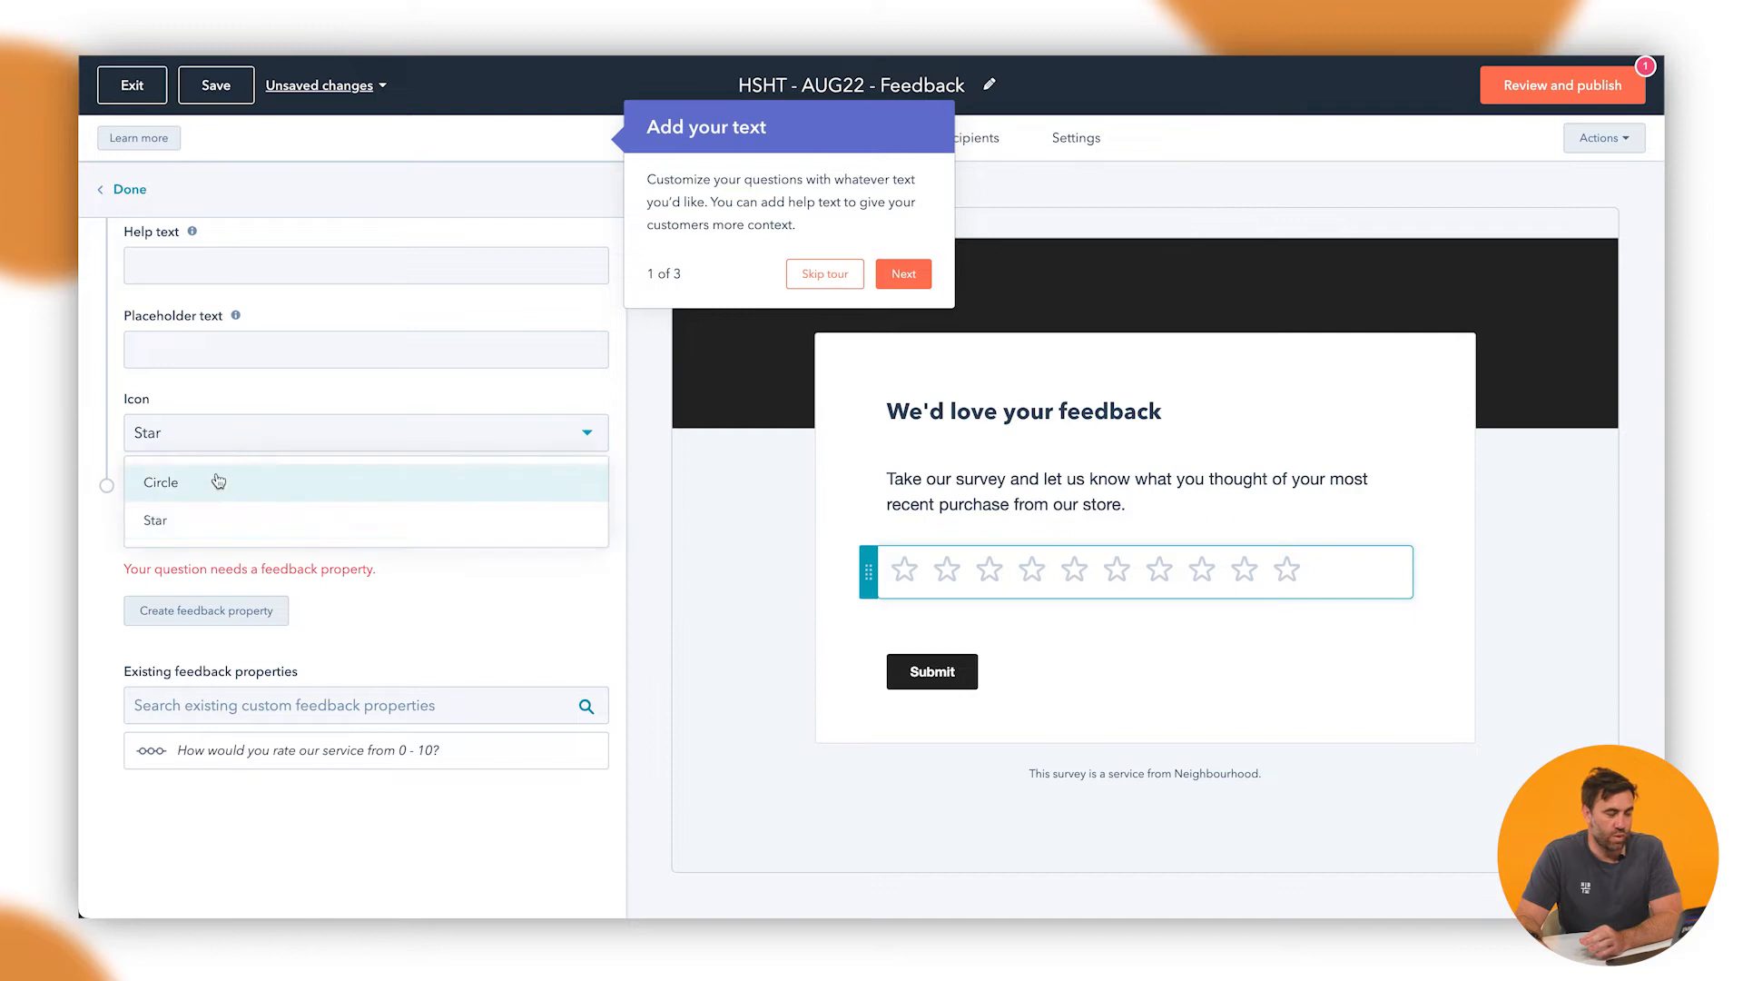
{"action": "left_click", "coordinate": [160, 483]}
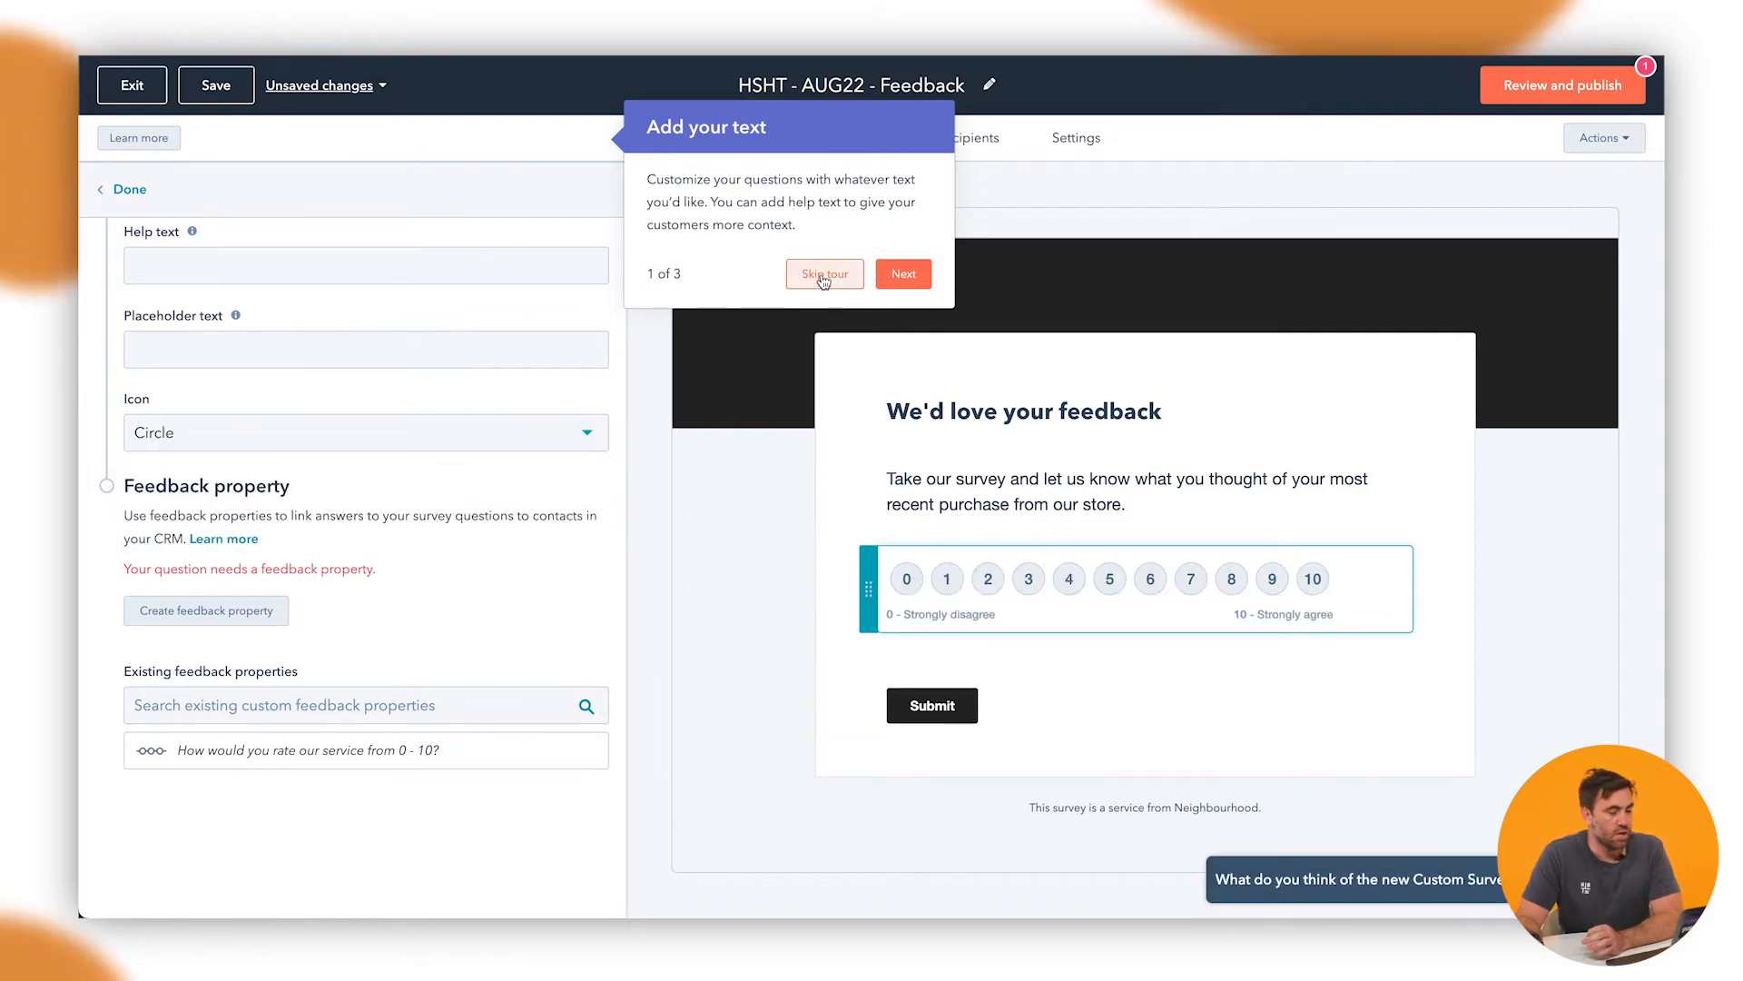
{"action": "left_click", "coordinate": [824, 273]}
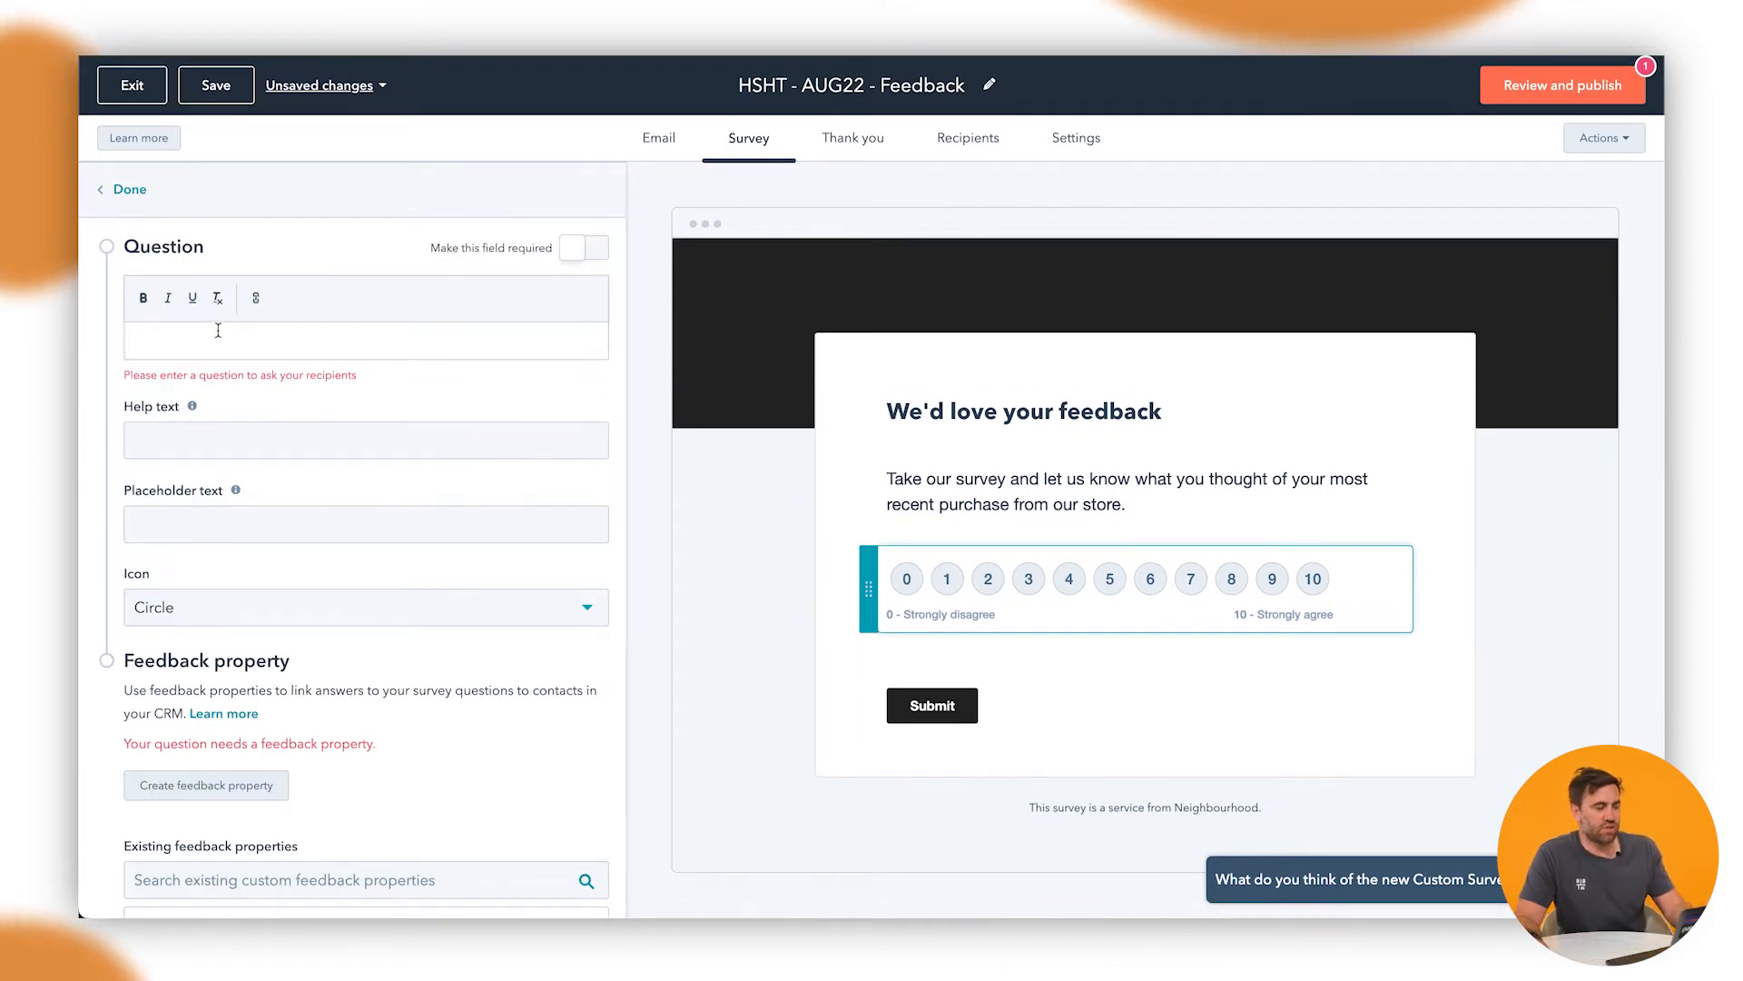
- Word the rating question 'How did you enjoy our Video?' and make it required
{"action": "type", "text": "How did you enjoy"}
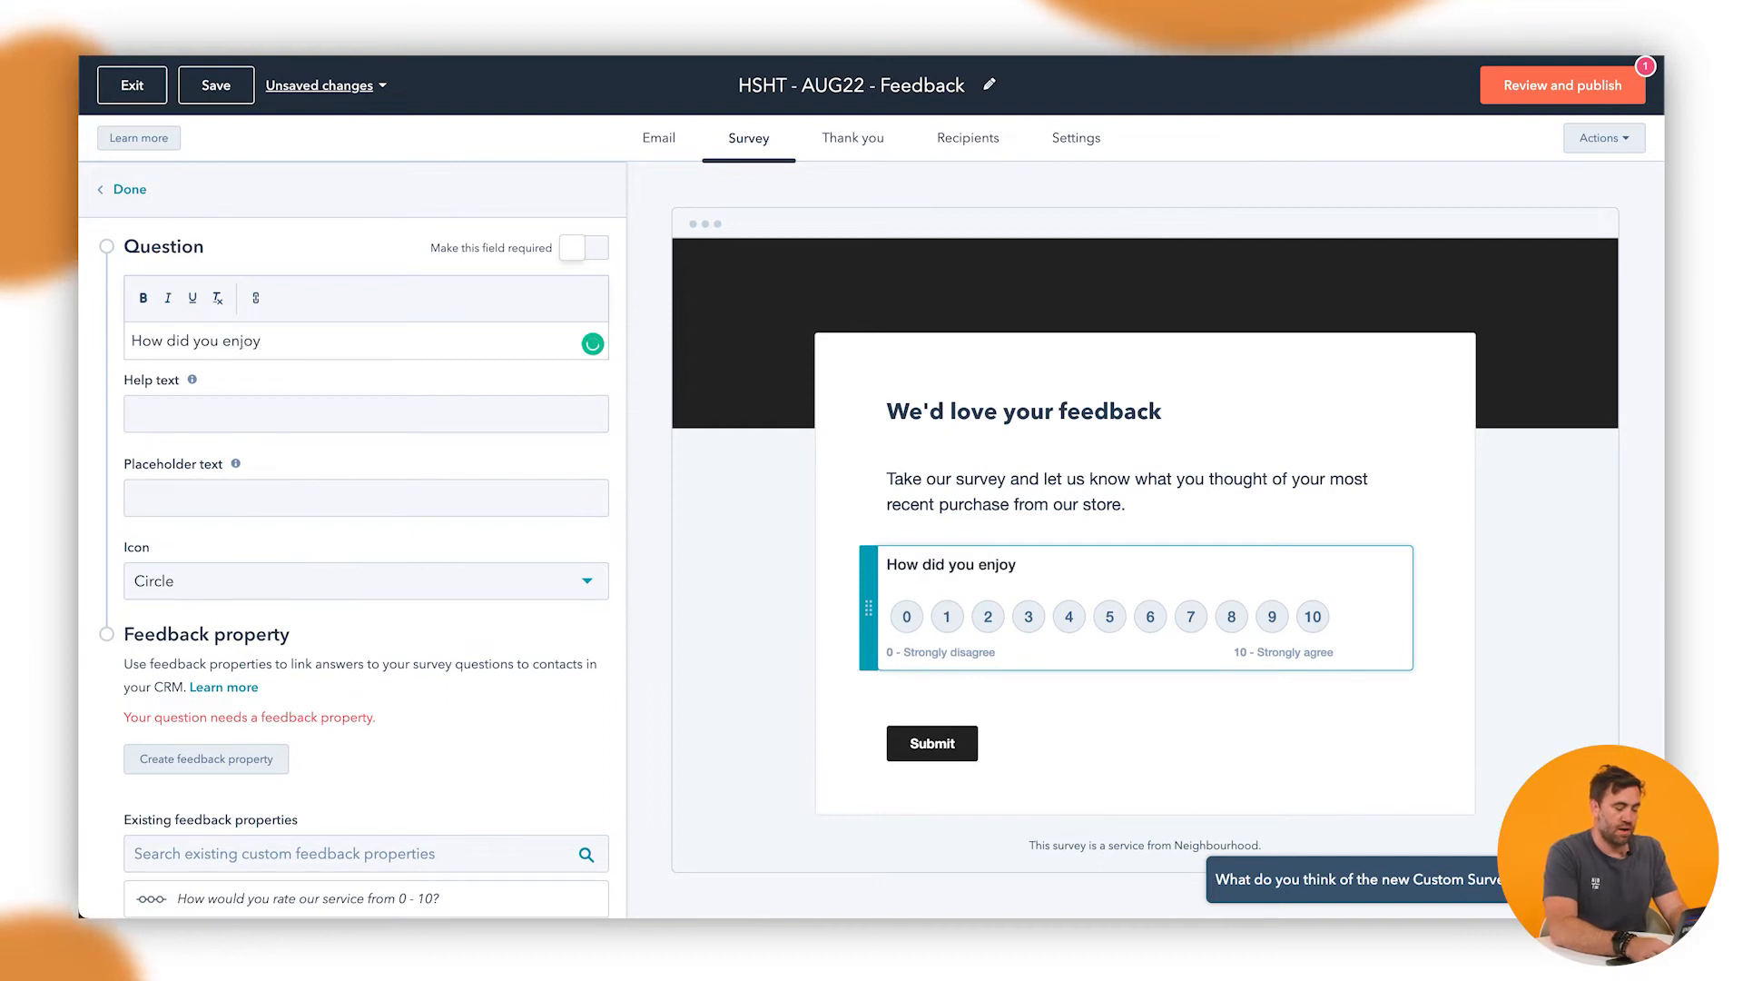
{"action": "type", "text": "our Video?"}
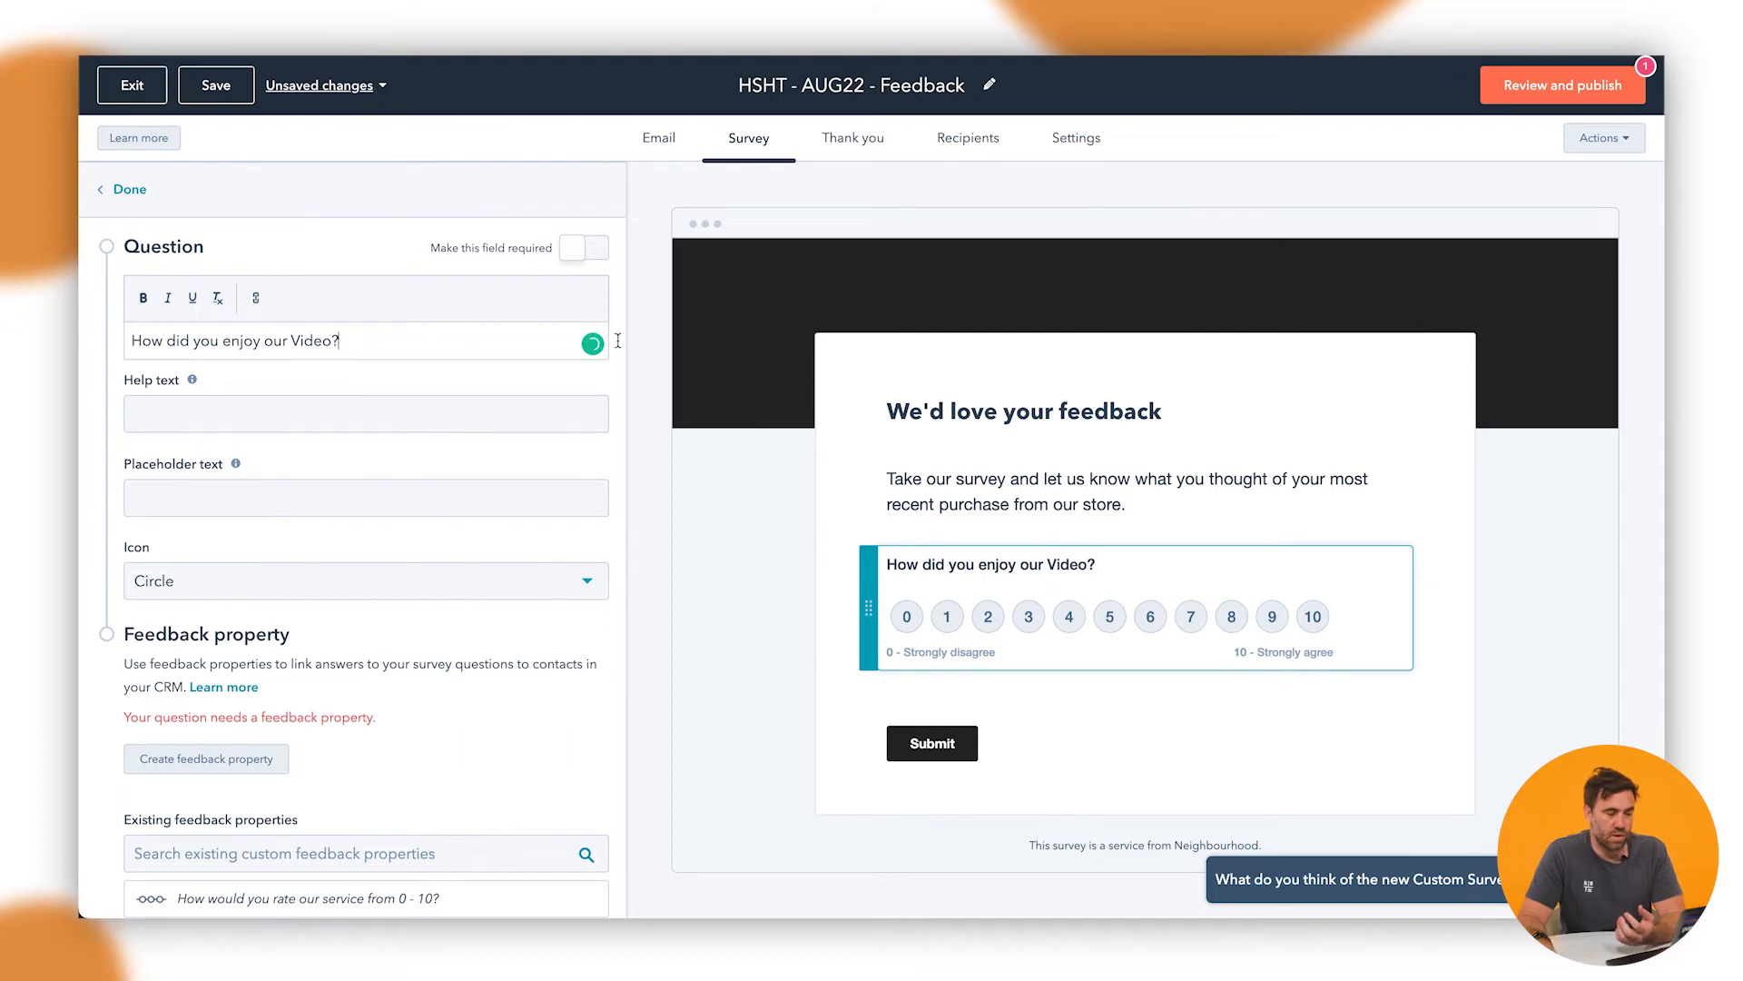
{"action": "left_click", "coordinate": [582, 247]}
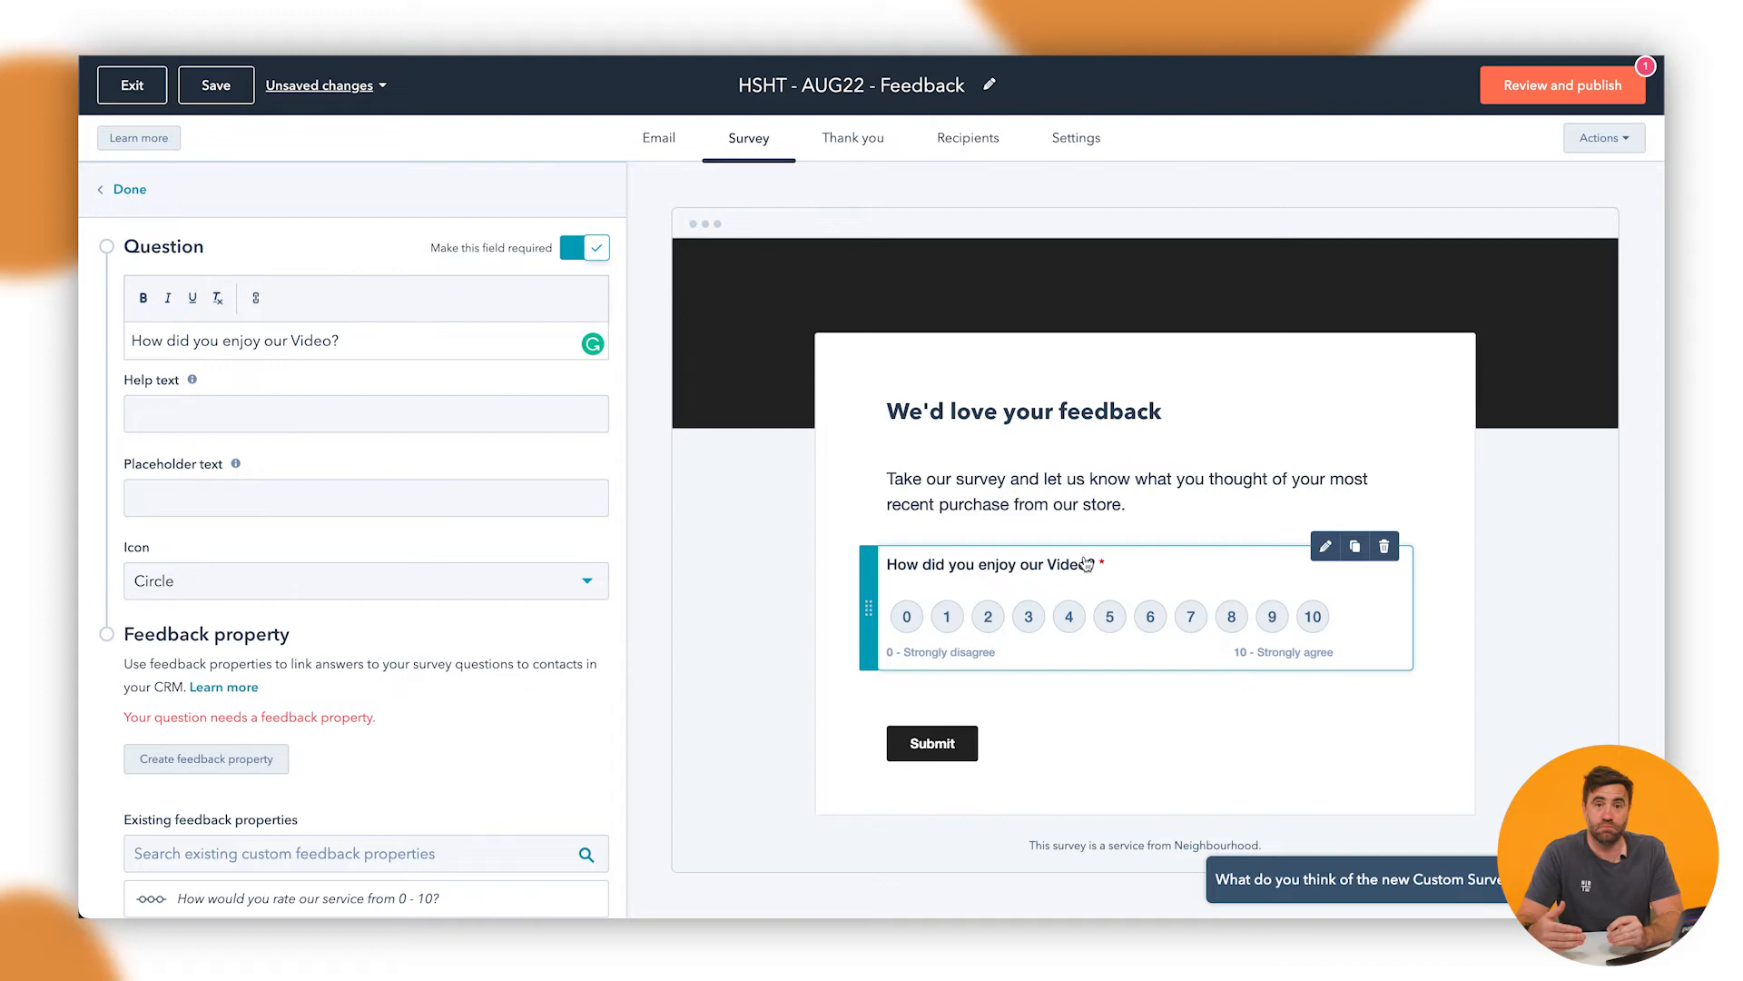
{"action": "mouse_move", "coordinate": [846, 595]}
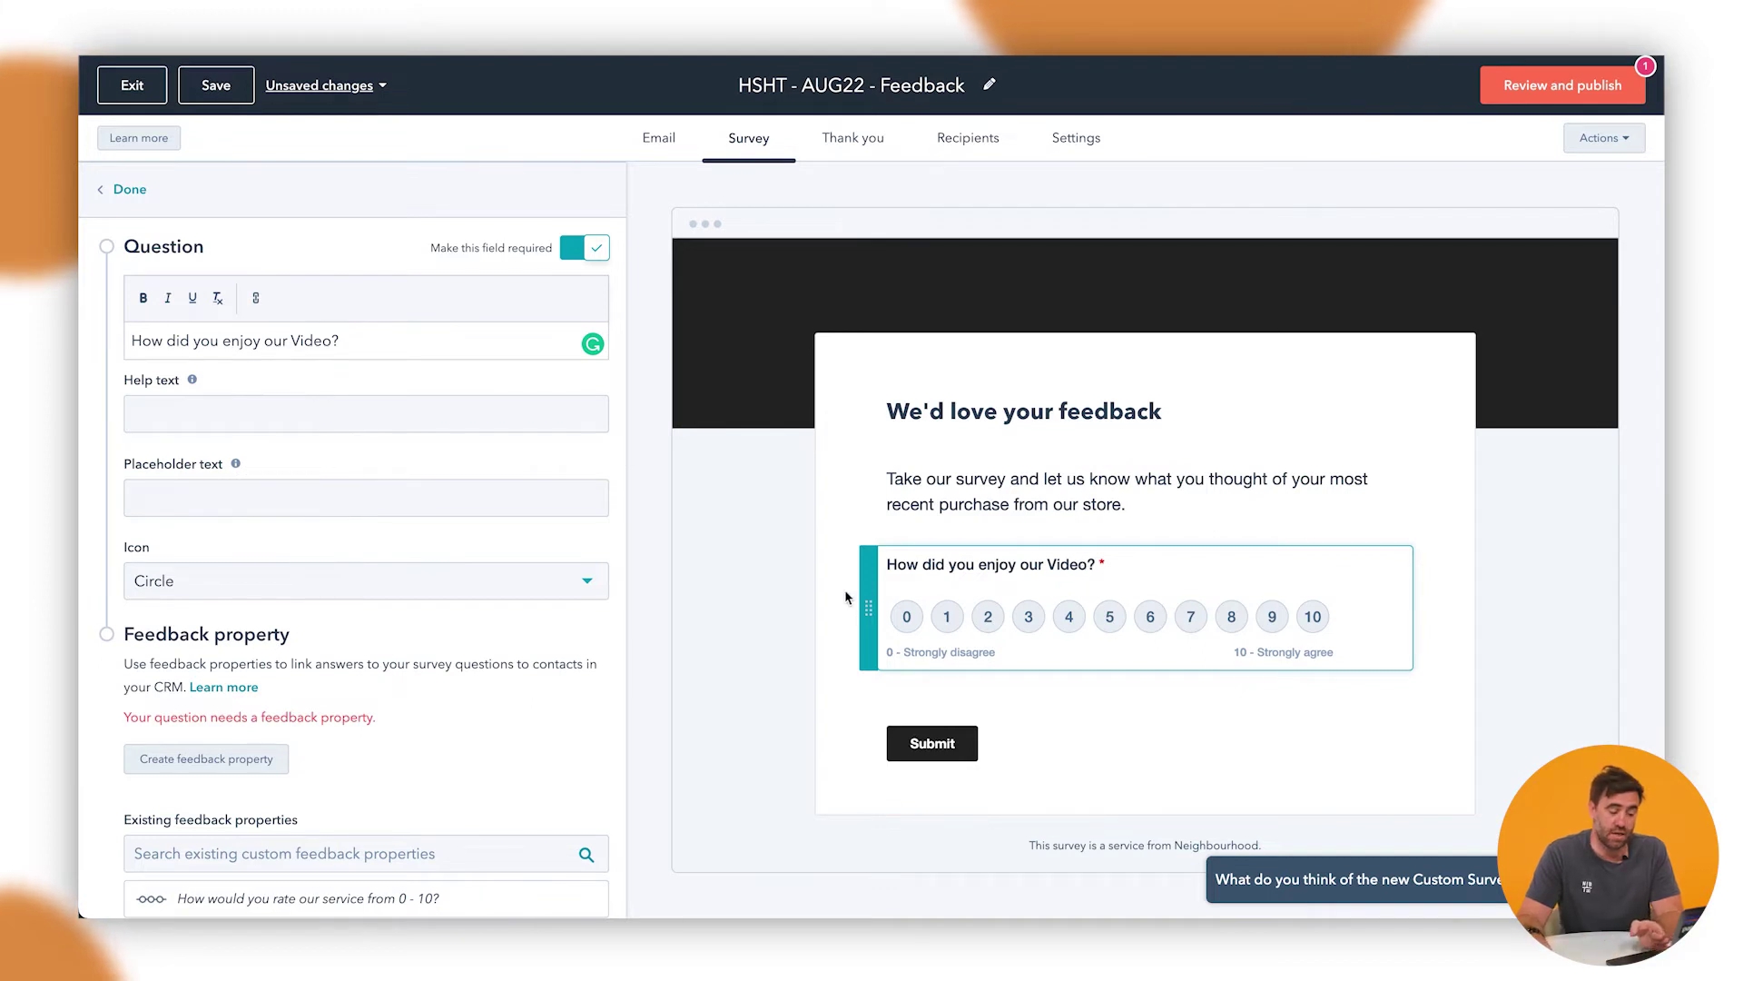
{"action": "mouse_move", "coordinate": [131, 192]}
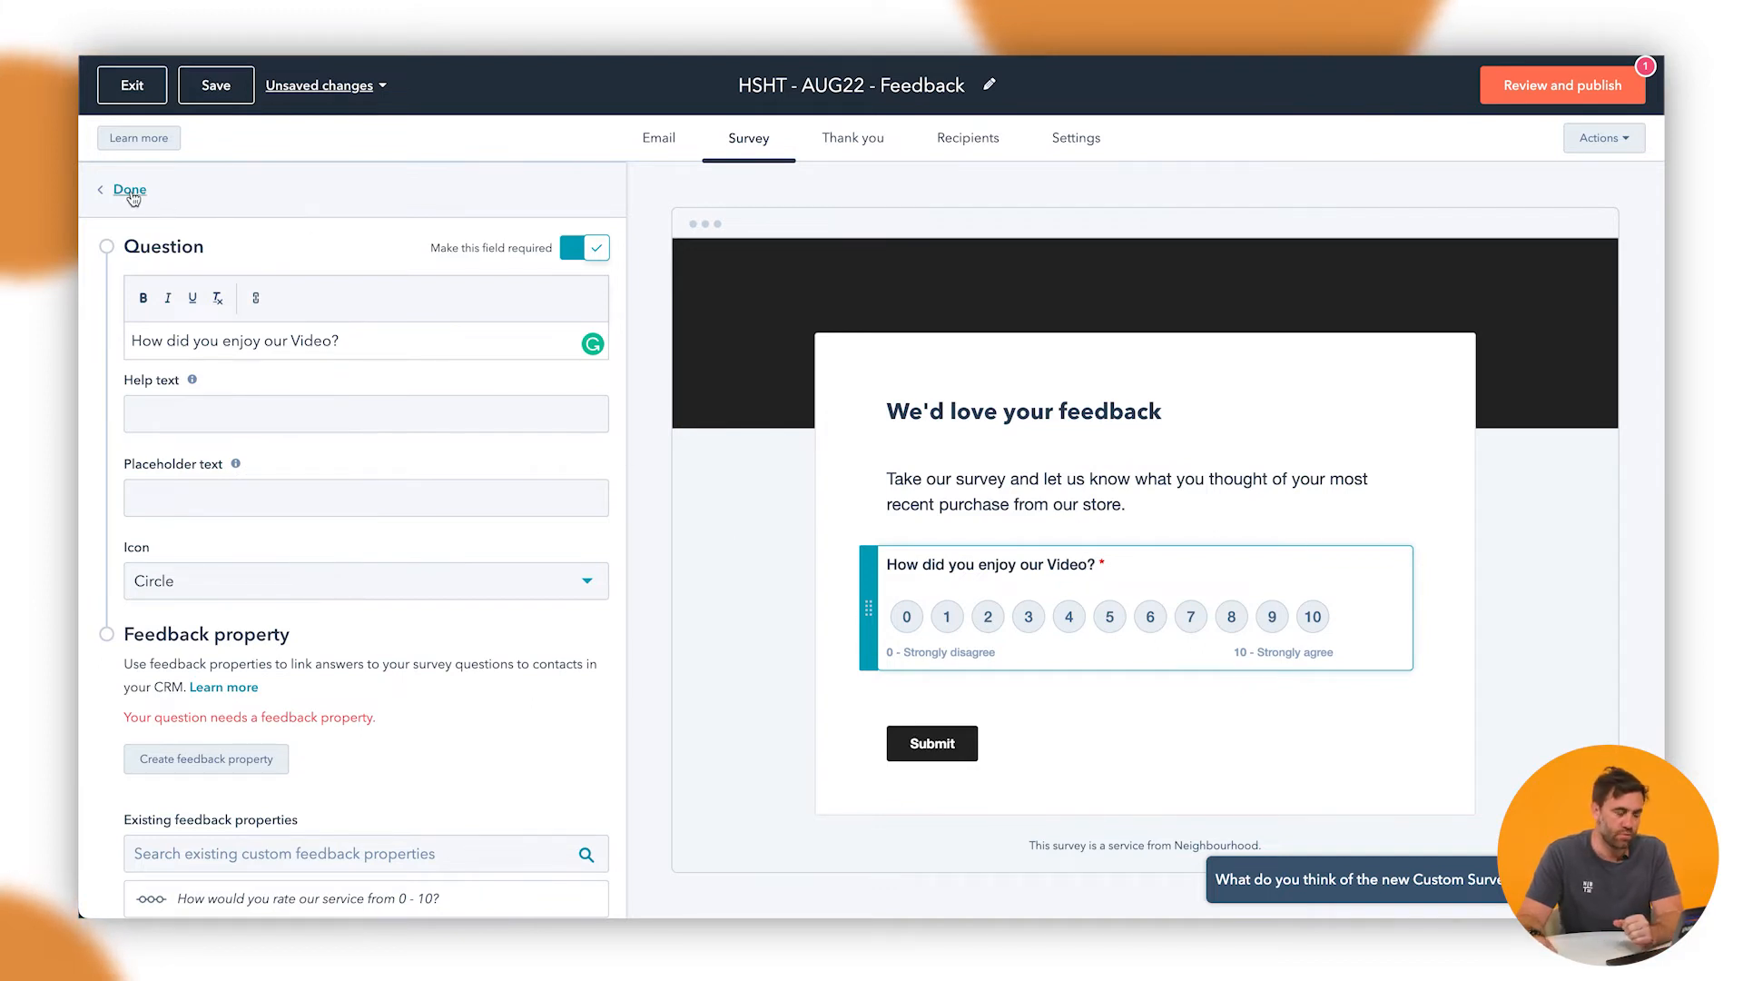
- Finish the rating question and add a radio question below it
{"action": "left_click", "coordinate": [131, 189]}
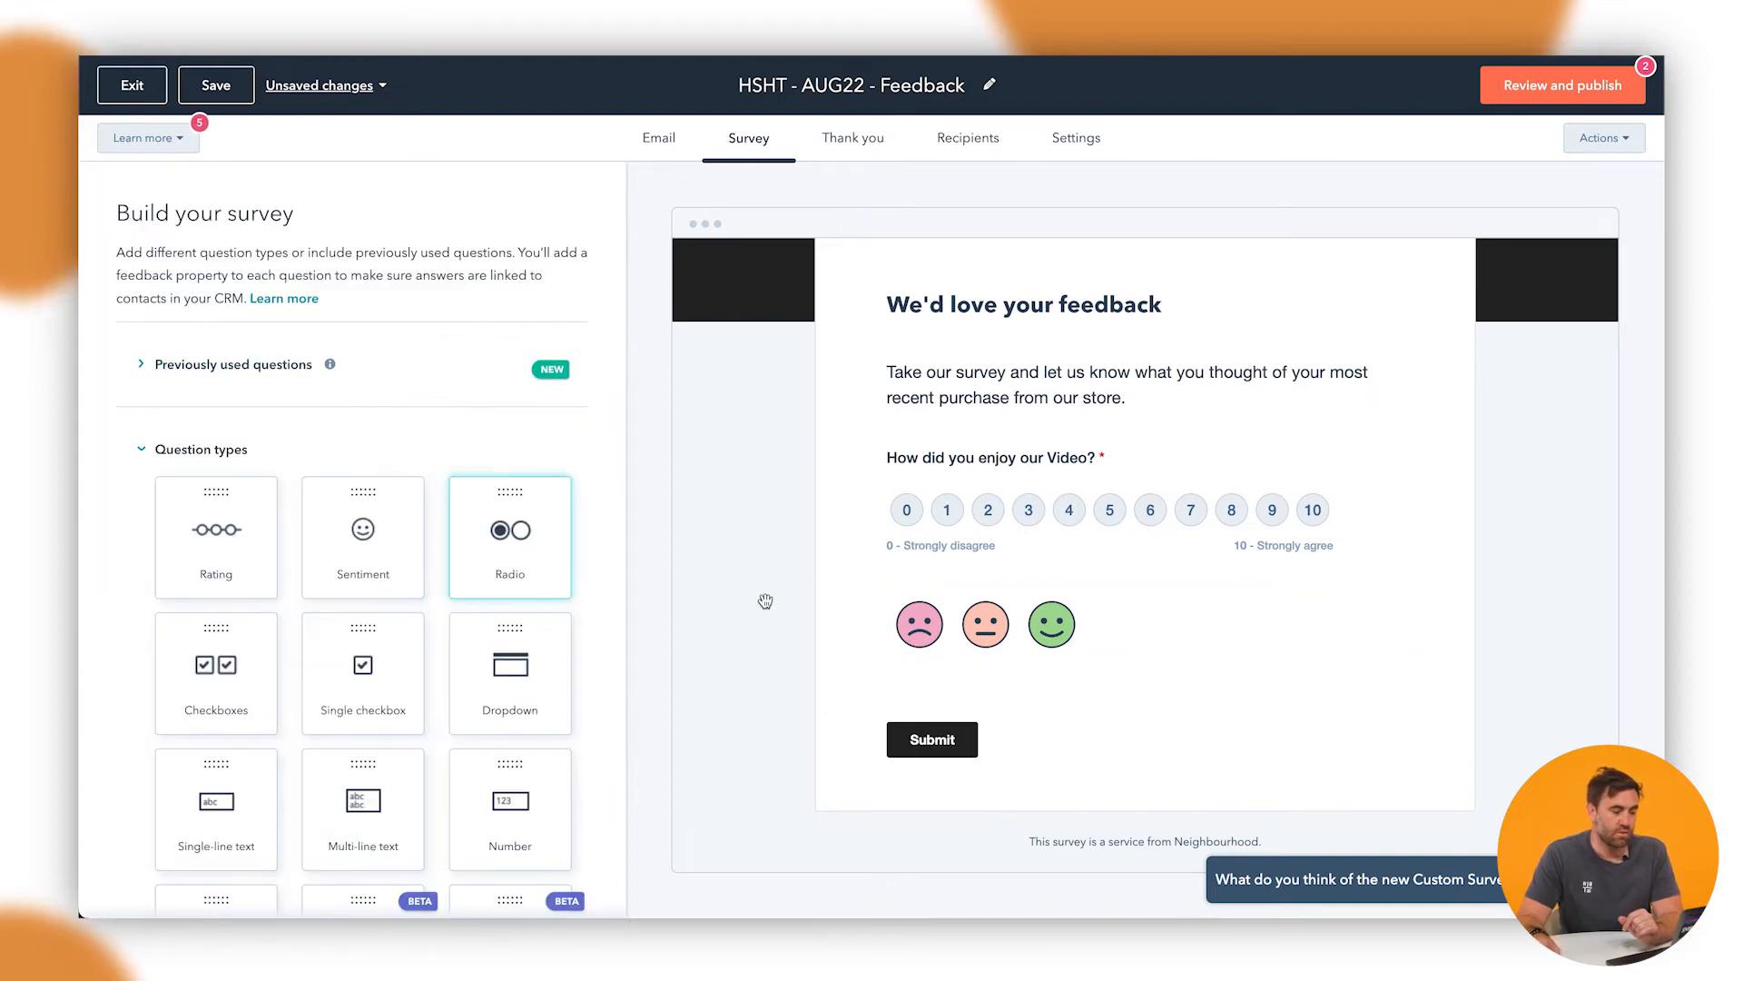
{"action": "mouse_move", "coordinate": [1085, 654]}
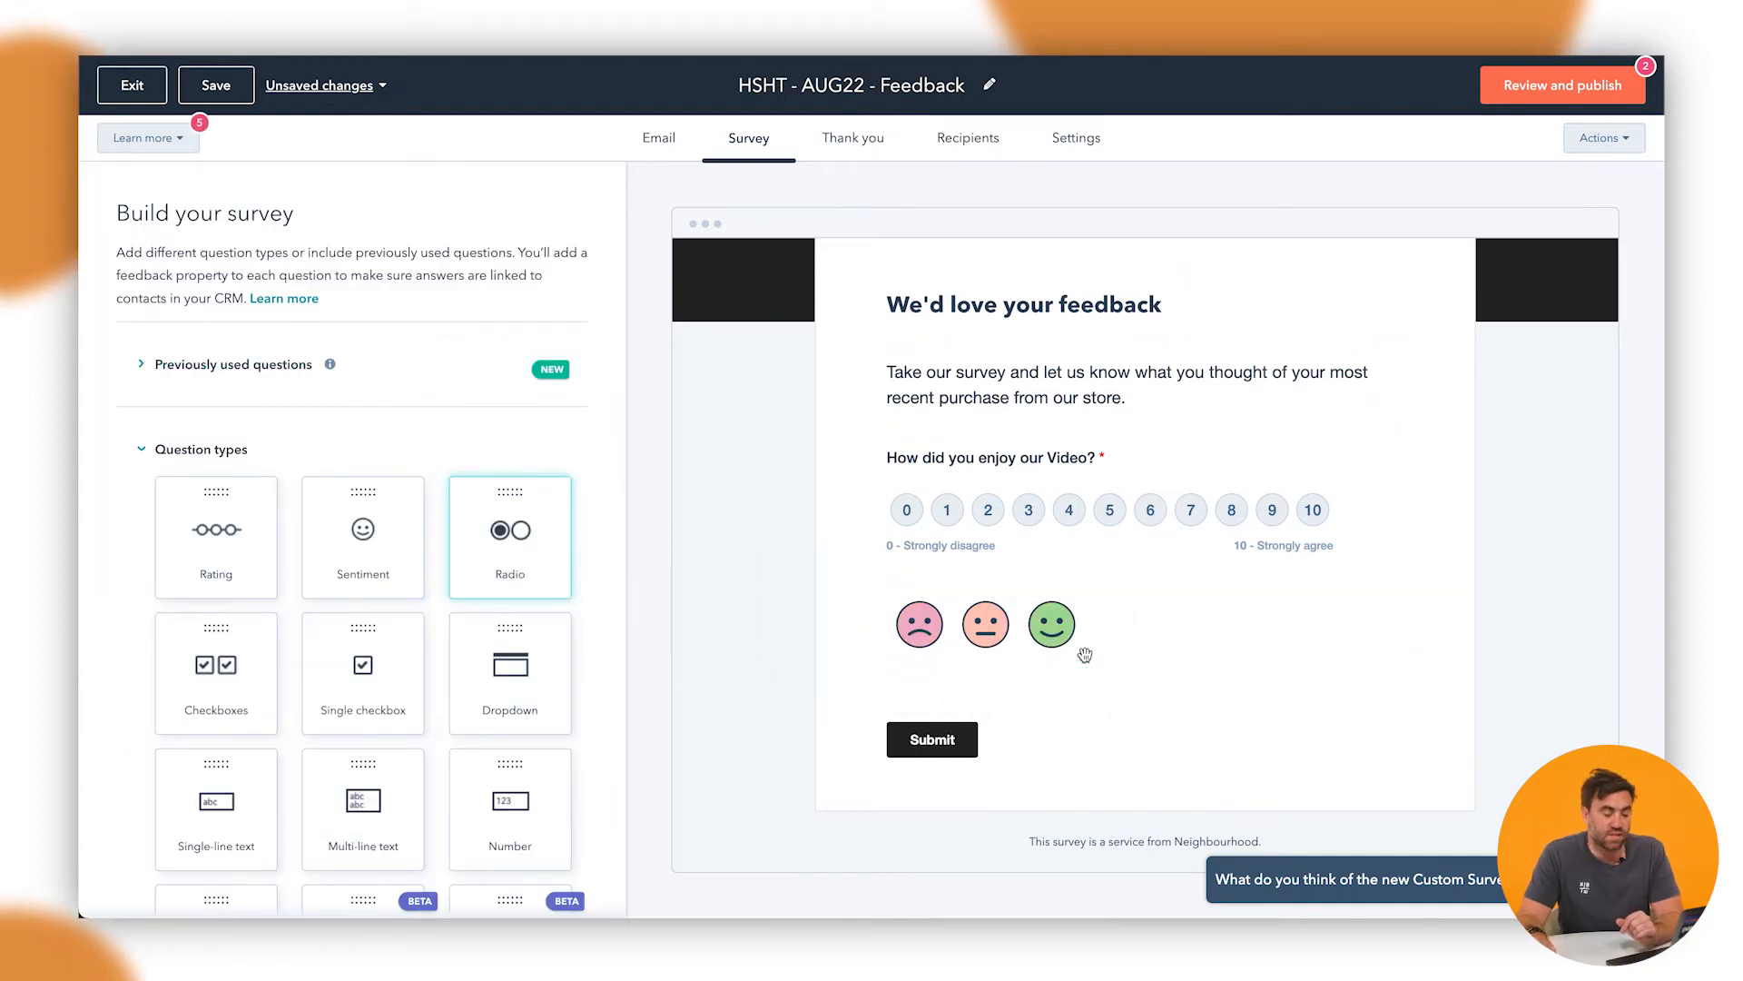
{"action": "left_click_drag", "start_coordinate": [508, 528], "coordinate": [777, 661]}
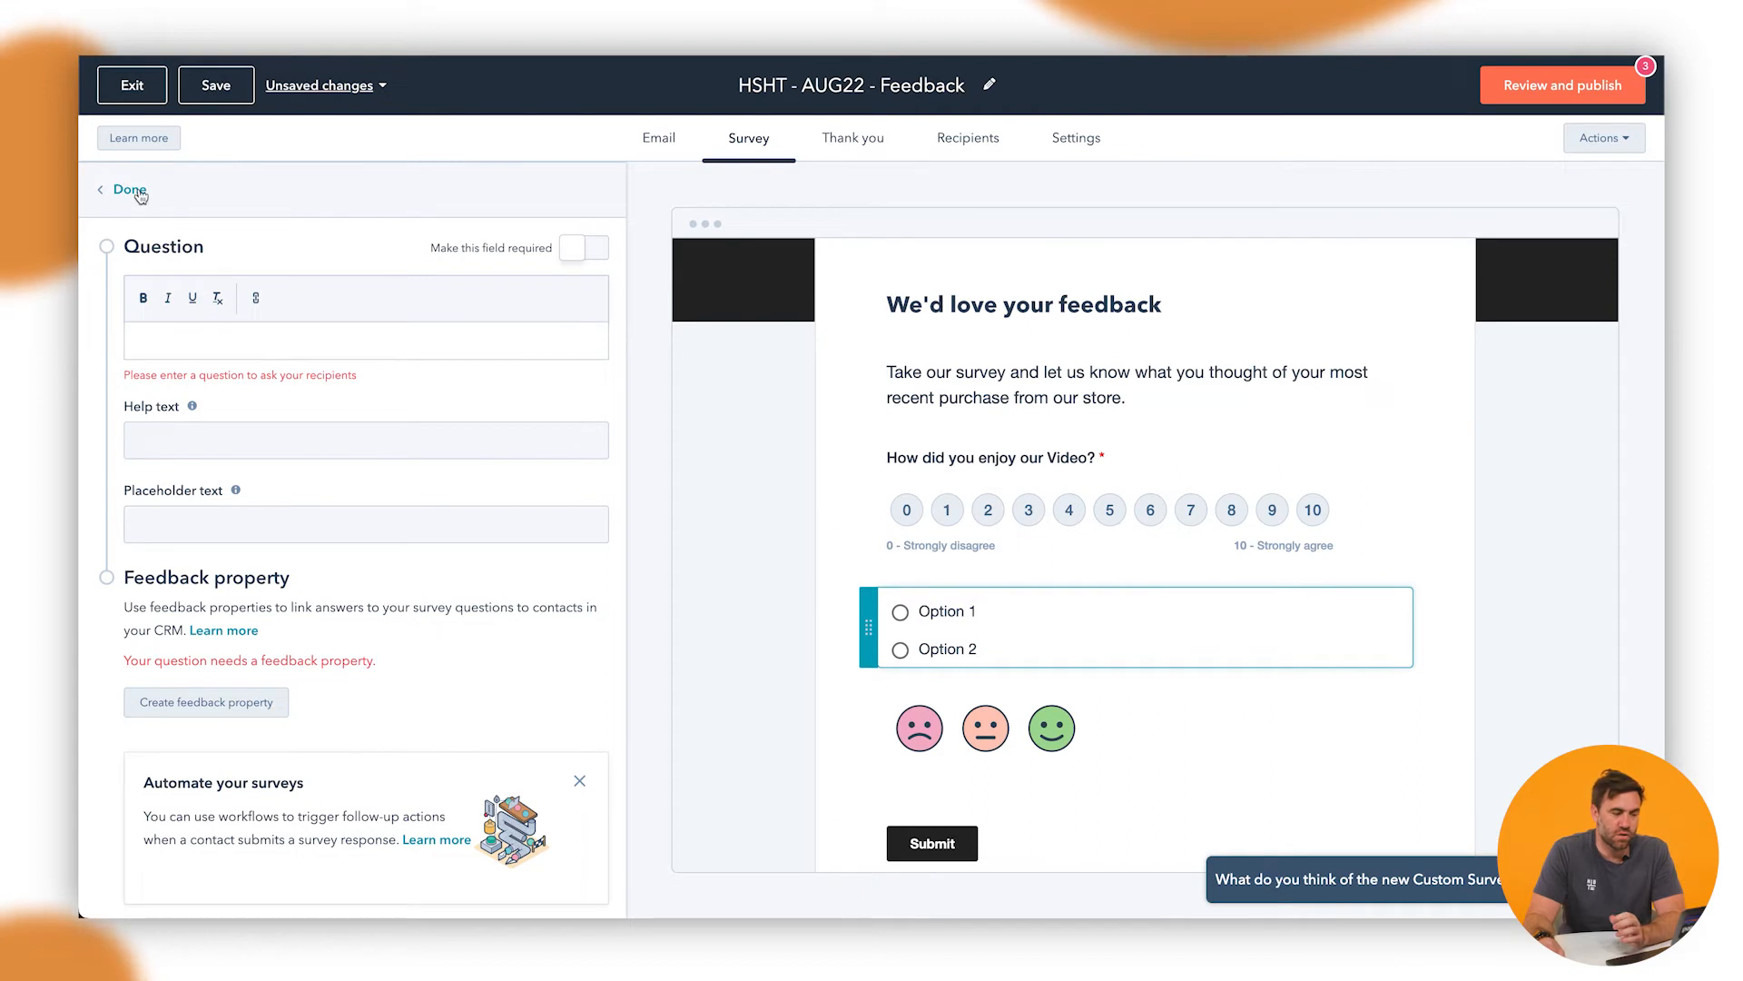
- Add a two-option checkbox question under the rating question
{"action": "left_click", "coordinate": [127, 191]}
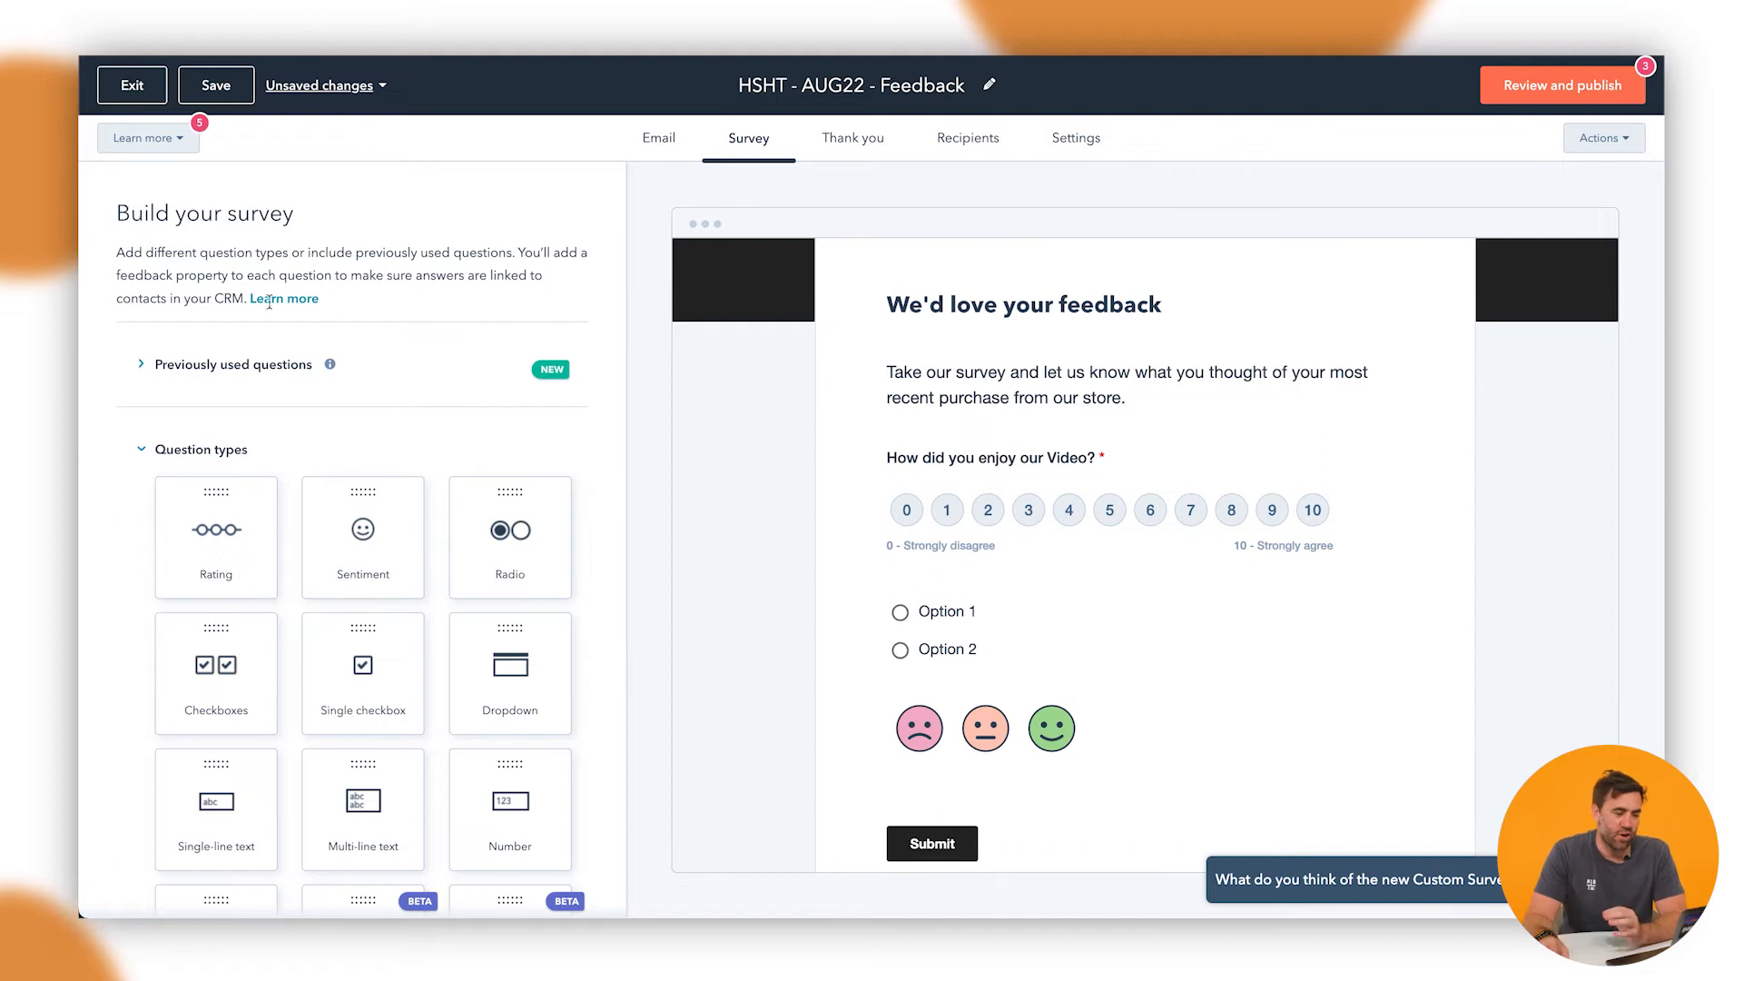
{"action": "left_click_drag", "start_coordinate": [216, 667], "coordinate": [1088, 634]}
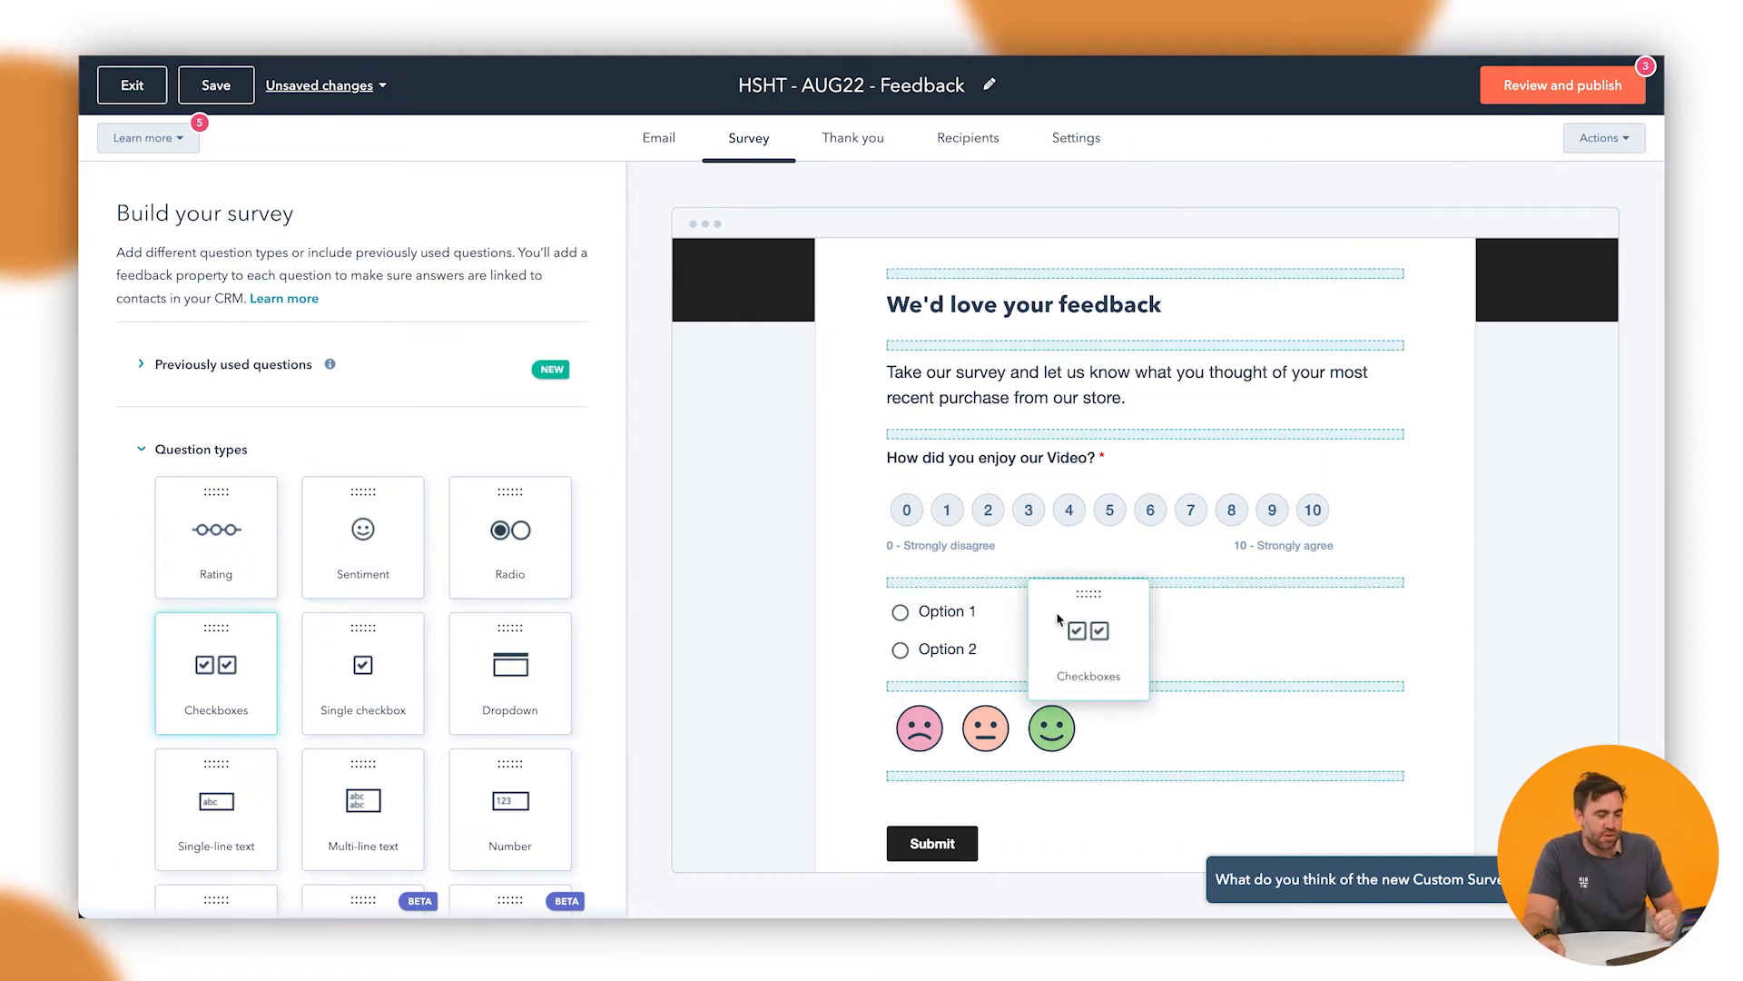
{"action": "left_click", "coordinate": [1088, 638]}
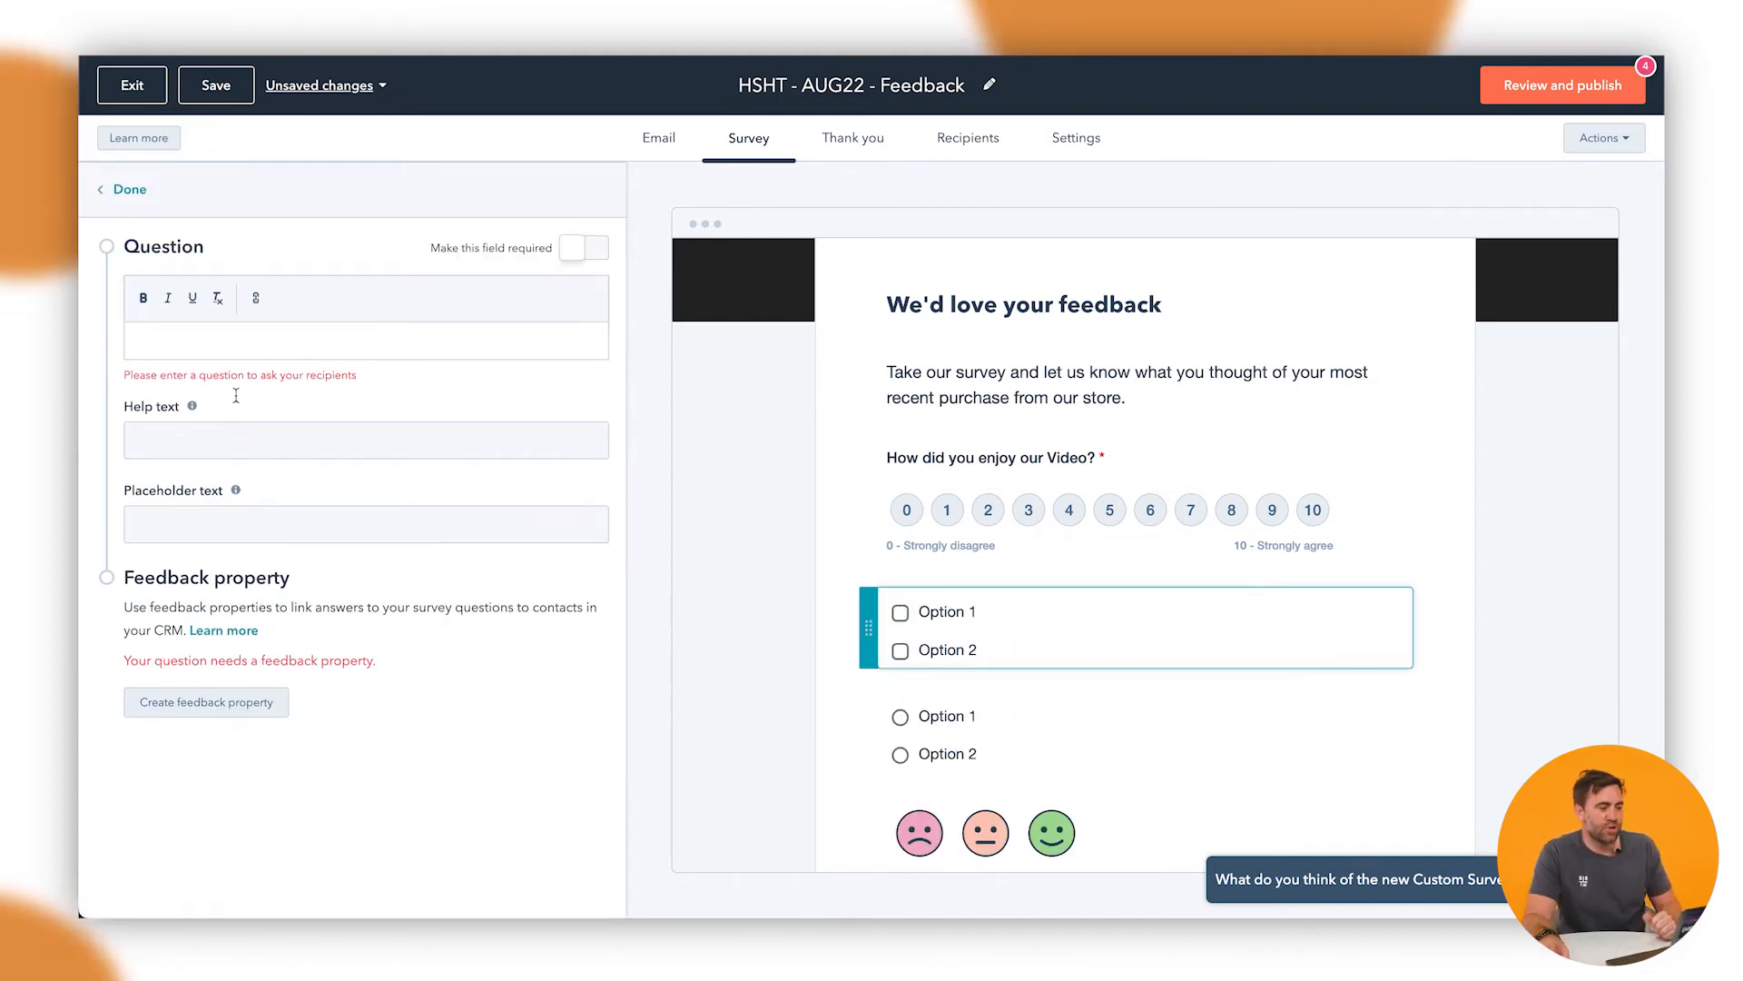
{"action": "left_click", "coordinate": [131, 188]}
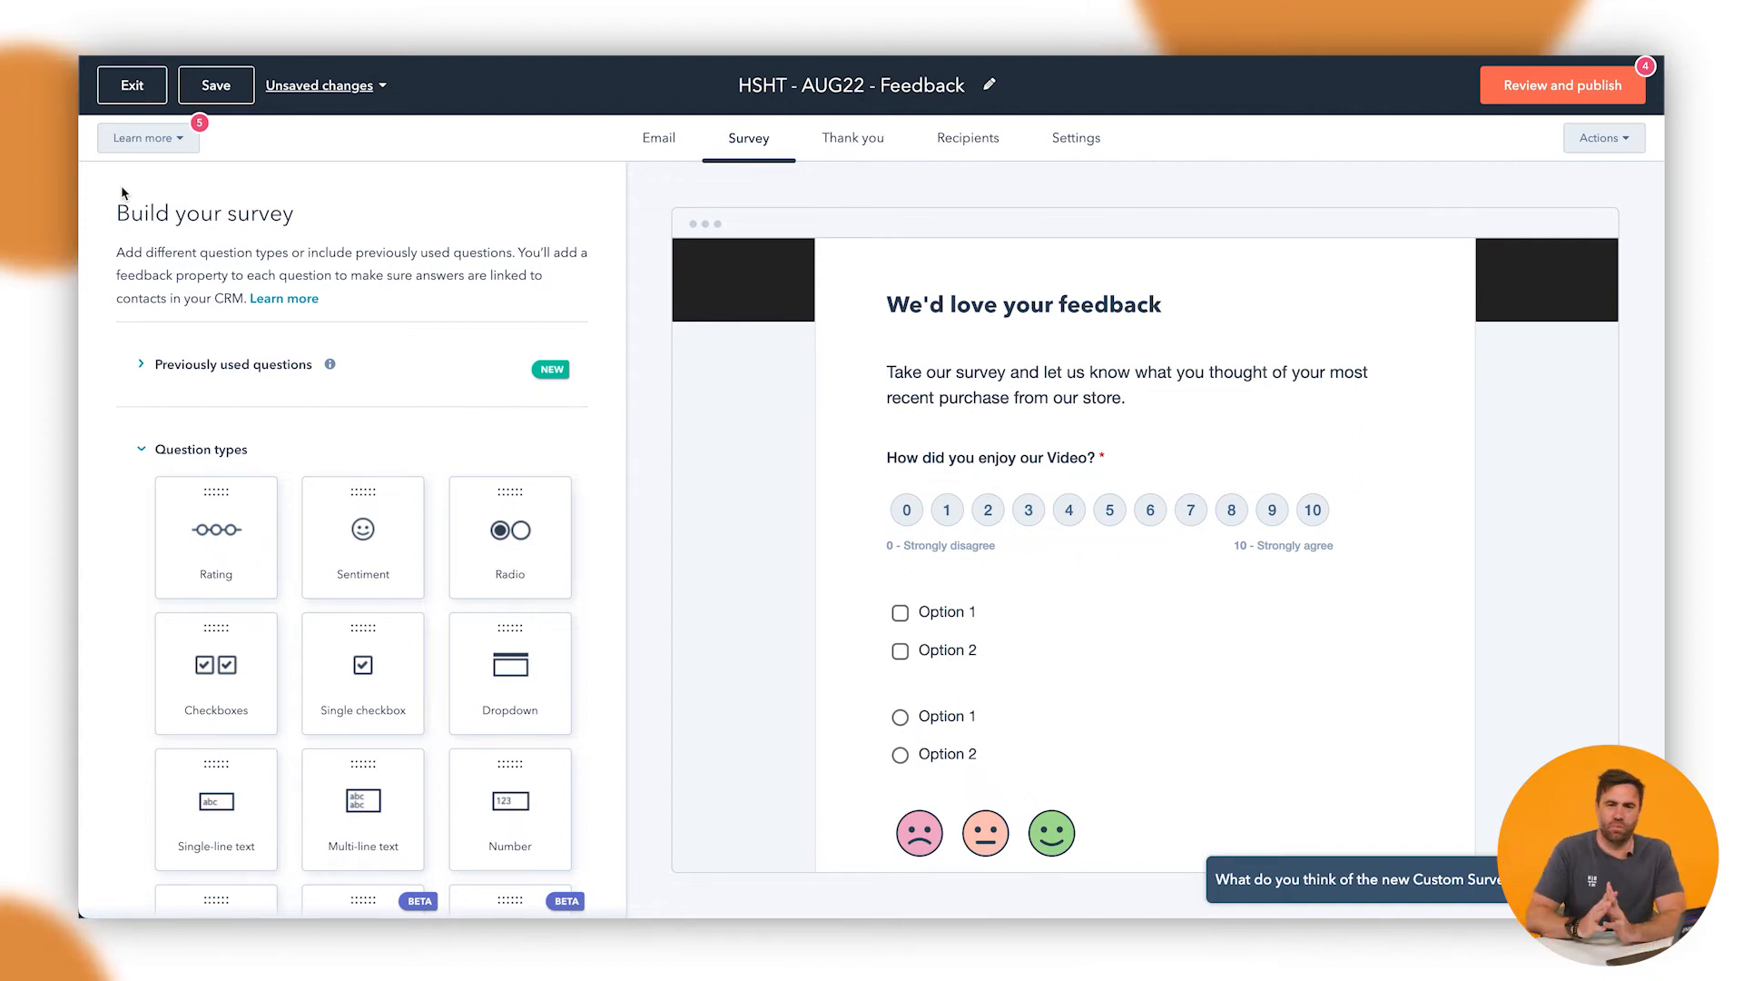
{"action": "mouse_move", "coordinate": [211, 345]}
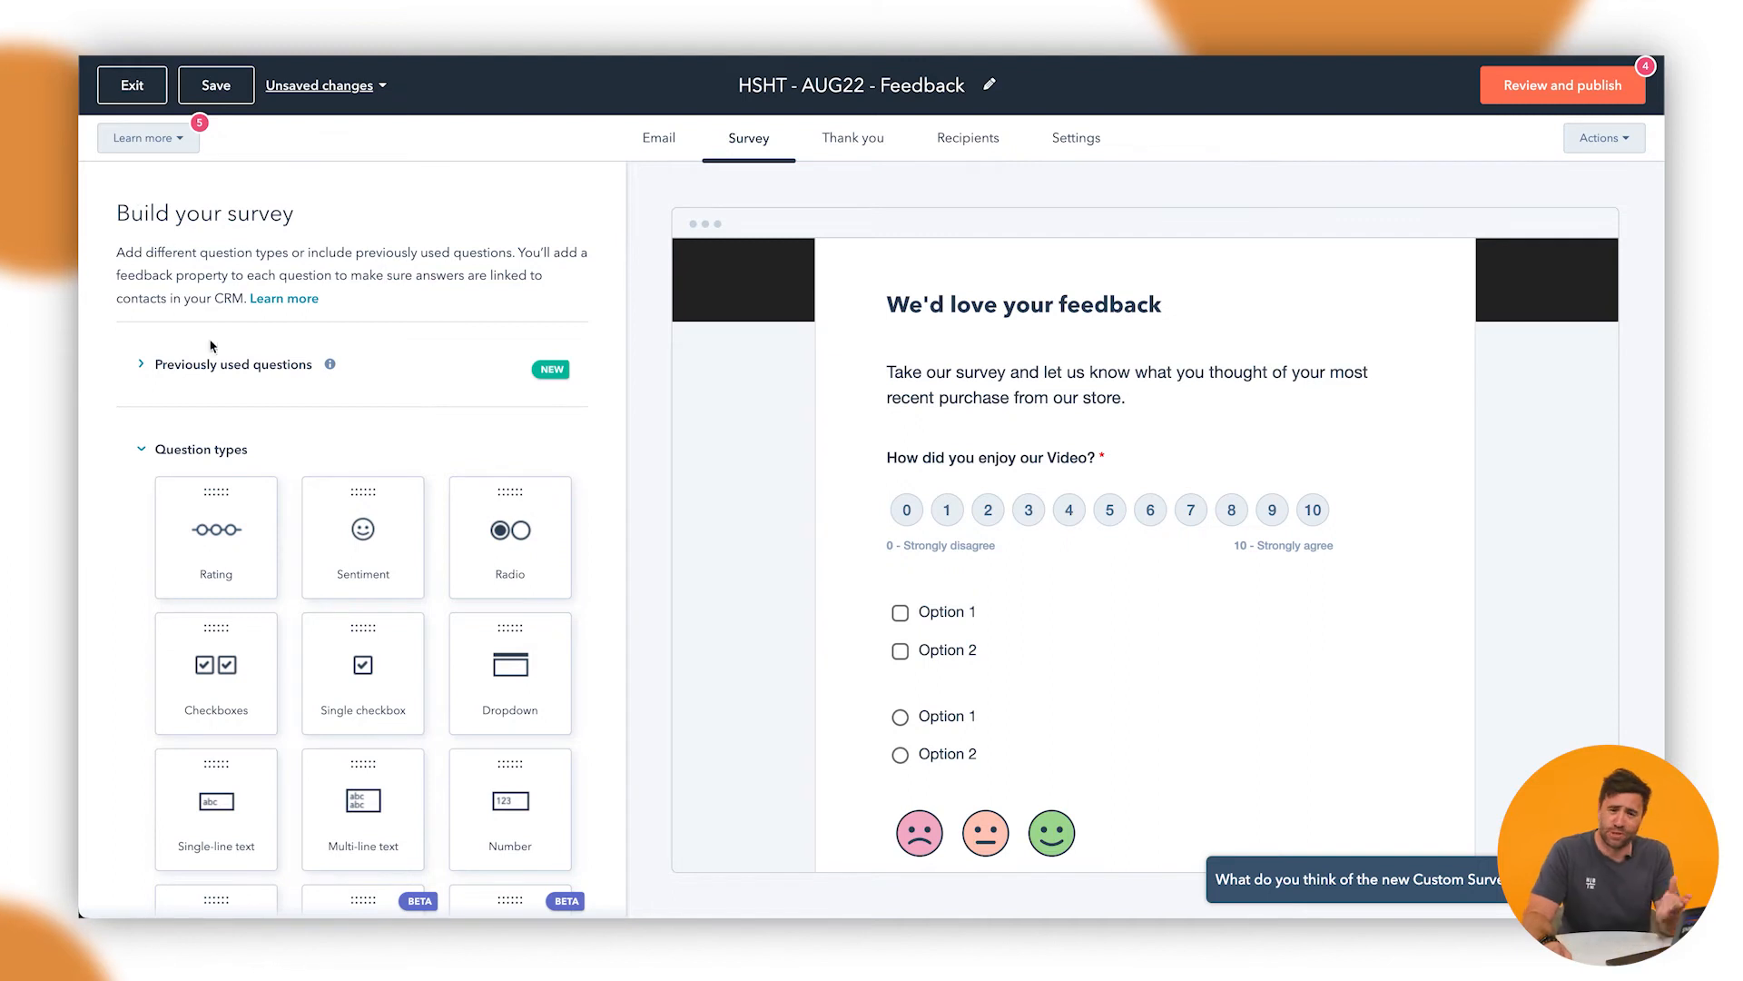
- Add the NPS question about recommending Neighbourhood and finish editing it
{"action": "scroll", "scroll_direction": "down", "scroll_amount": 3}
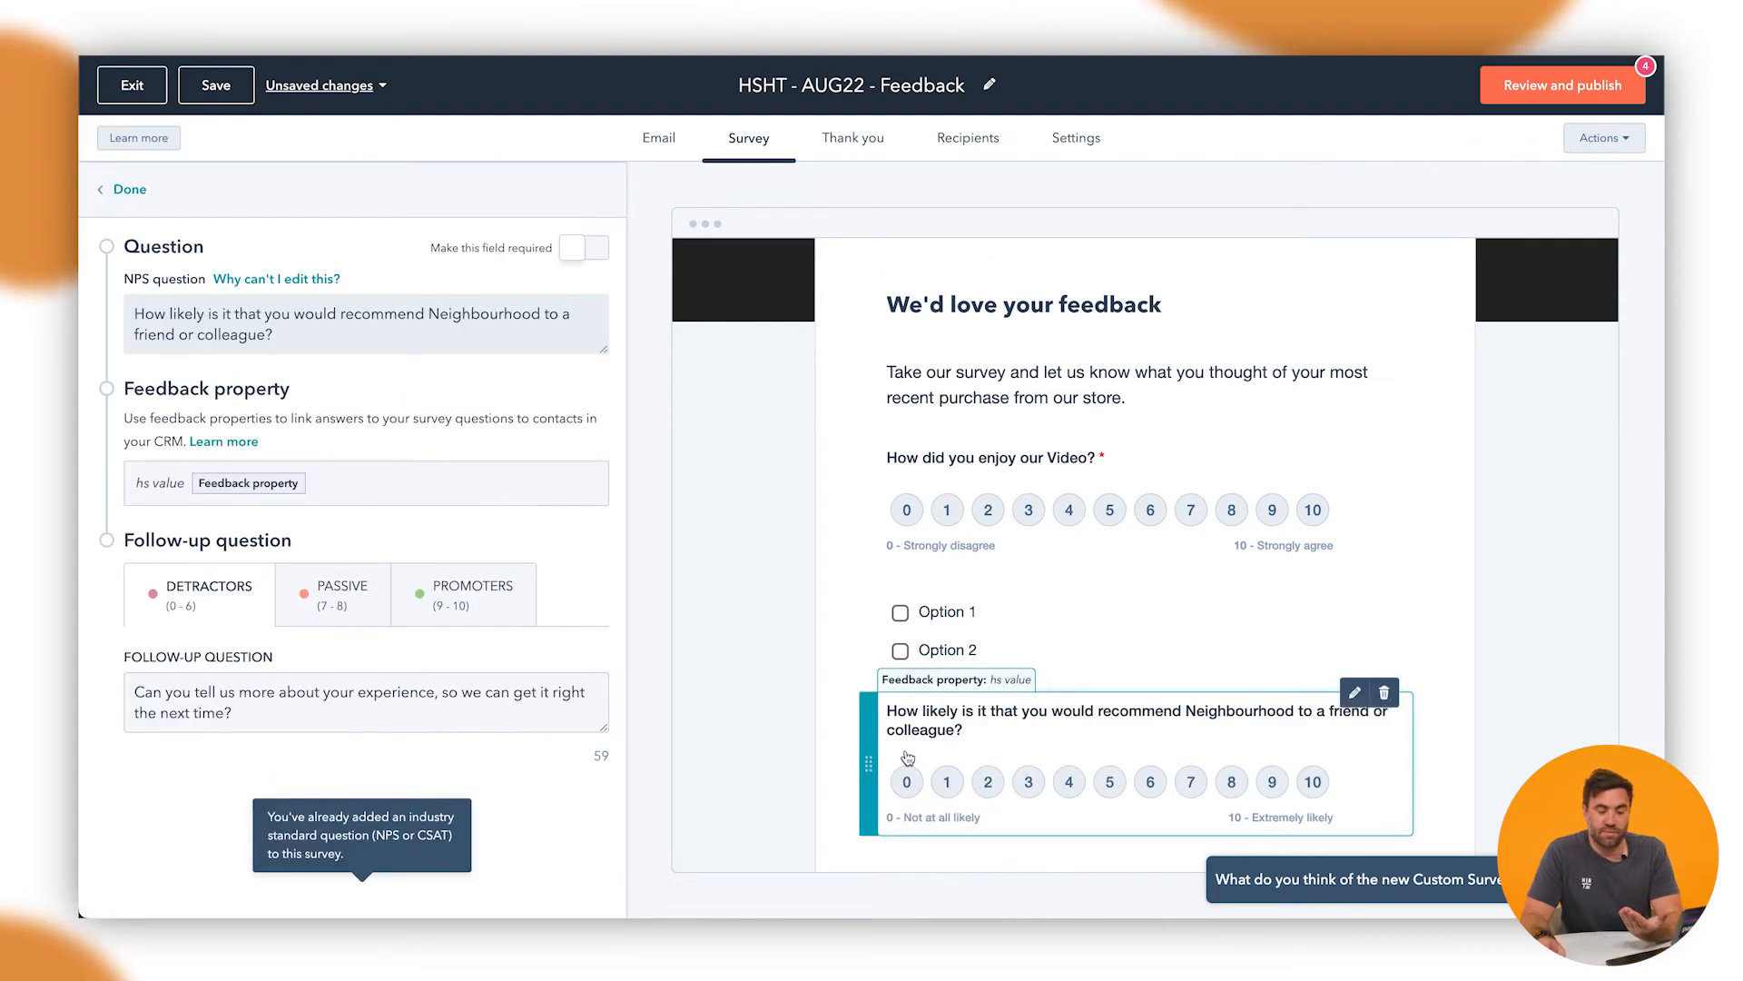
{"action": "mouse_move", "coordinate": [963, 779]}
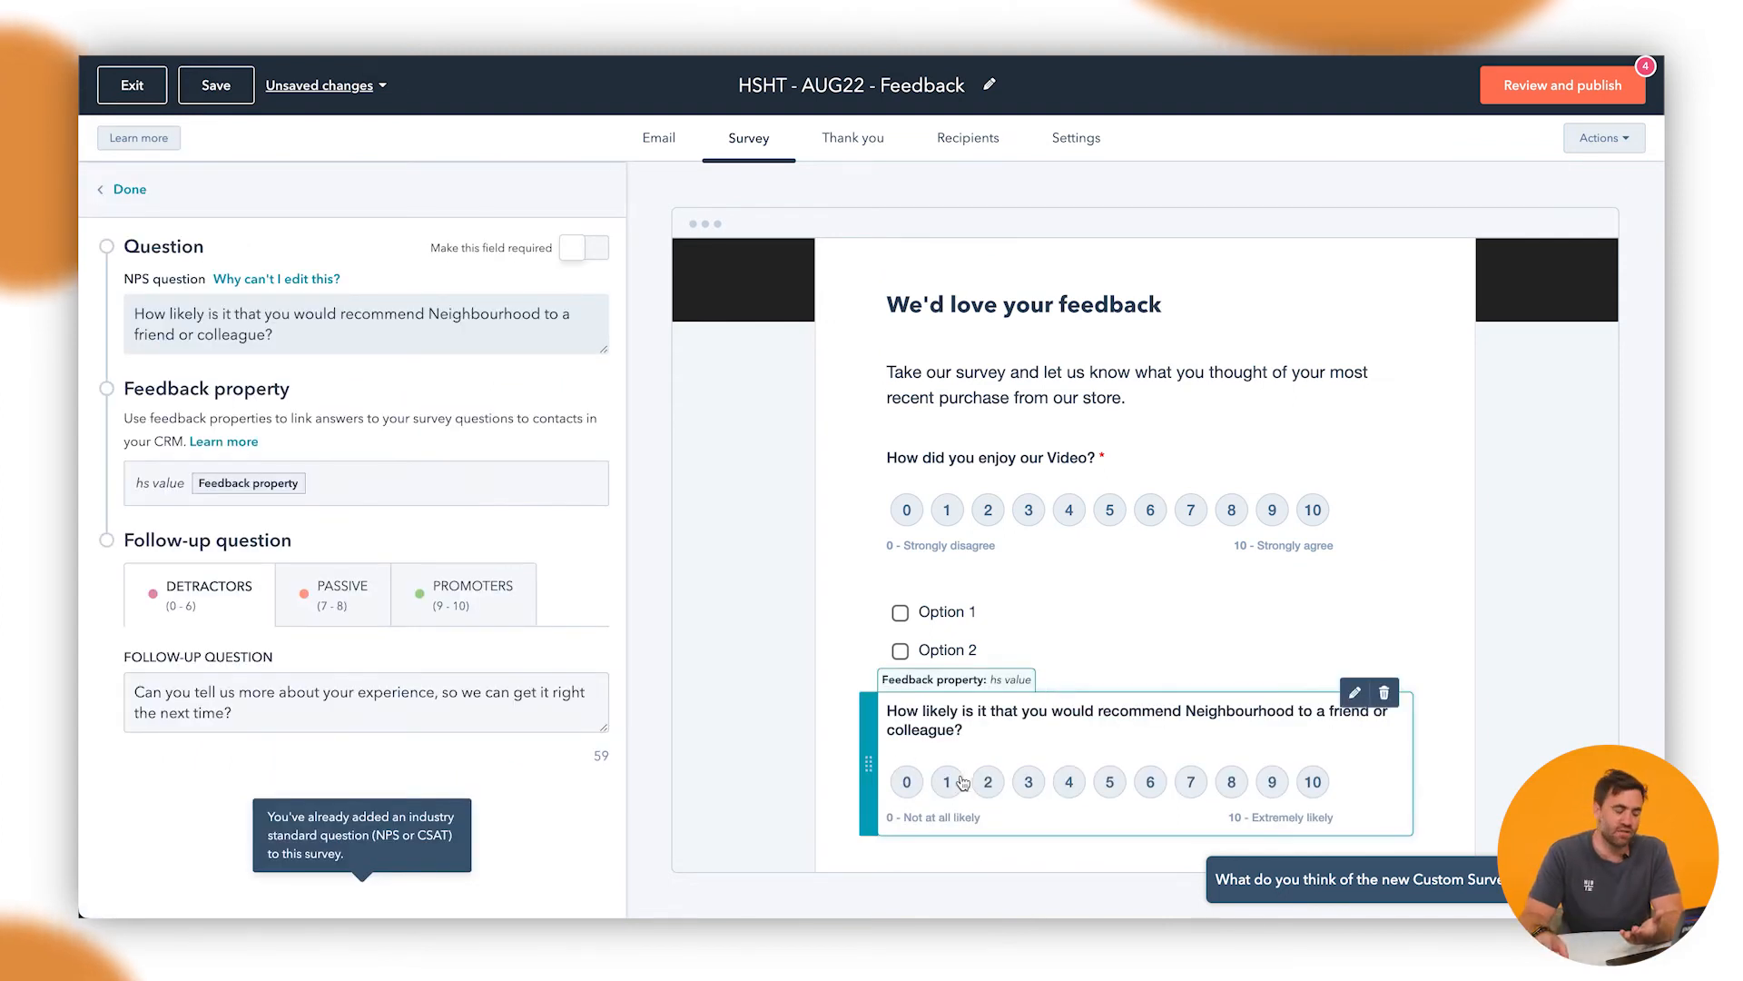
{"action": "left_click", "coordinate": [131, 189]}
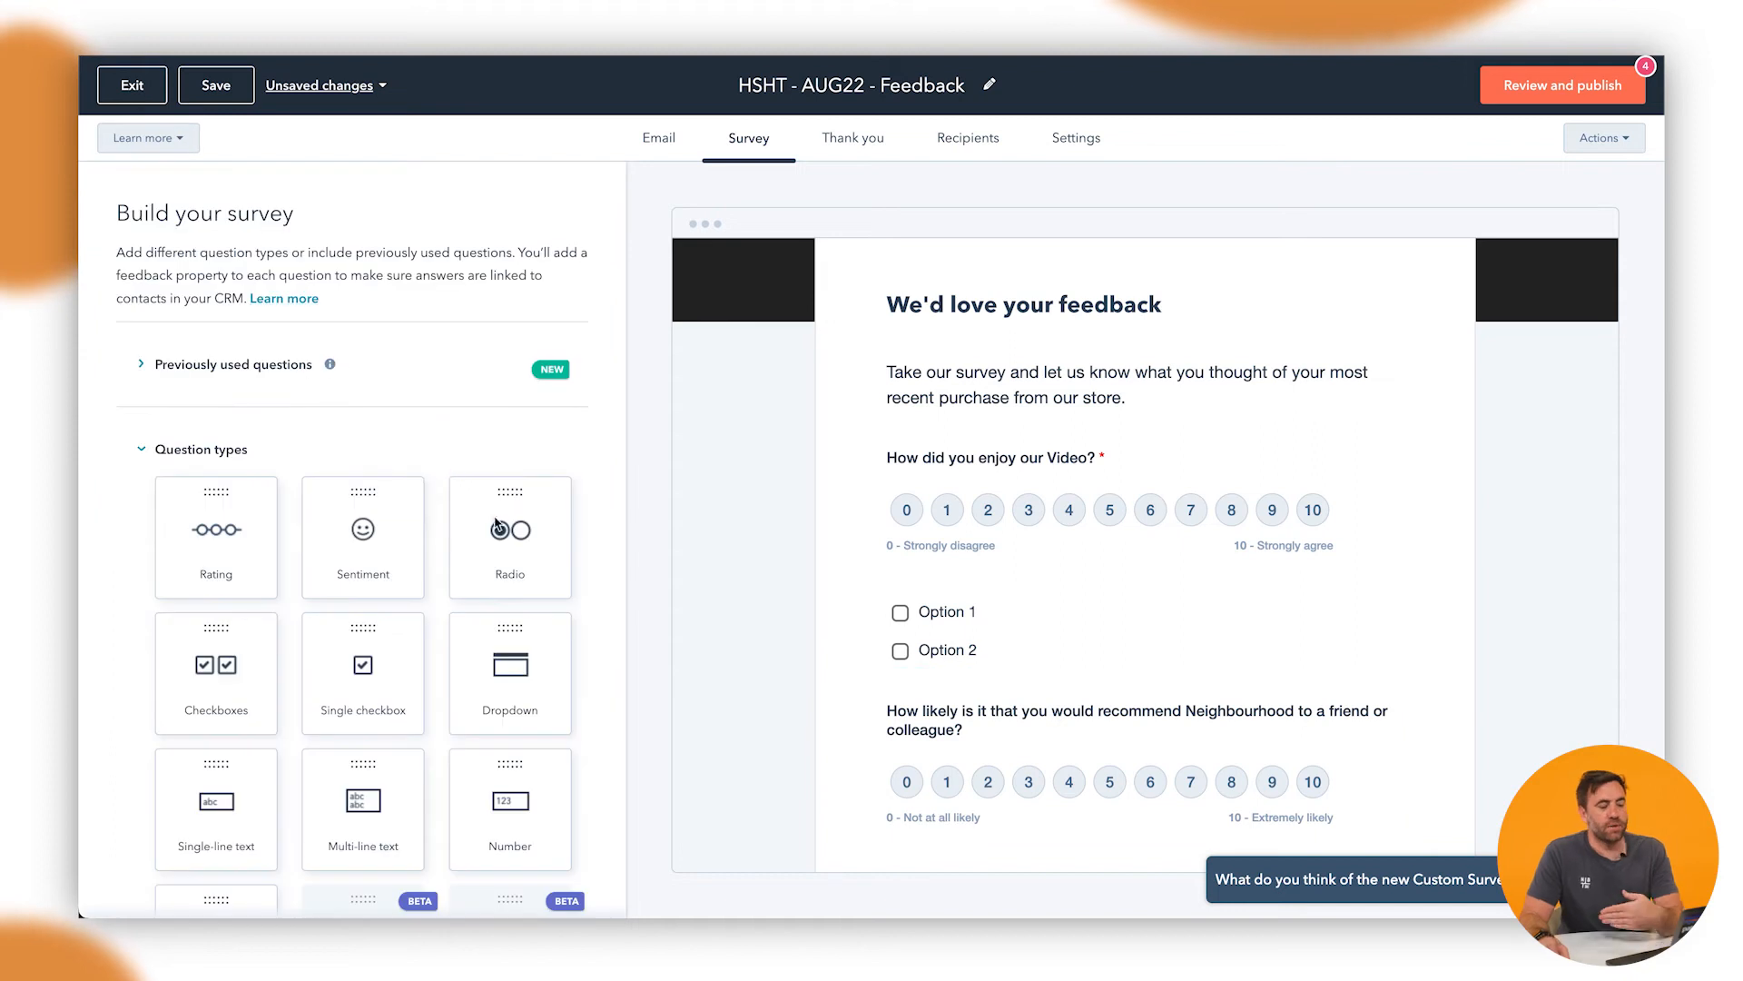
- Add an image block below the heading and upload a picture of blog article cards
{"action": "scroll", "scroll_direction": "down", "scroll_amount": 3}
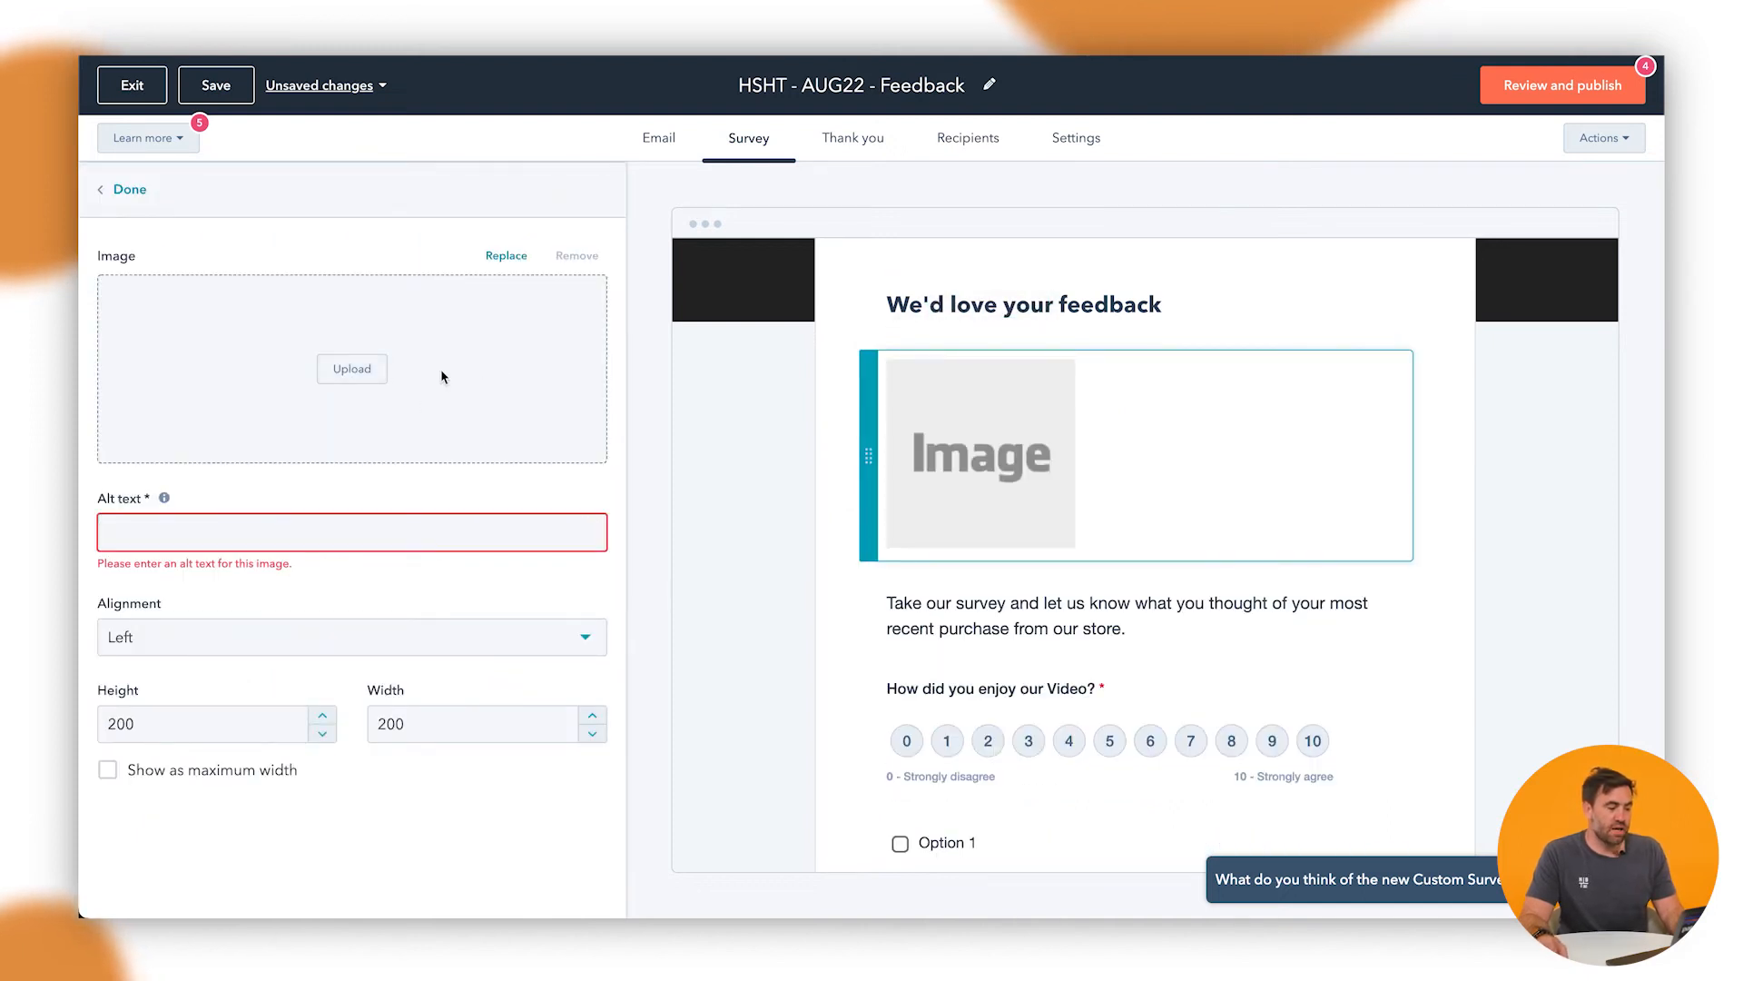
{"action": "mouse_move", "coordinate": [759, 612]}
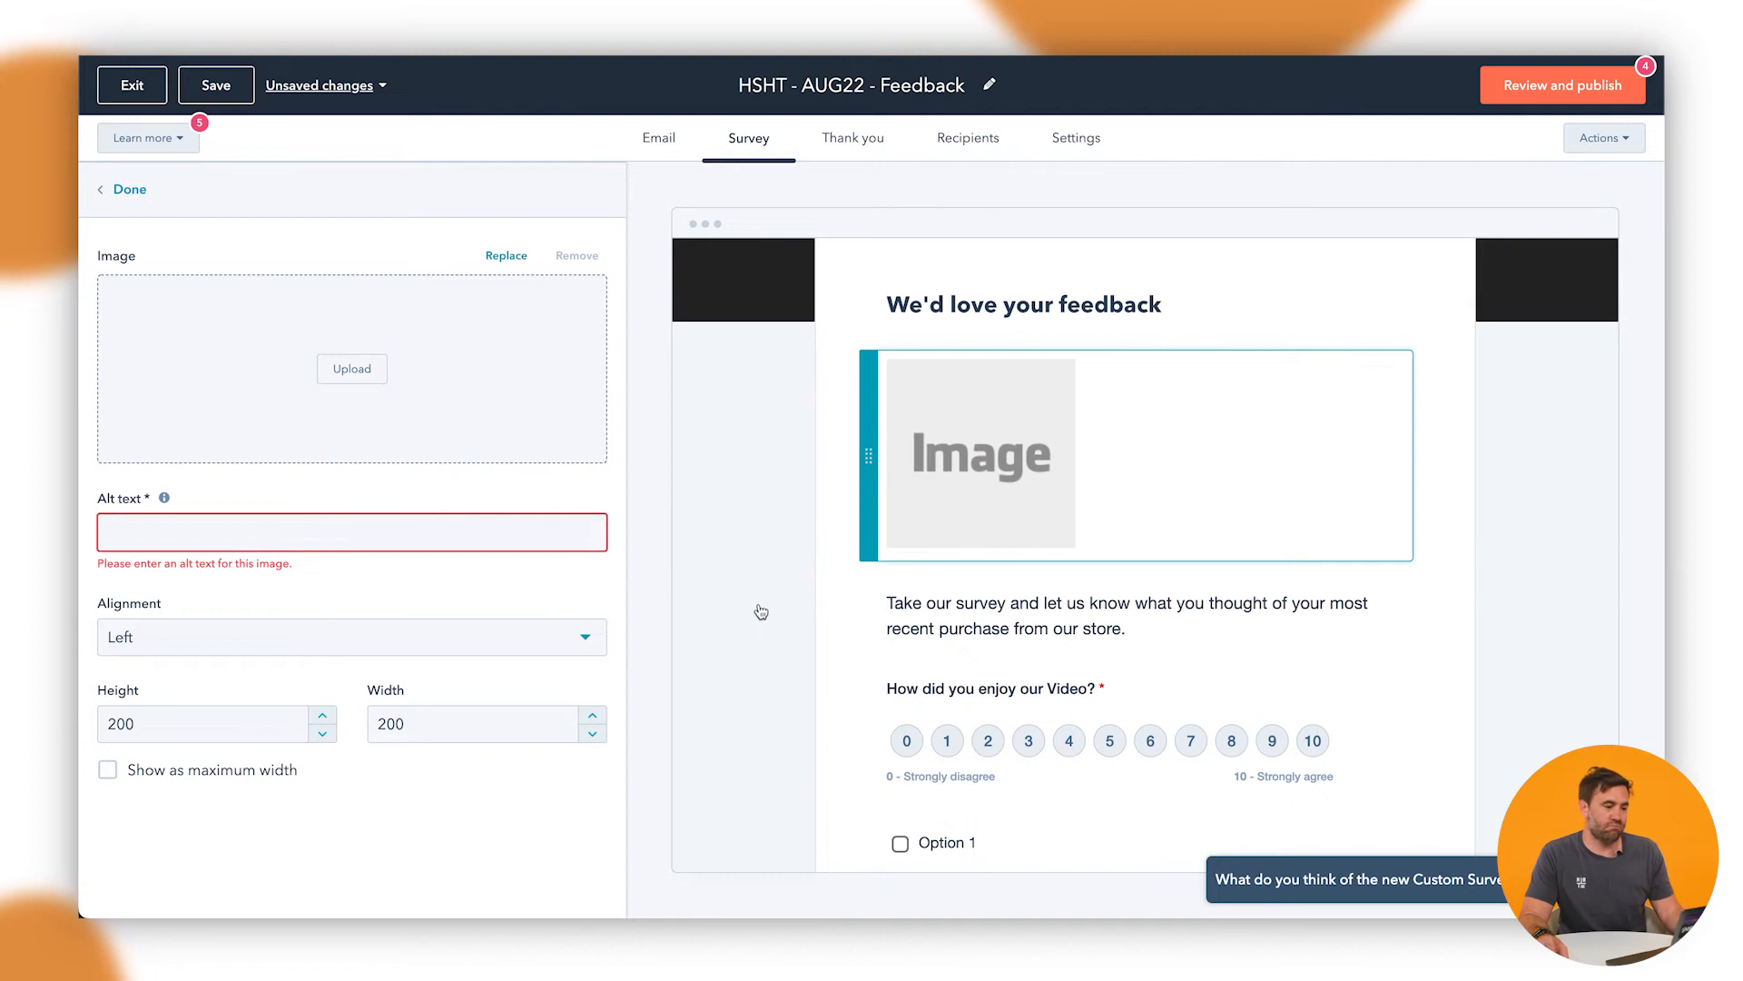
{"action": "mouse_move", "coordinate": [807, 612]}
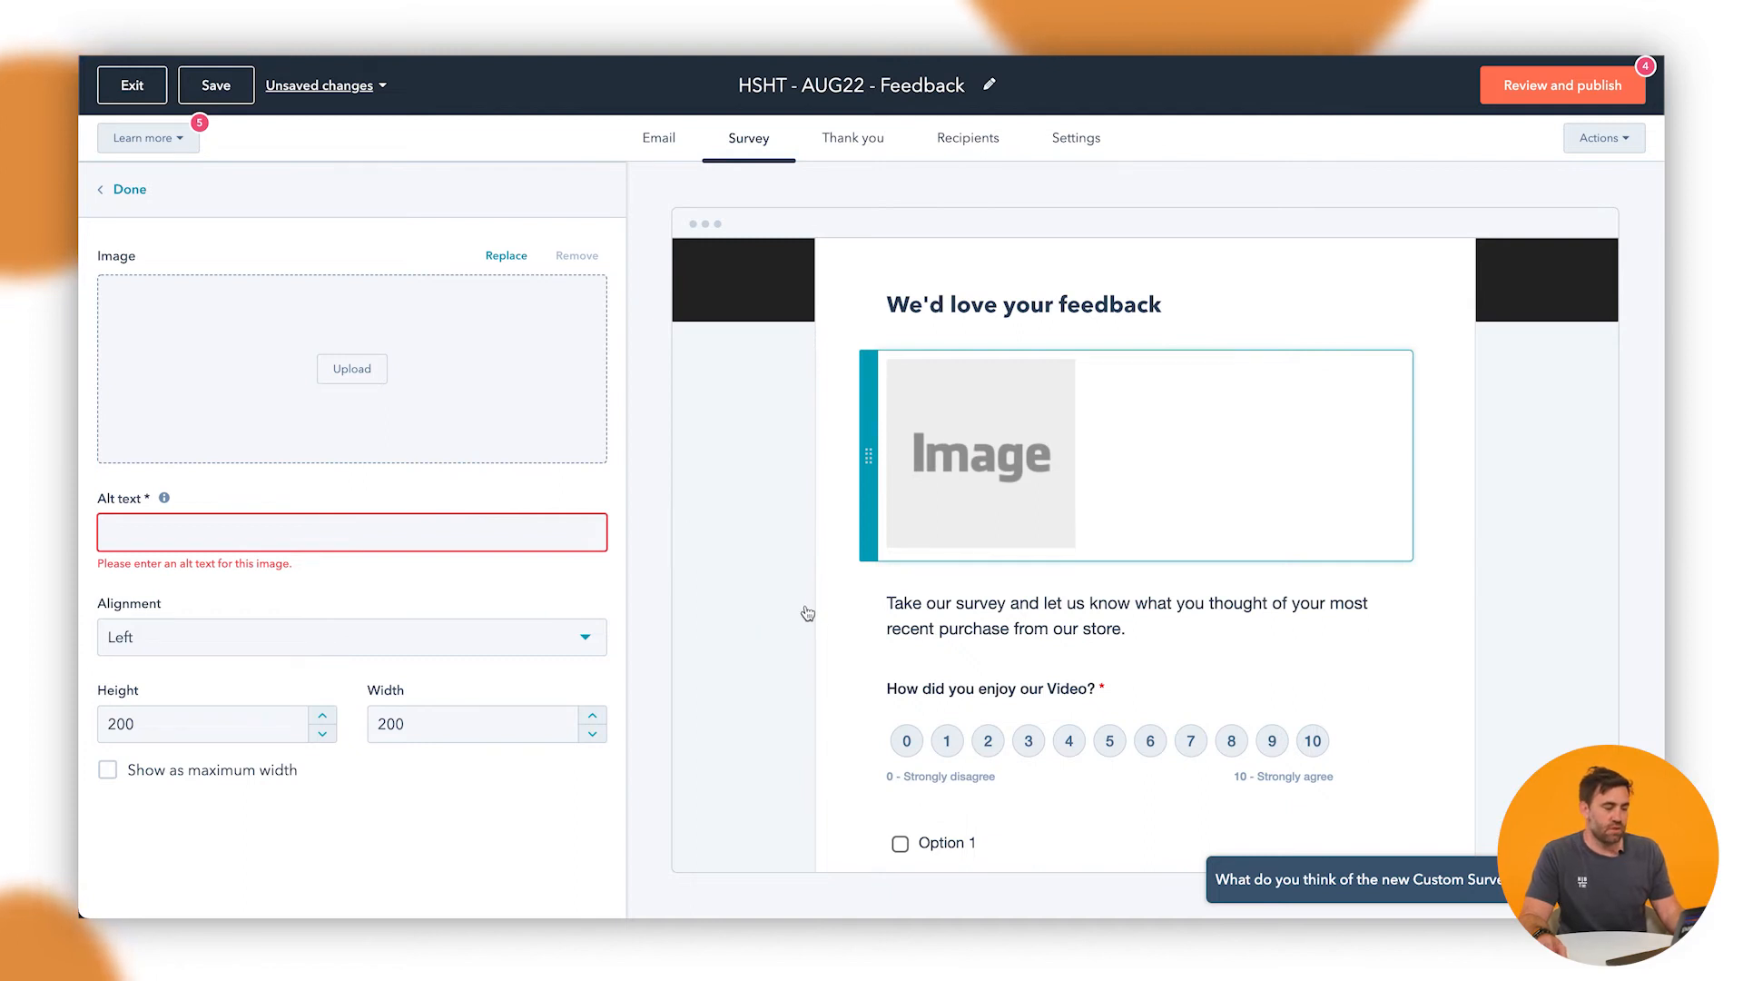
{"action": "left_click", "coordinate": [352, 369]}
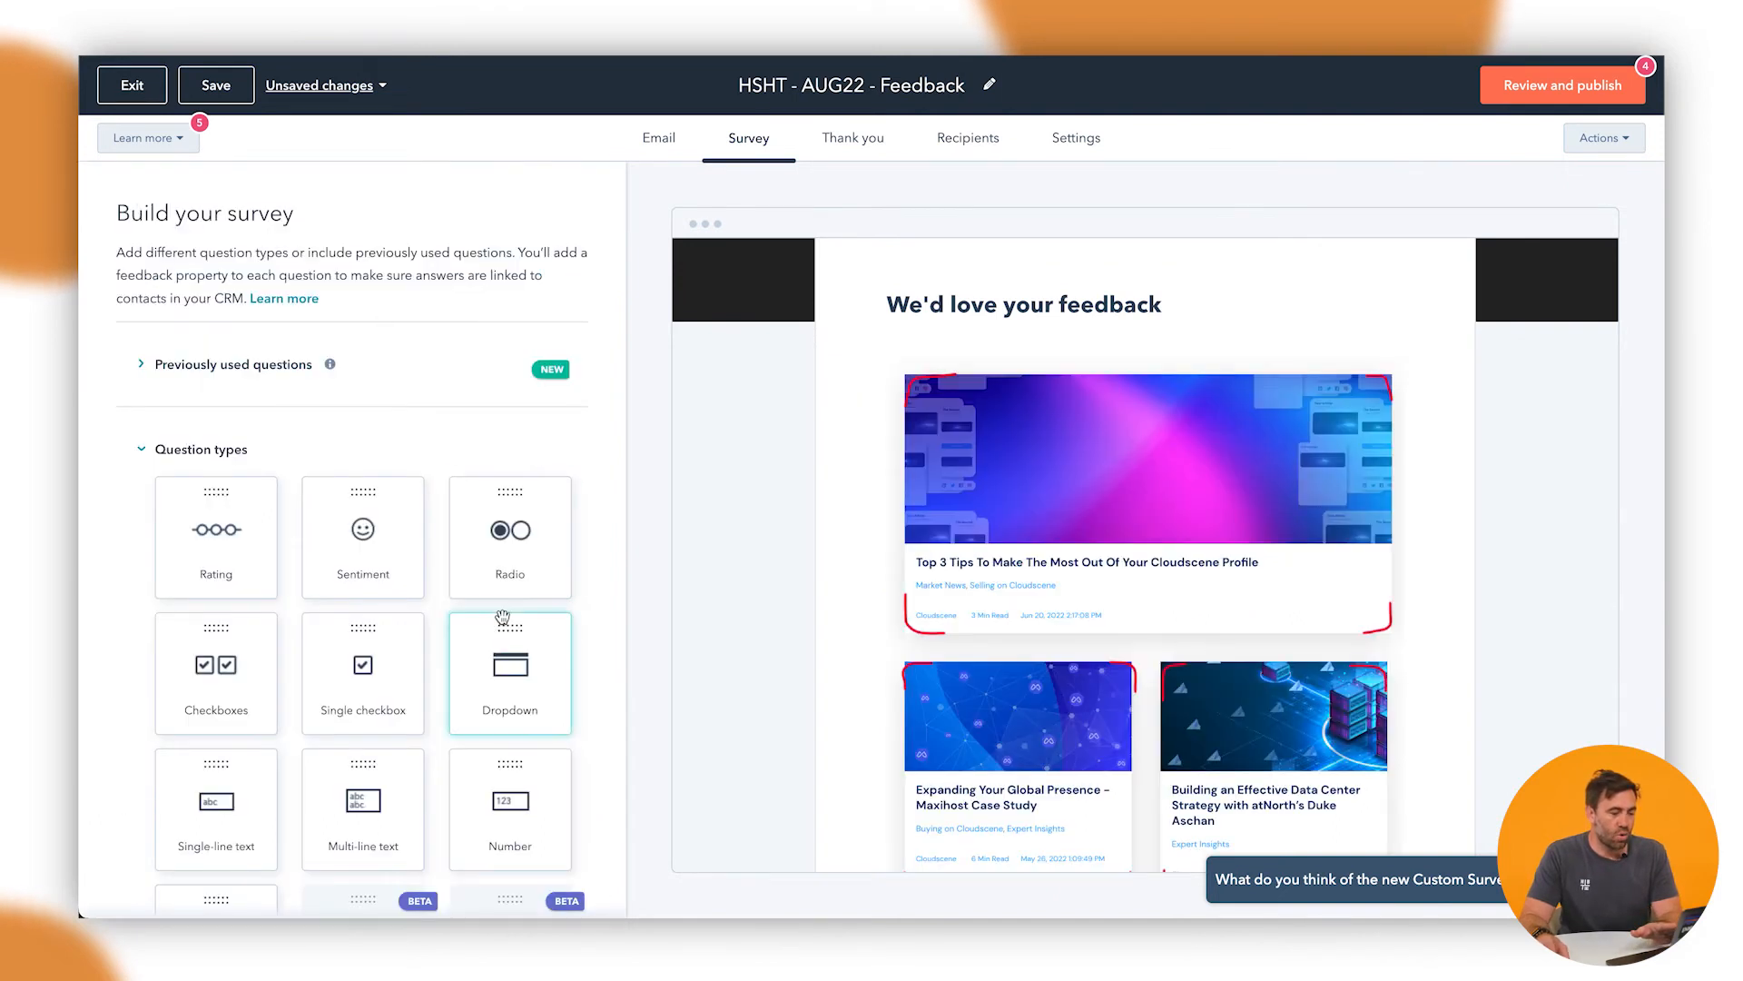
- Split the survey into a second step so Submit sits on Step 2
{"action": "scroll", "scroll_direction": "down", "scroll_amount": 3}
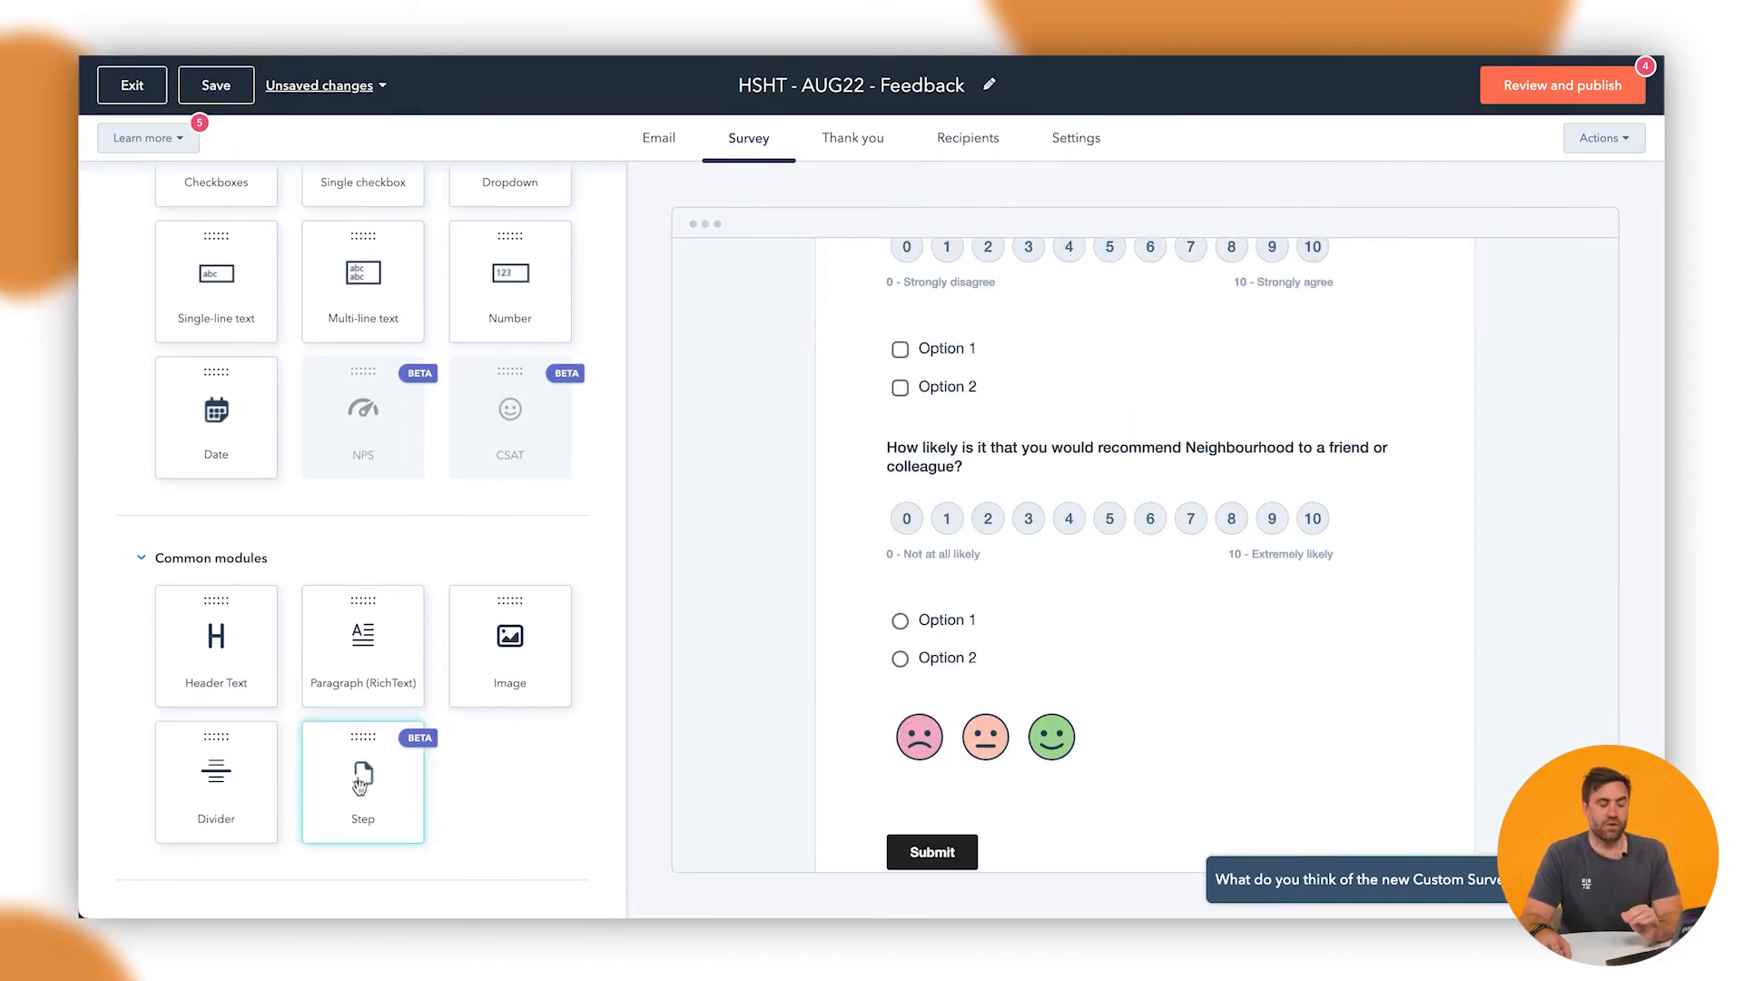
{"action": "scroll", "scroll_direction": "down", "scroll_amount": 3}
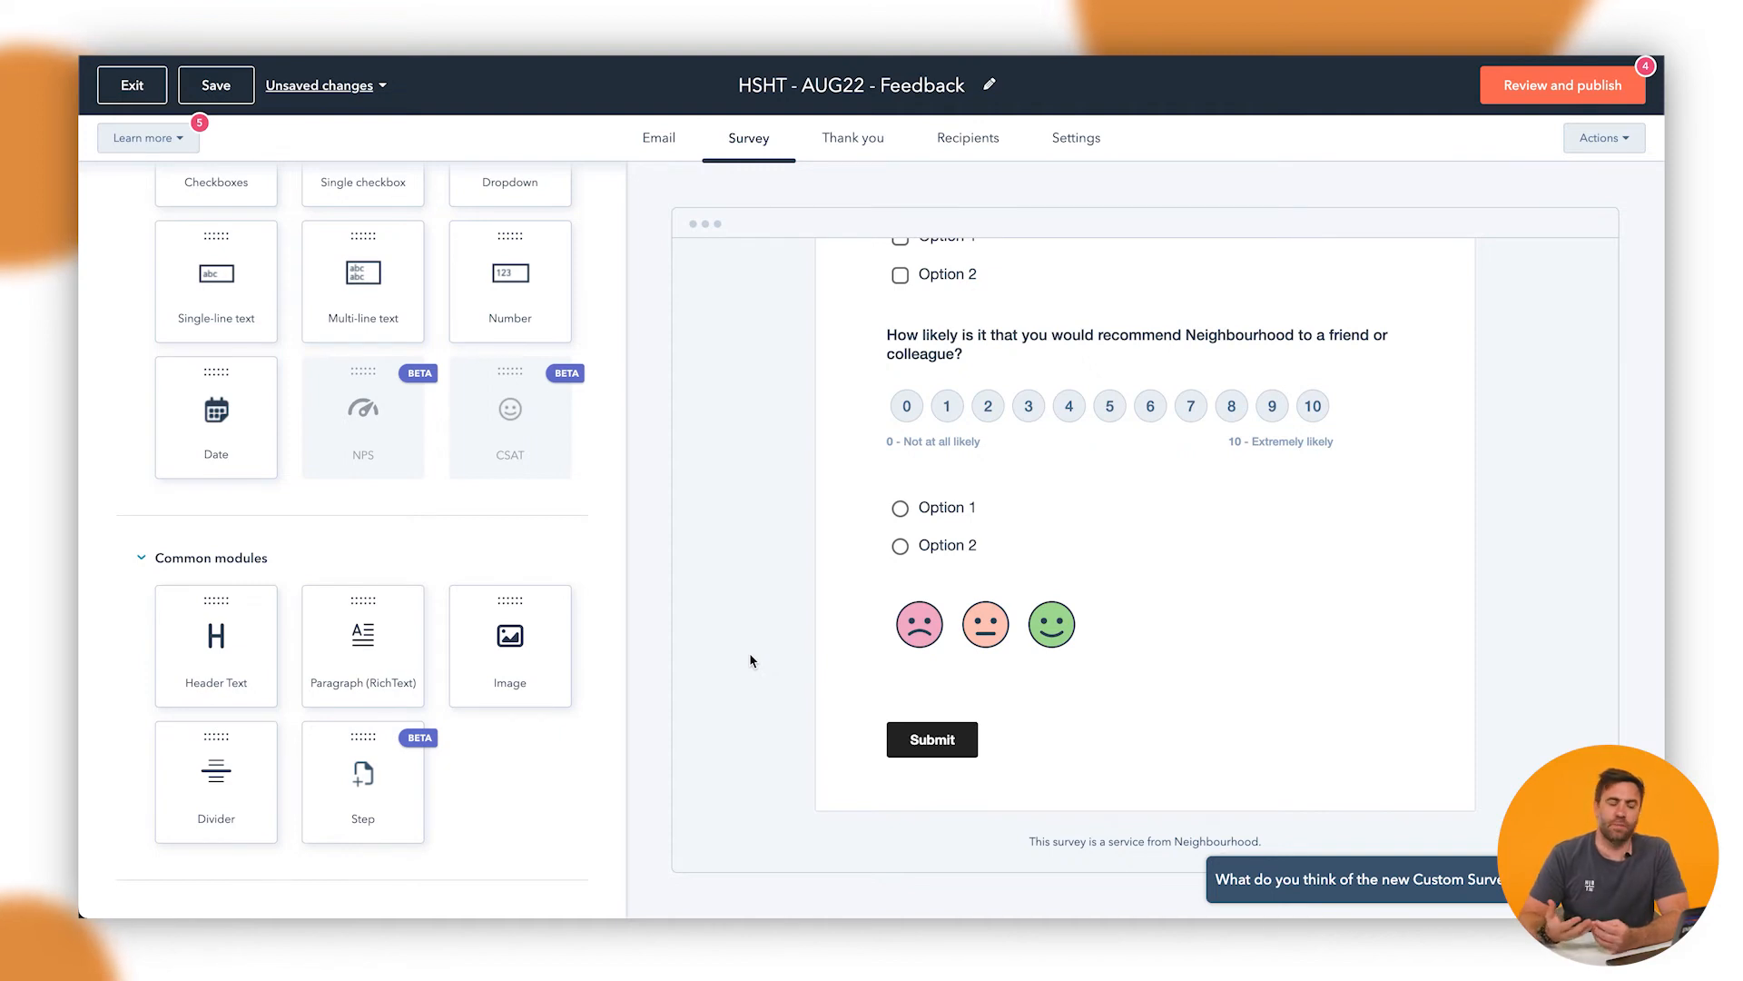
{"action": "left_click_drag", "start_coordinate": [361, 773], "coordinate": [950, 529]}
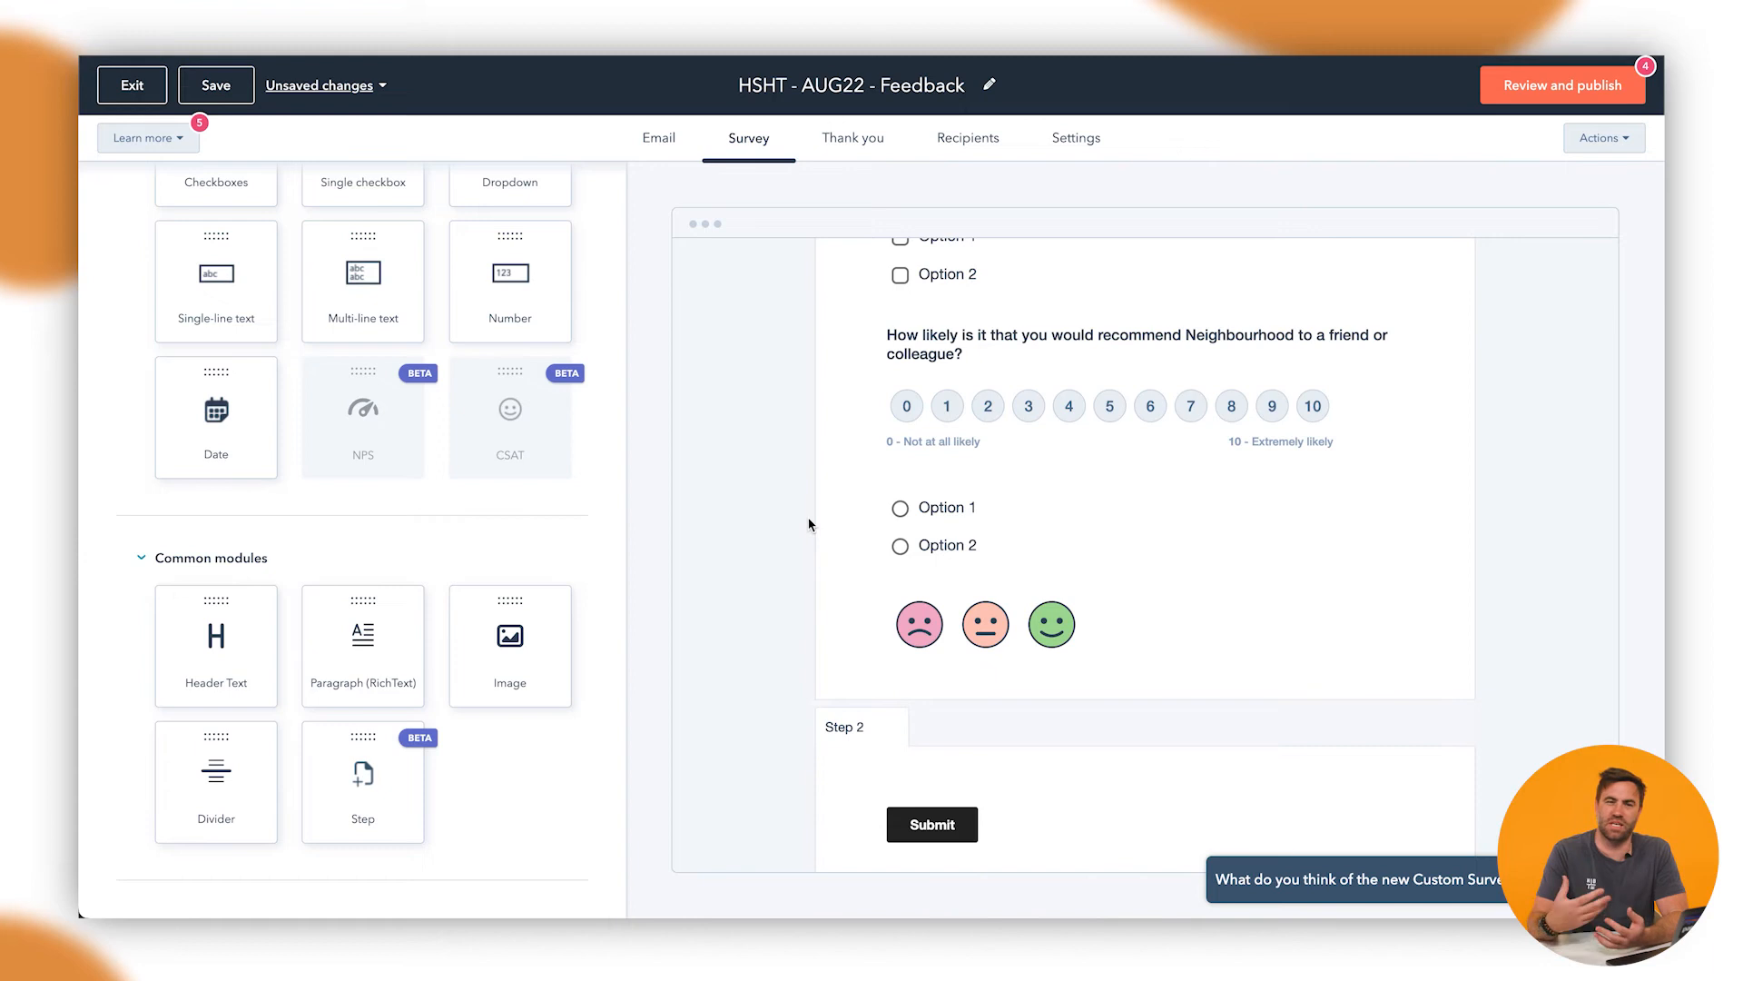
{"action": "mouse_move", "coordinate": [601, 446]}
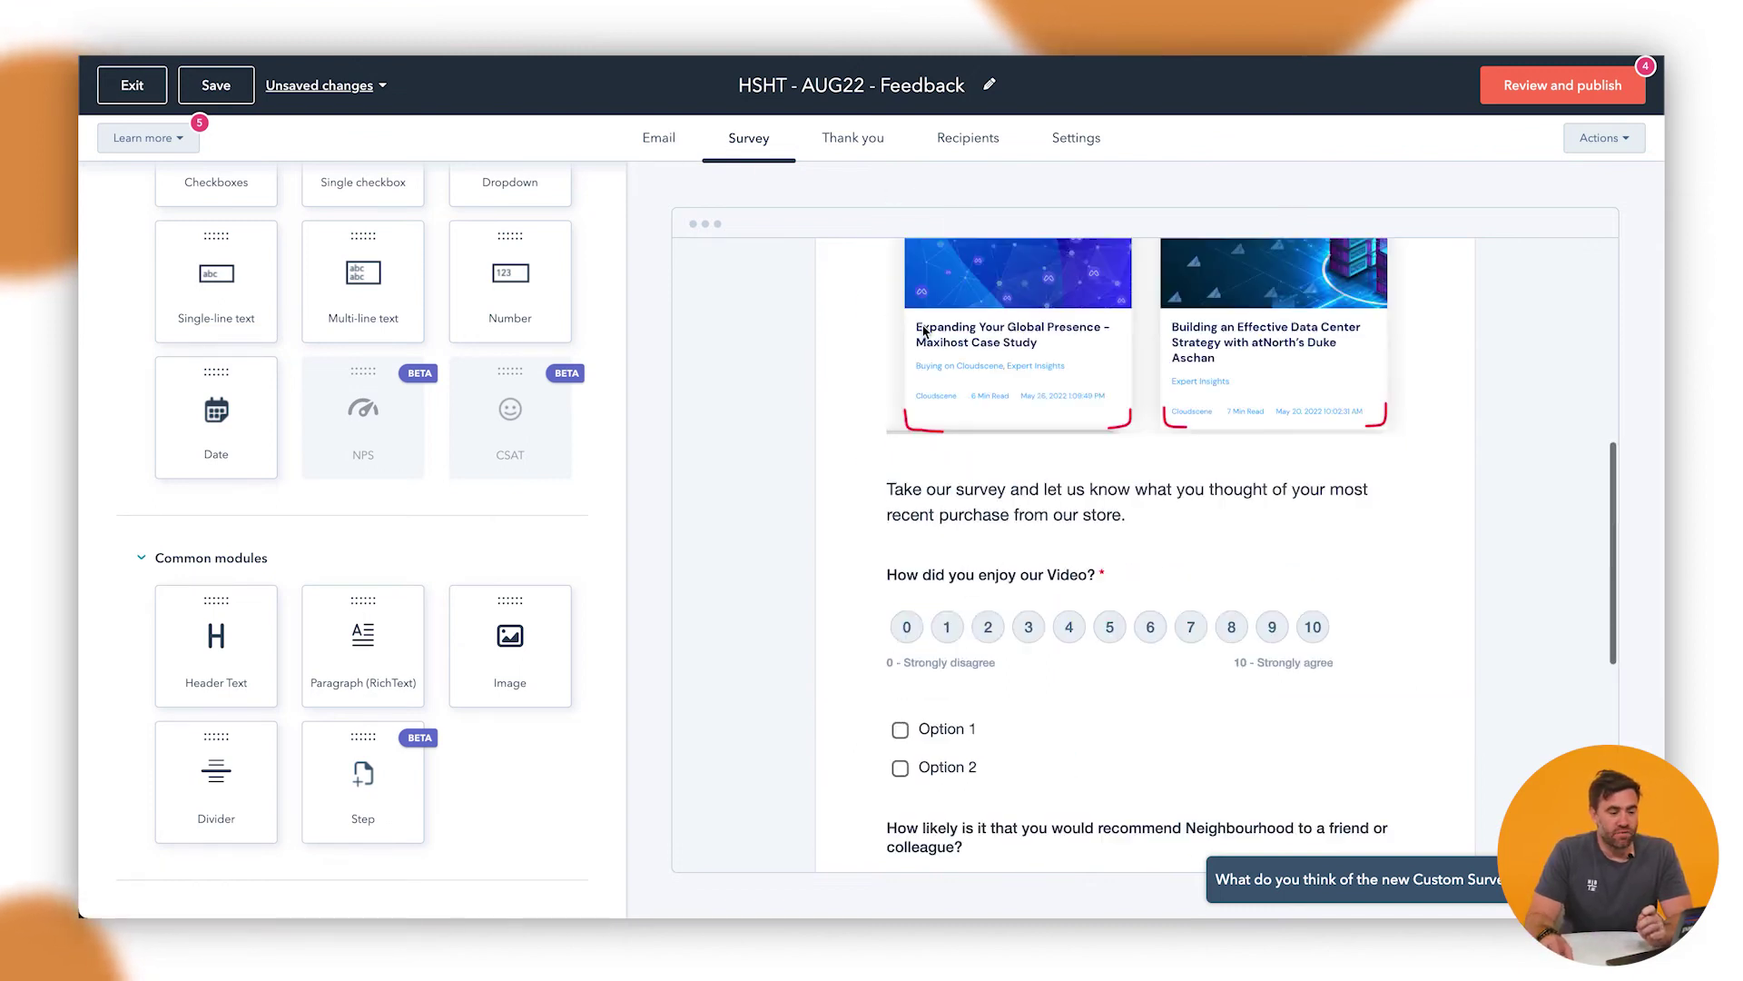
{"action": "left_click", "coordinate": [657, 138]}
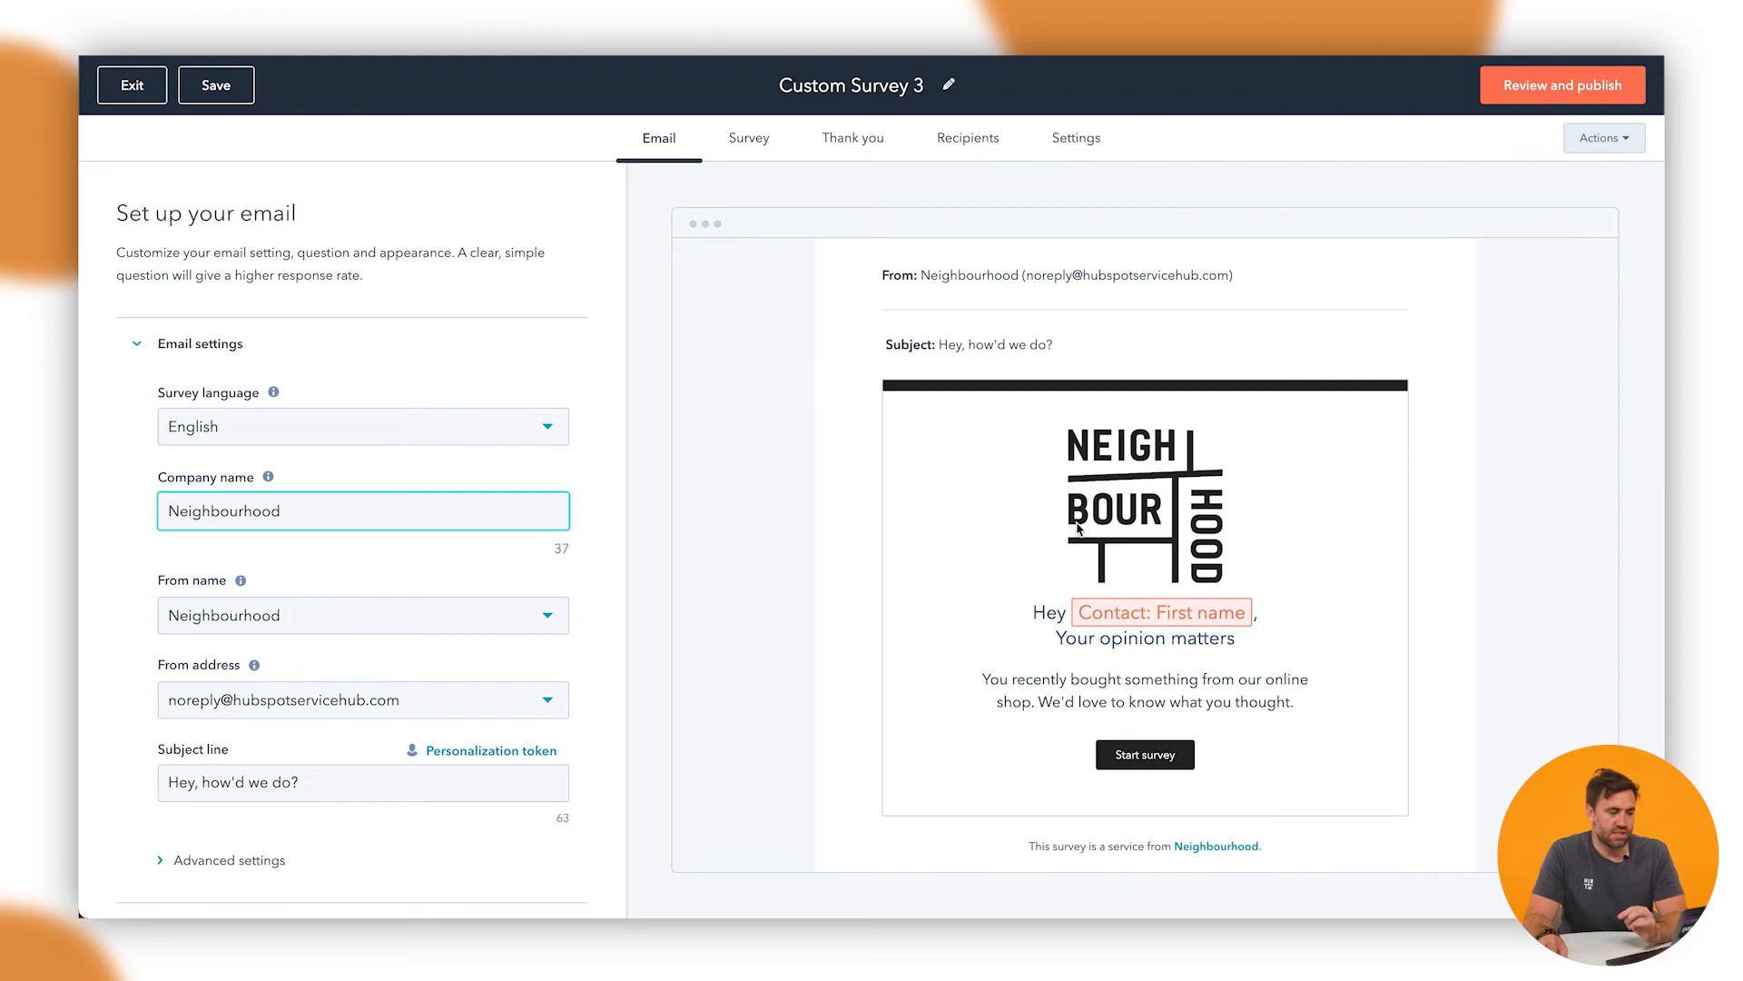
{"action": "mouse_move", "coordinate": [1141, 604]}
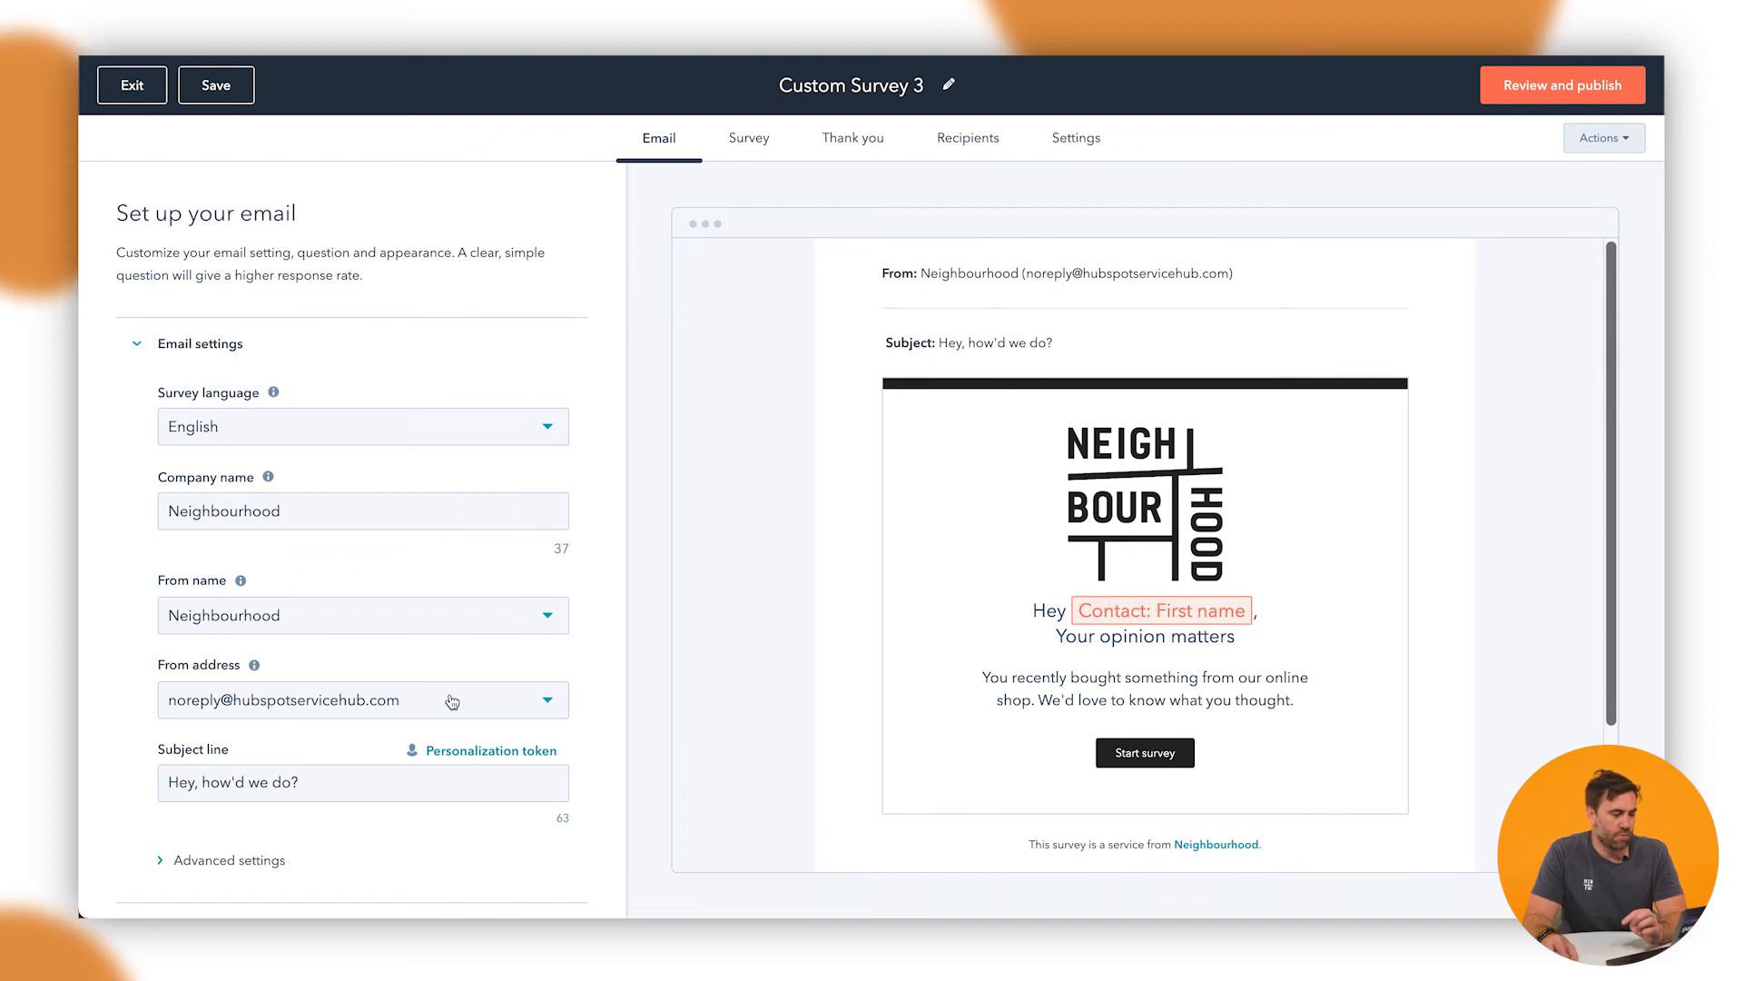
{"action": "left_click", "coordinate": [545, 701]}
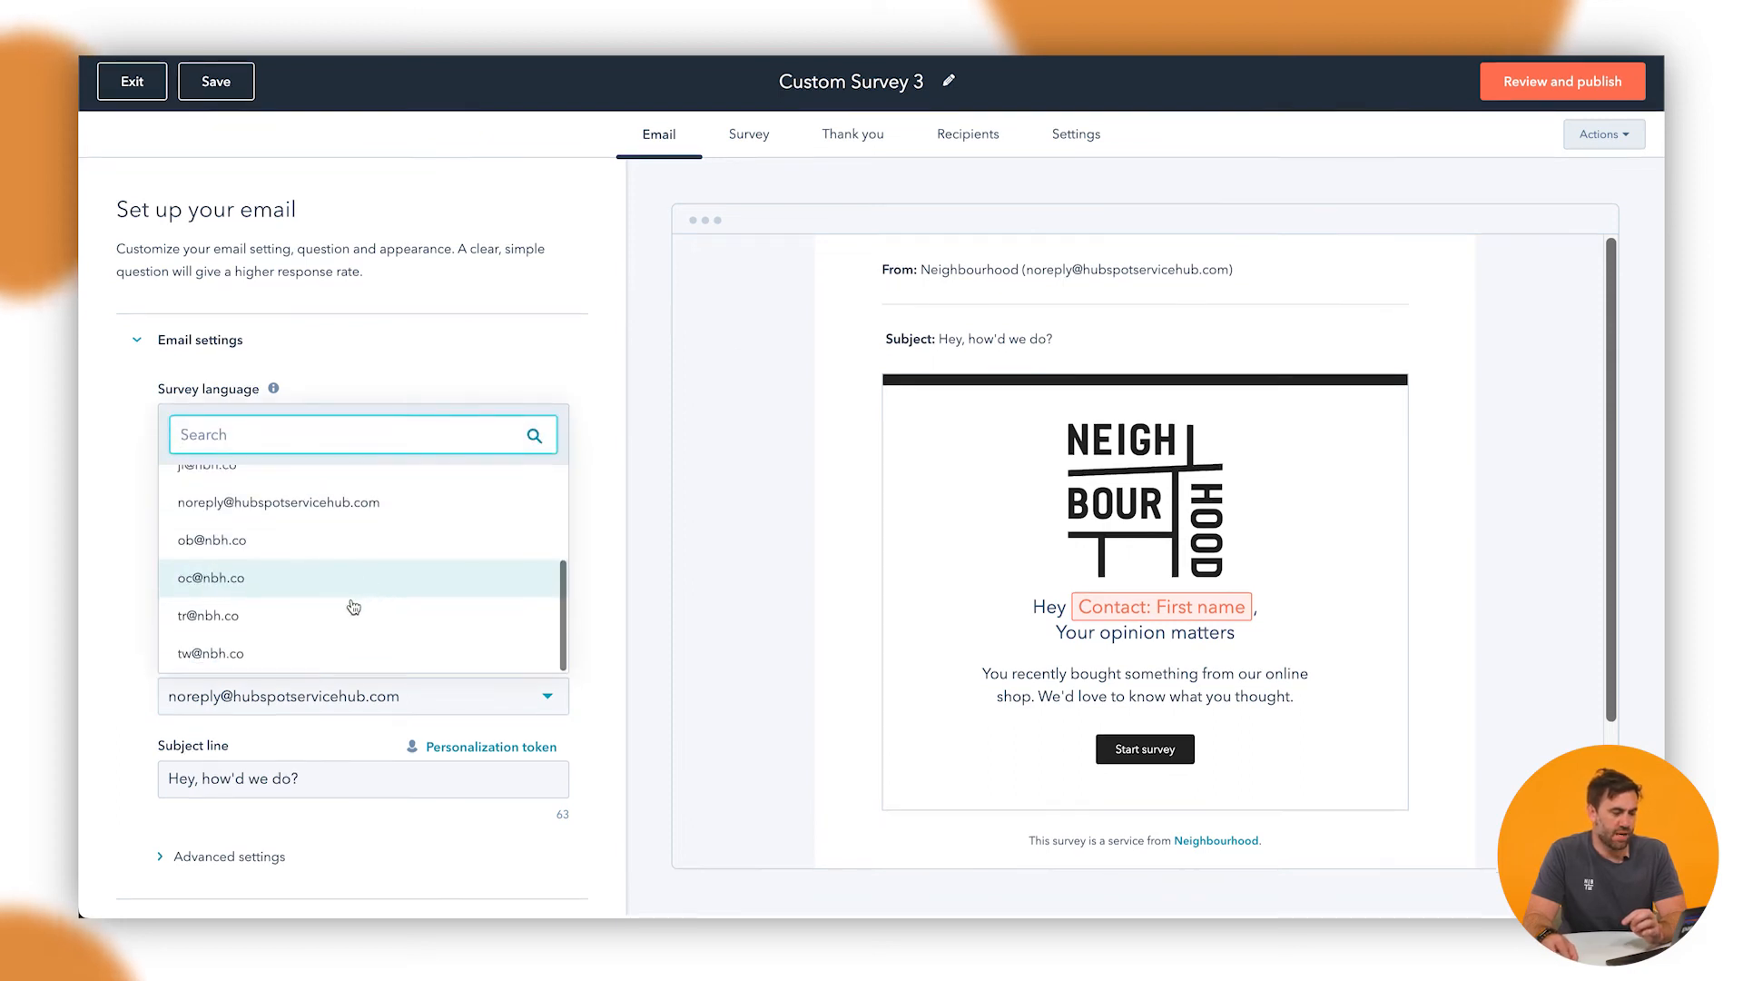
{"action": "left_click", "coordinate": [211, 652]}
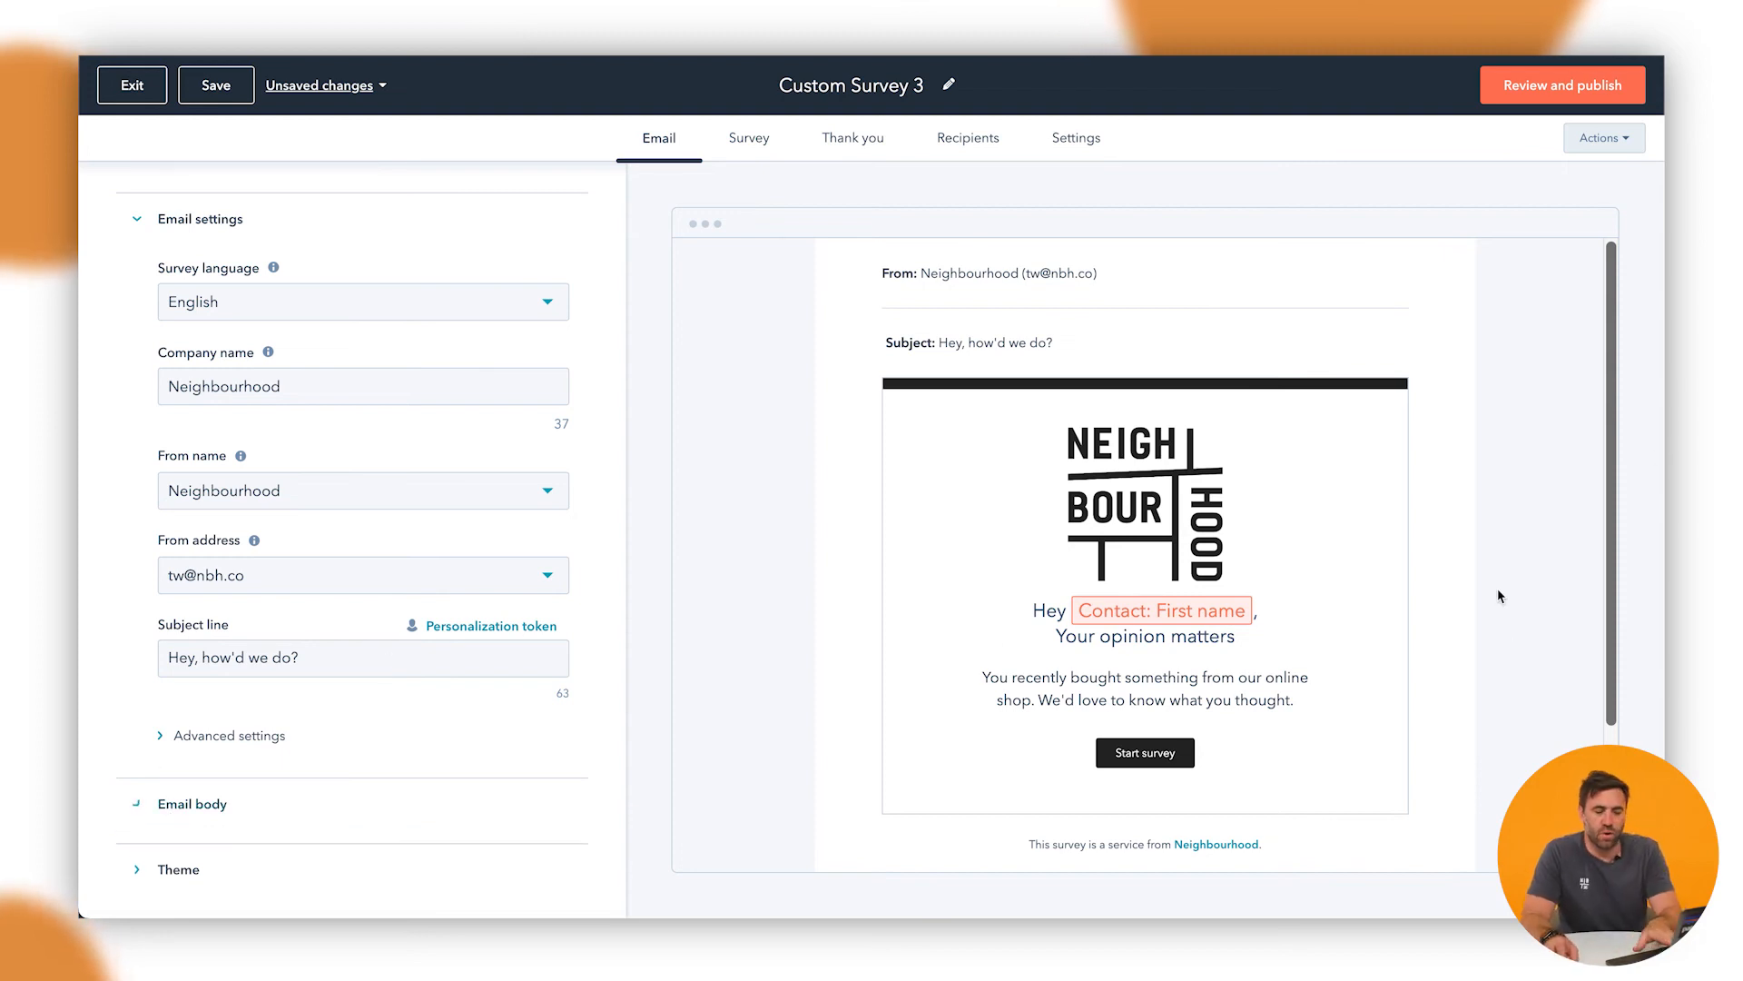
{"action": "left_click", "coordinate": [193, 802]}
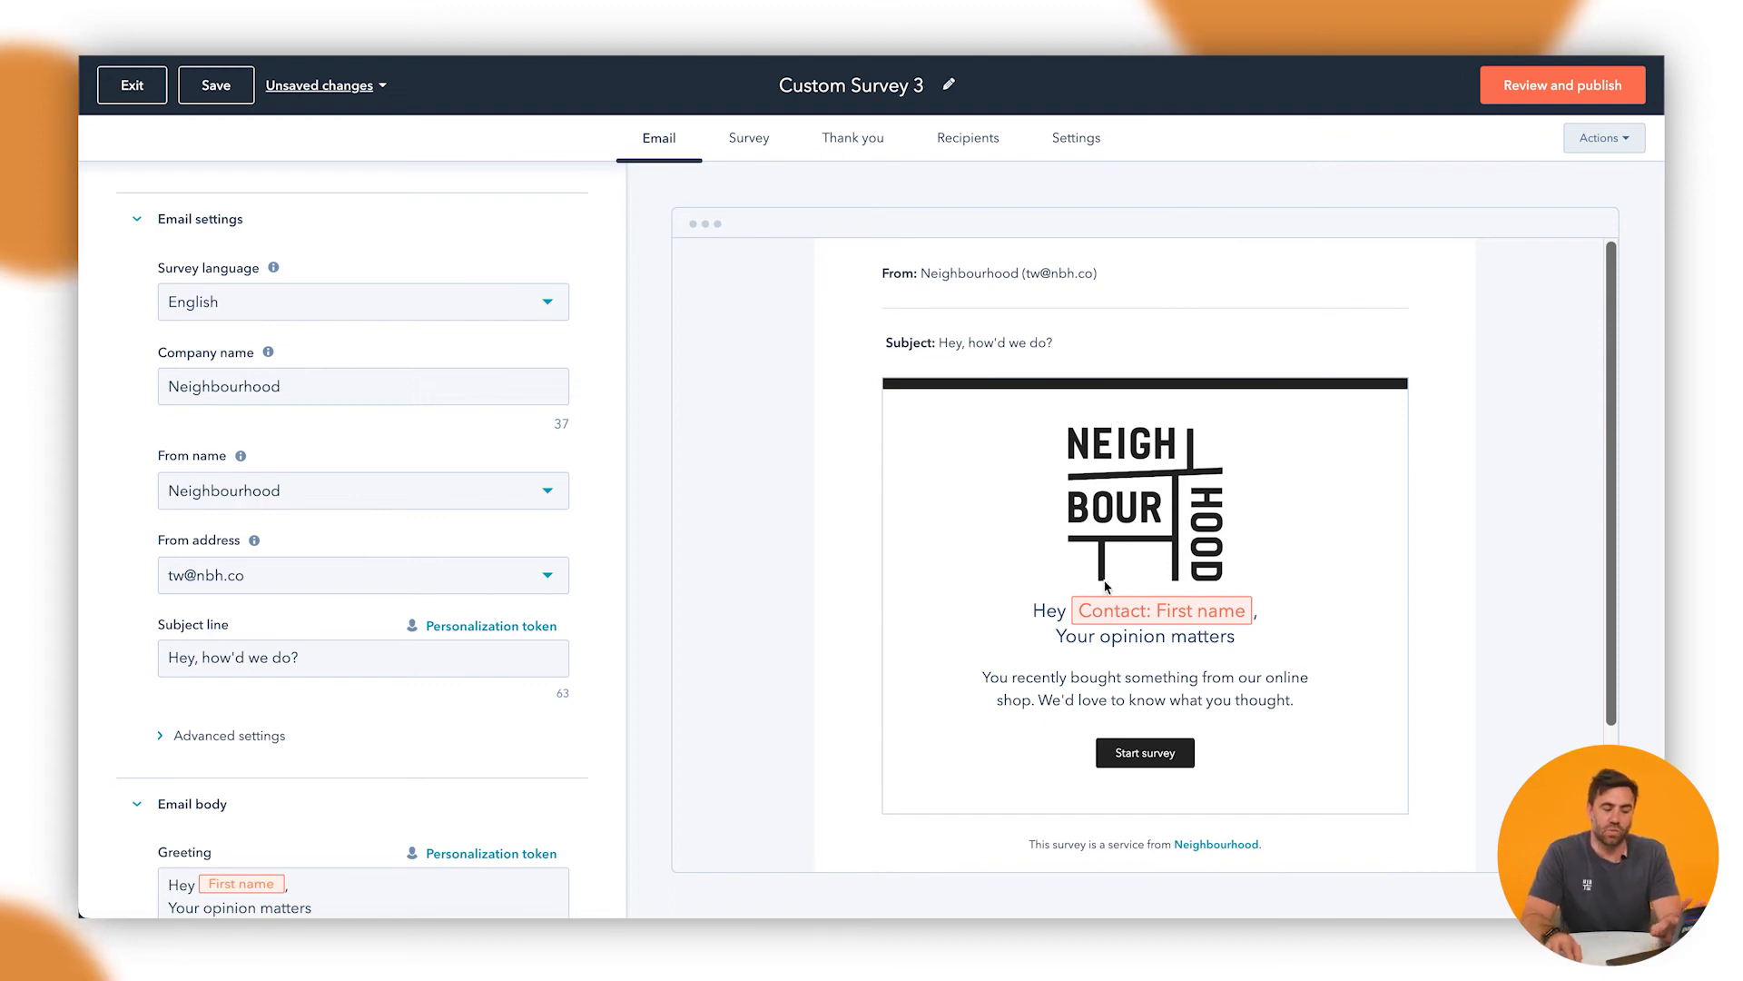
{"action": "mouse_move", "coordinate": [1060, 572]}
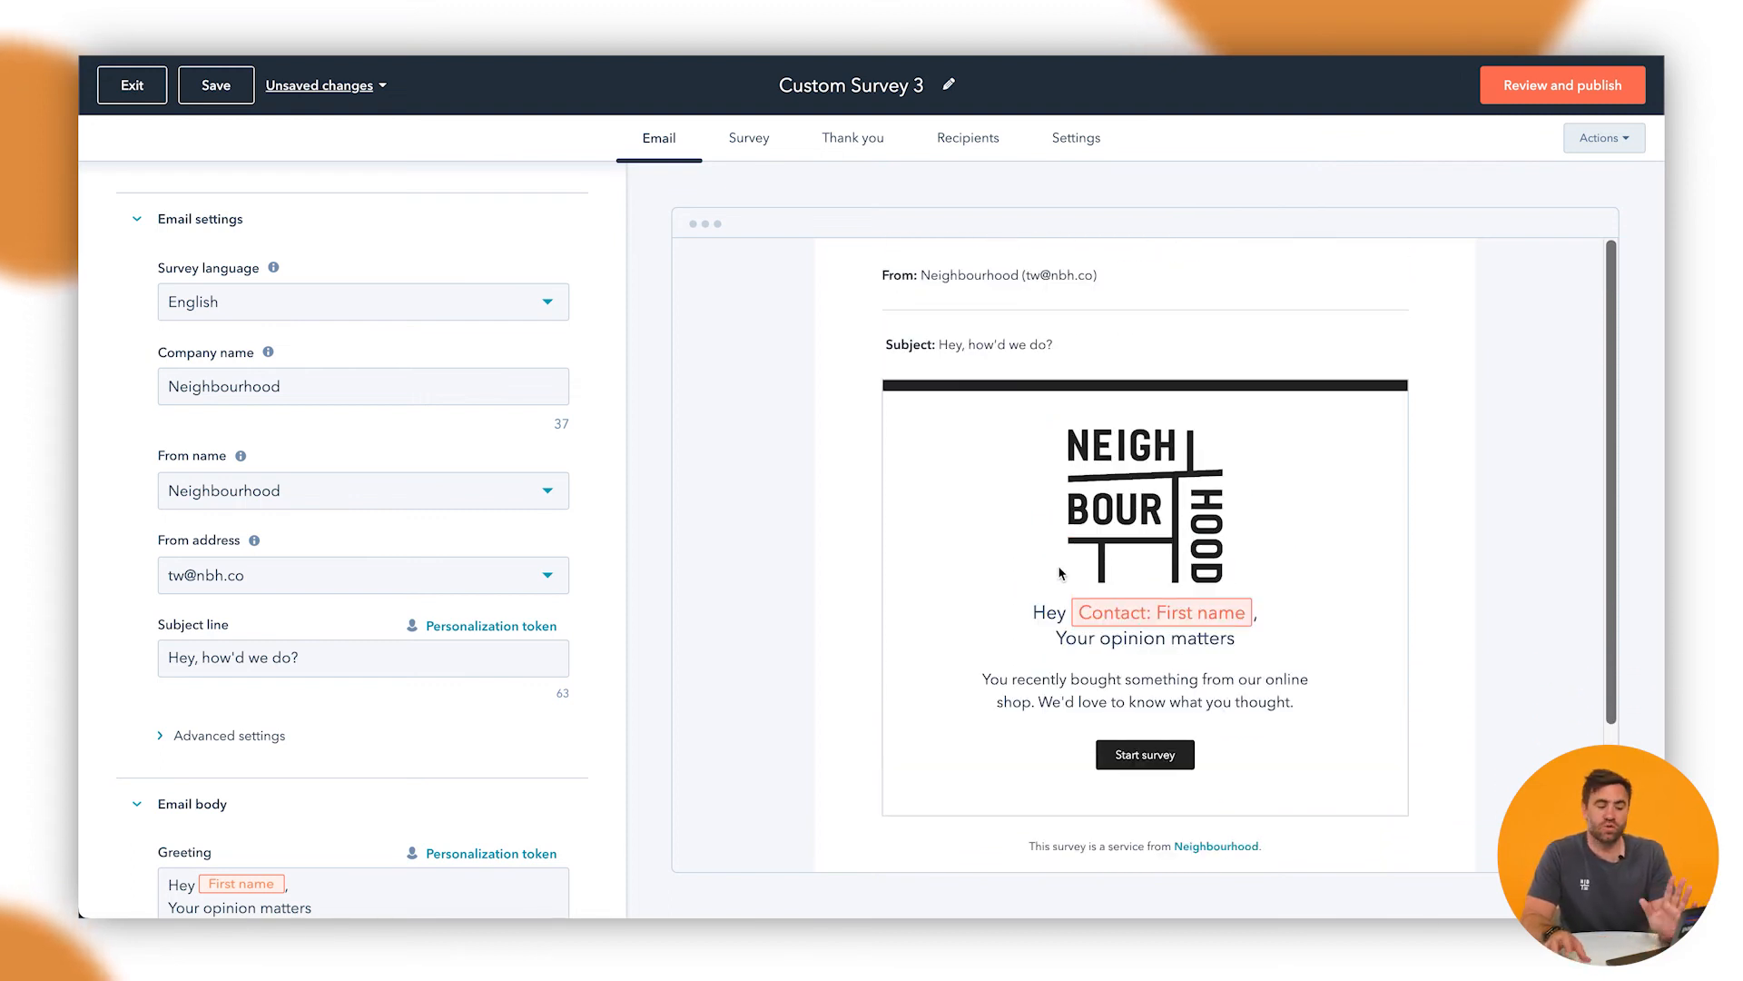
{"action": "mouse_move", "coordinate": [934, 151]}
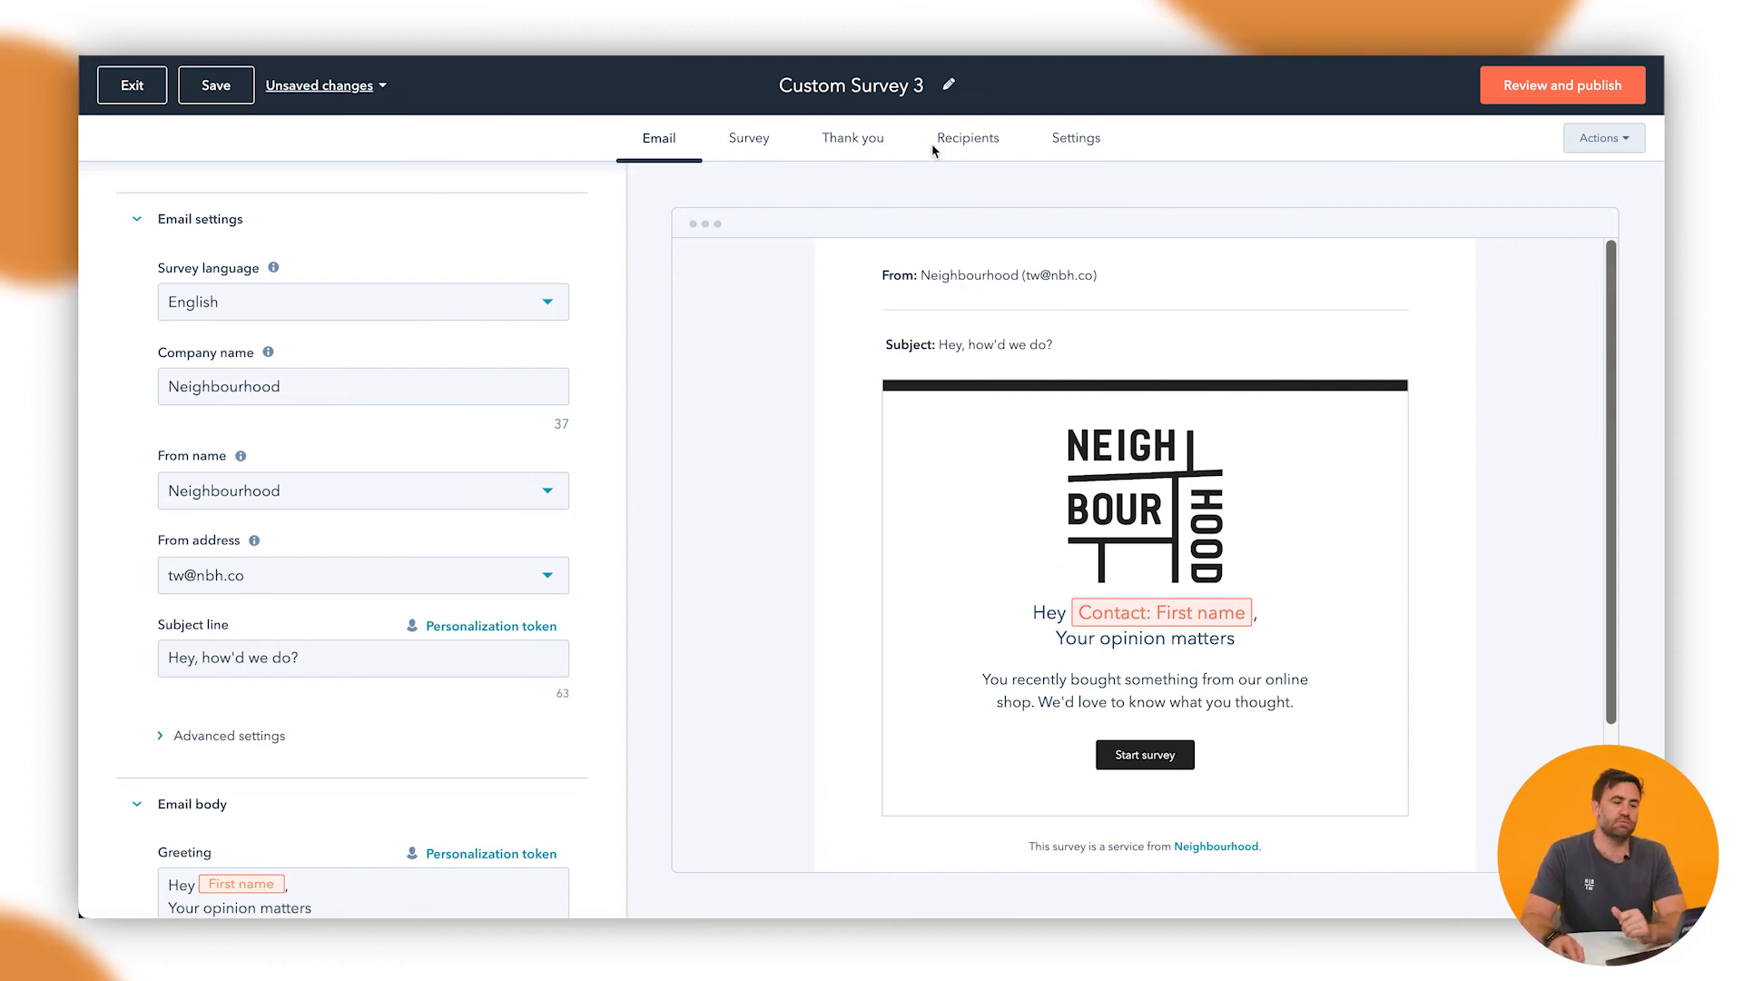
- Show the thank-you page settings with the 'Thanks so much' header and feedback body text
{"action": "left_click", "coordinate": [853, 138]}
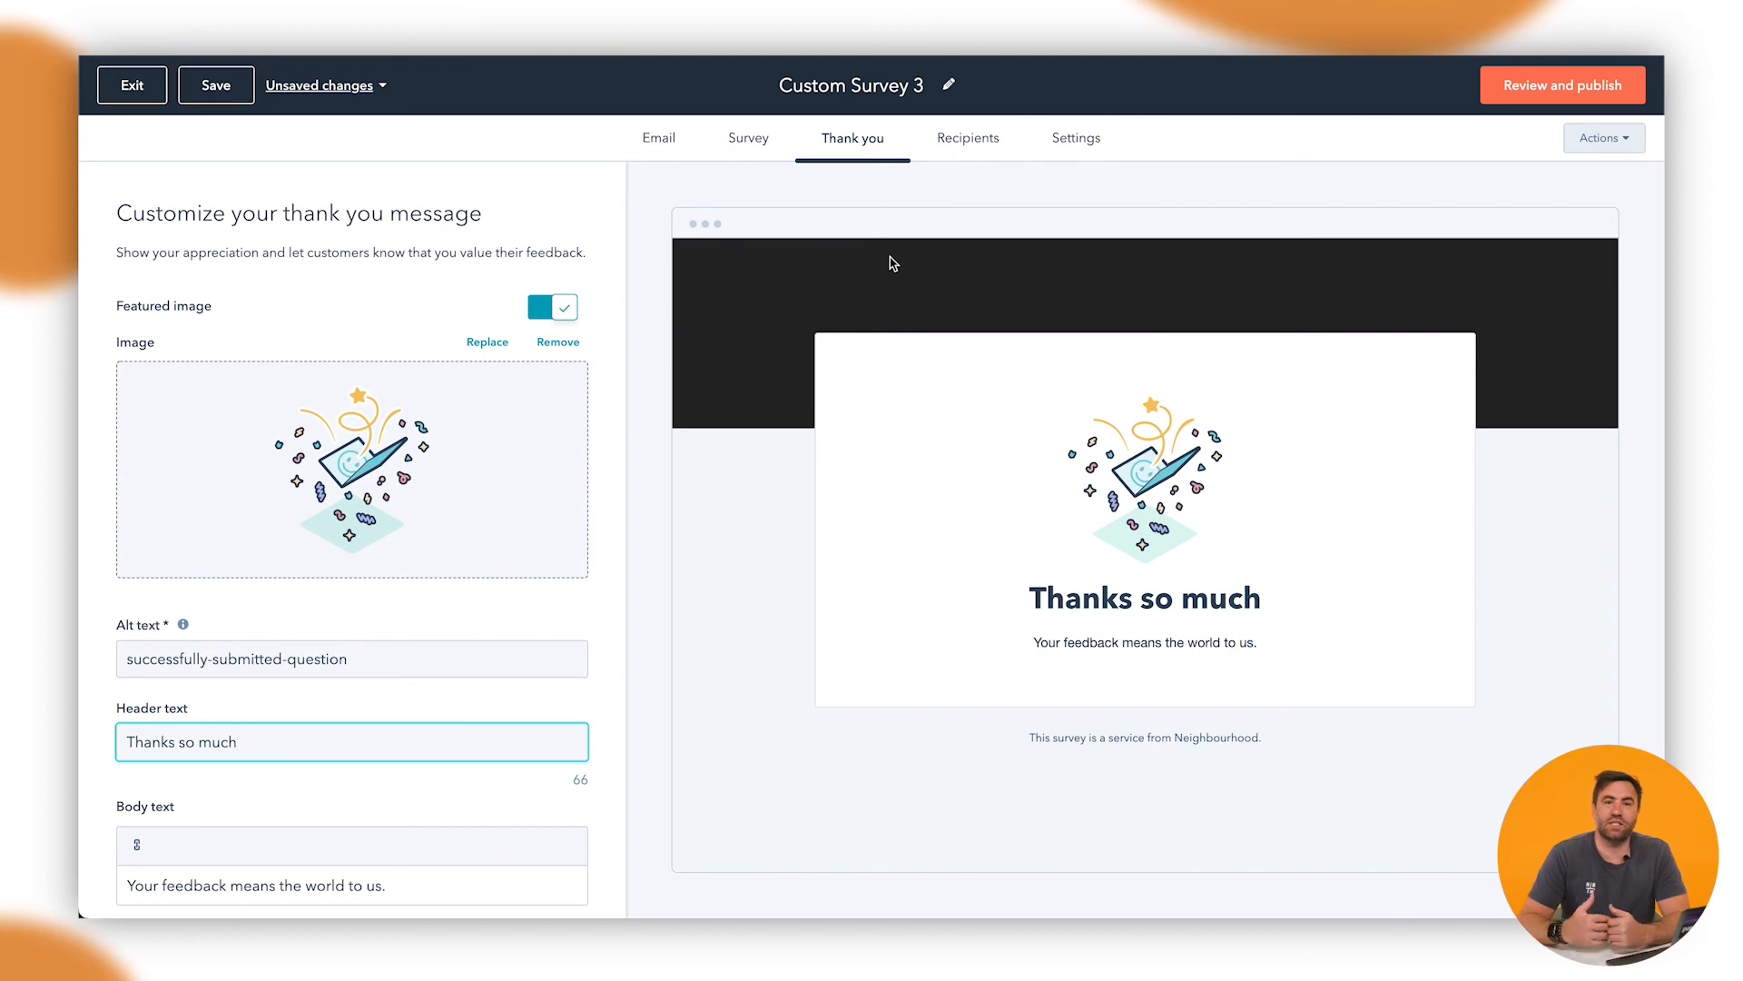
{"action": "mouse_move", "coordinate": [468, 639]}
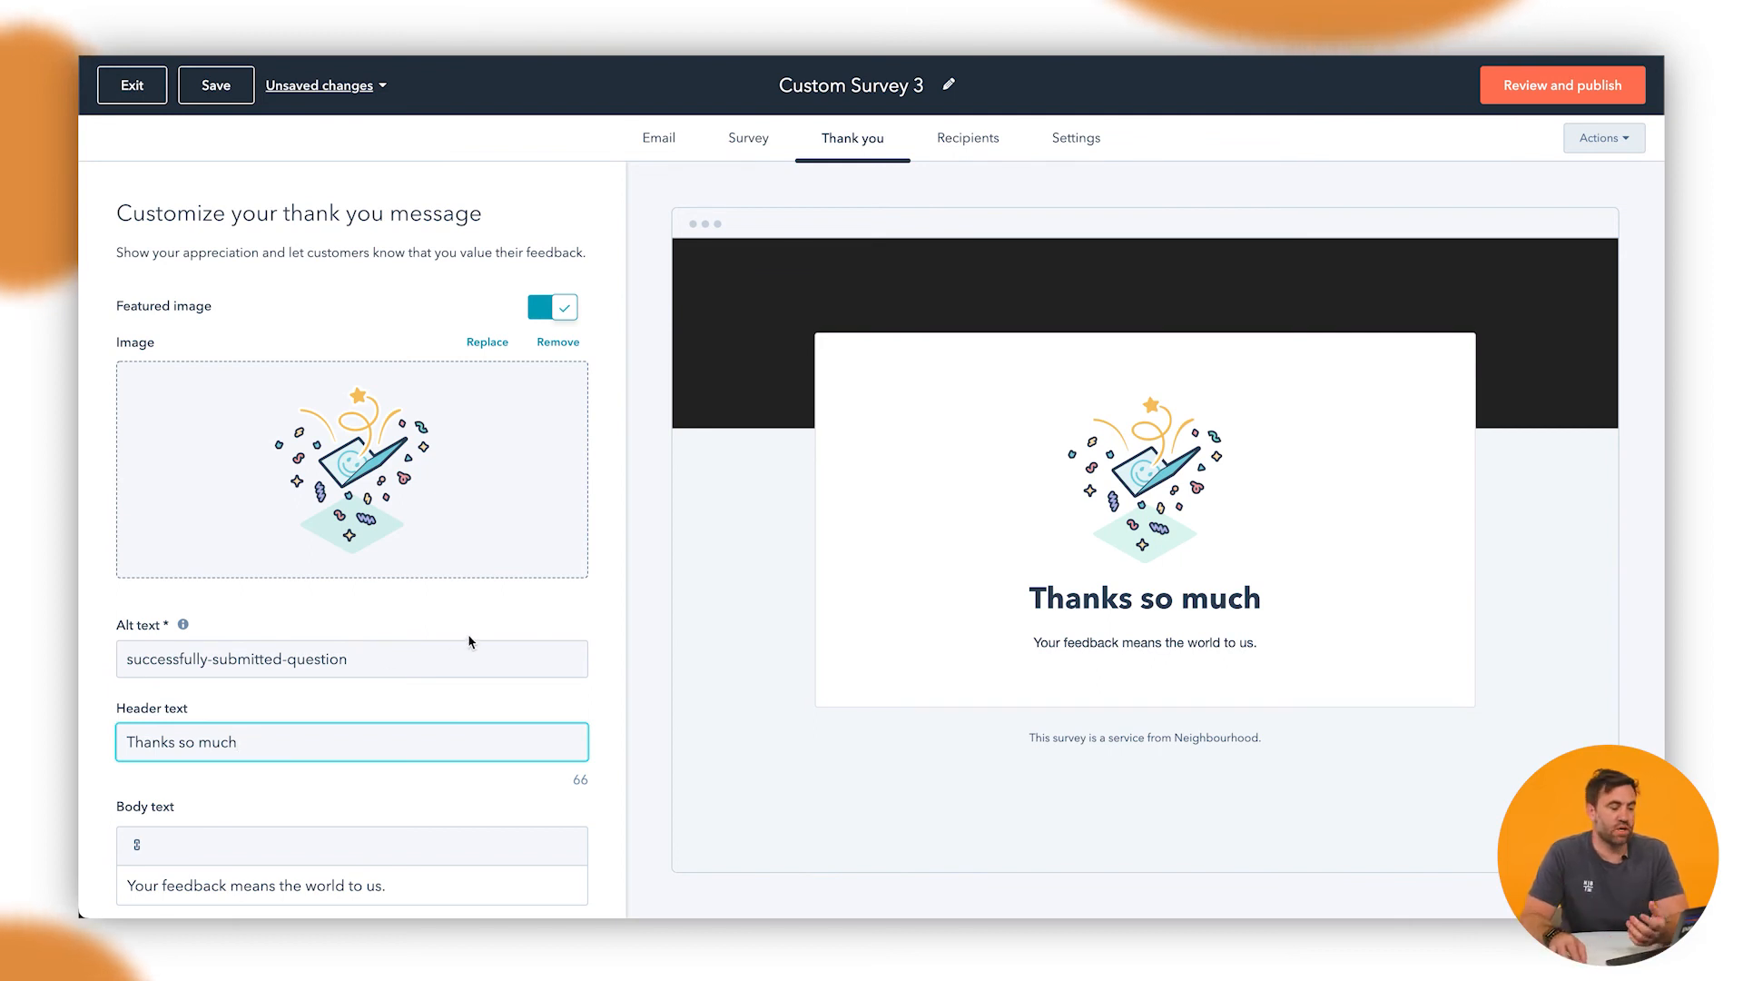
{"action": "scroll", "scroll_direction": "down", "scroll_amount": 3}
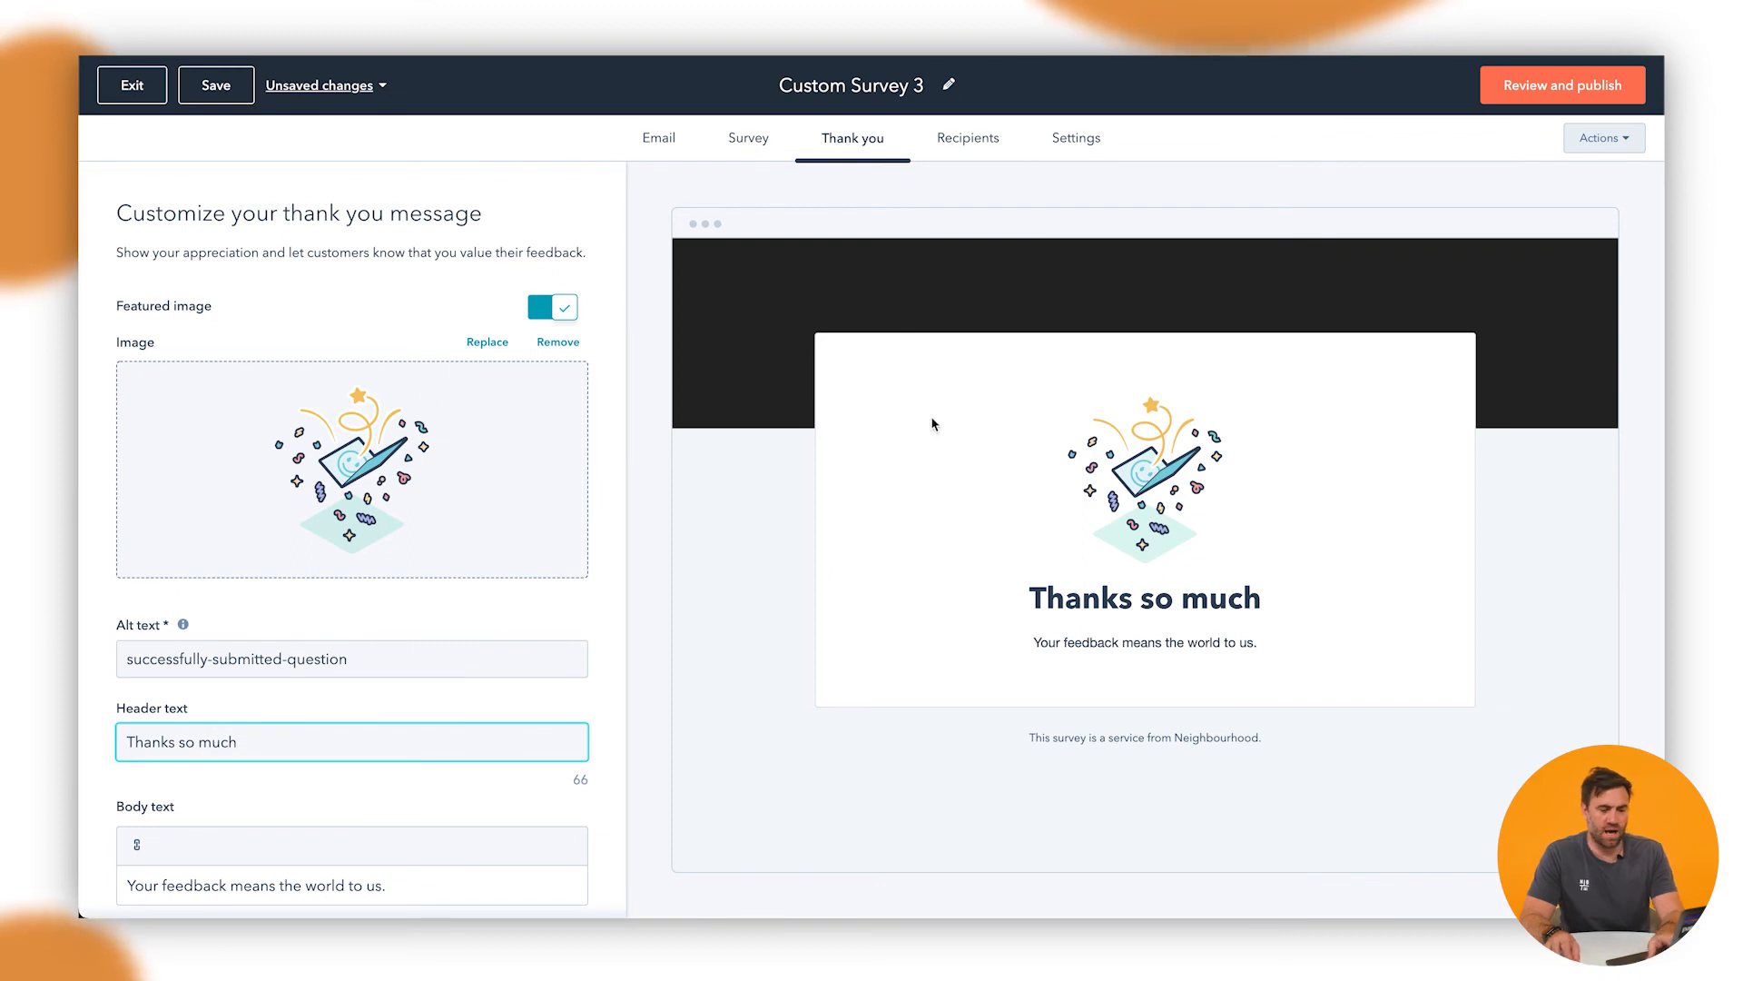
- Set recipients to Start from scratch criteria, then move on to the notification settings
{"action": "left_click", "coordinate": [968, 138]}
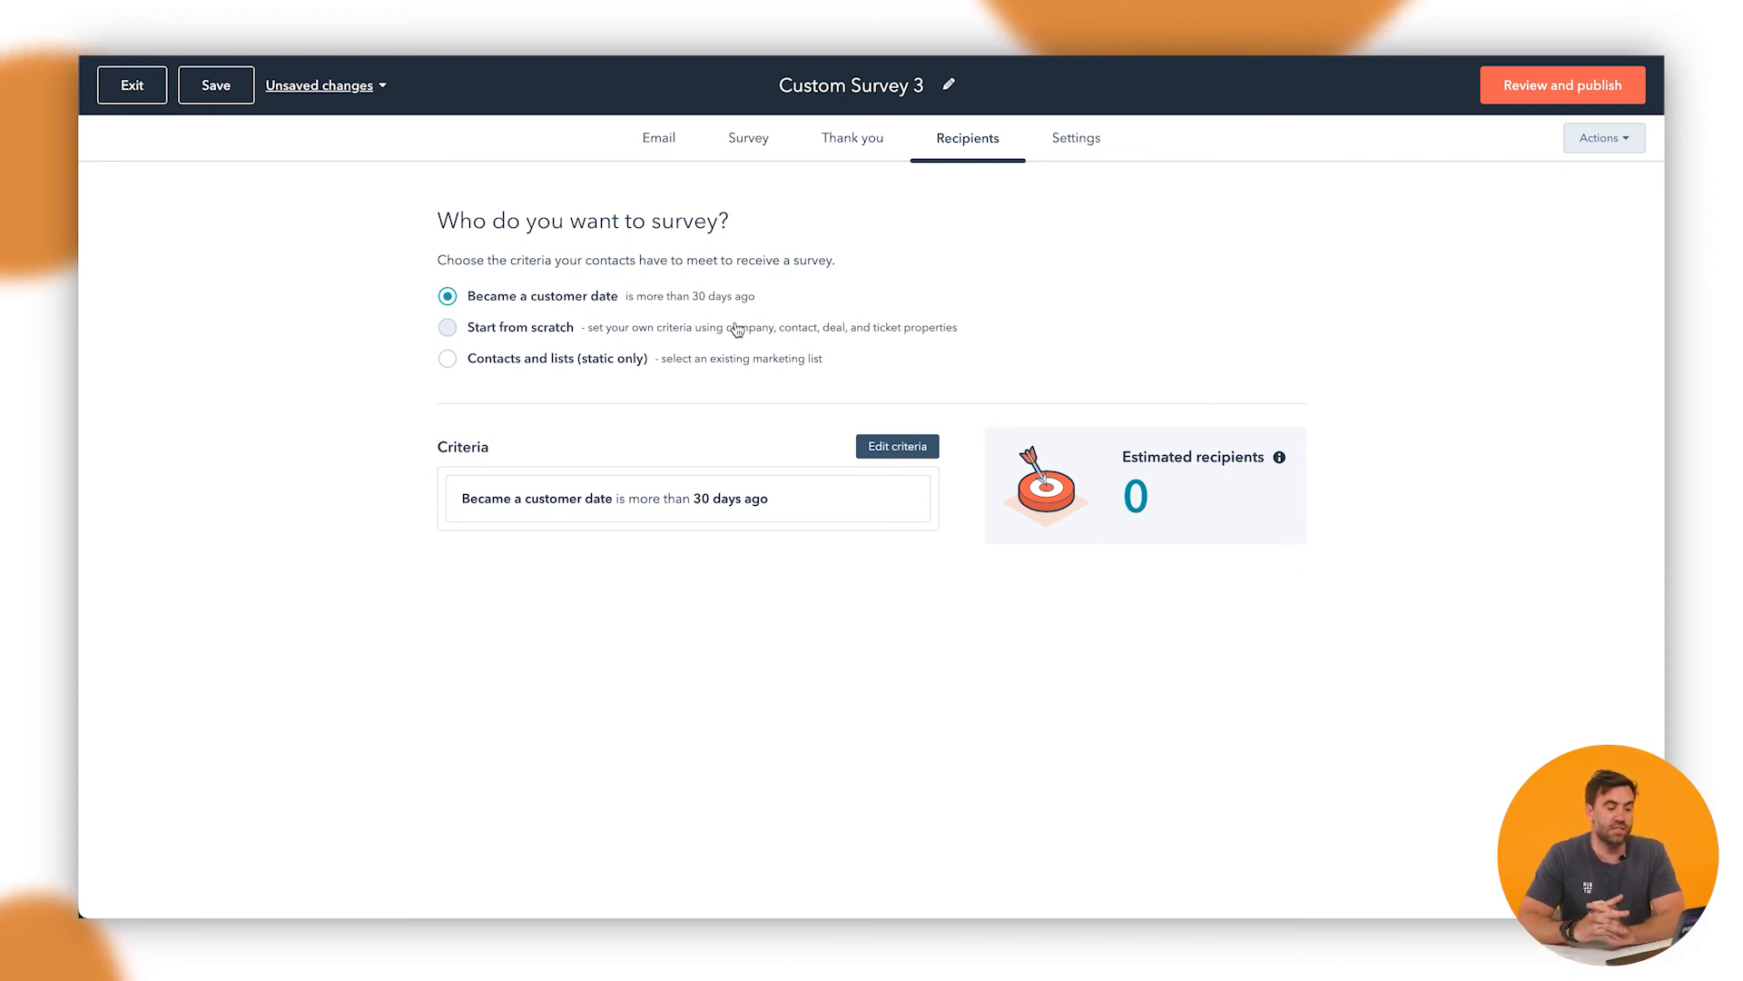
{"action": "mouse_move", "coordinate": [503, 307]}
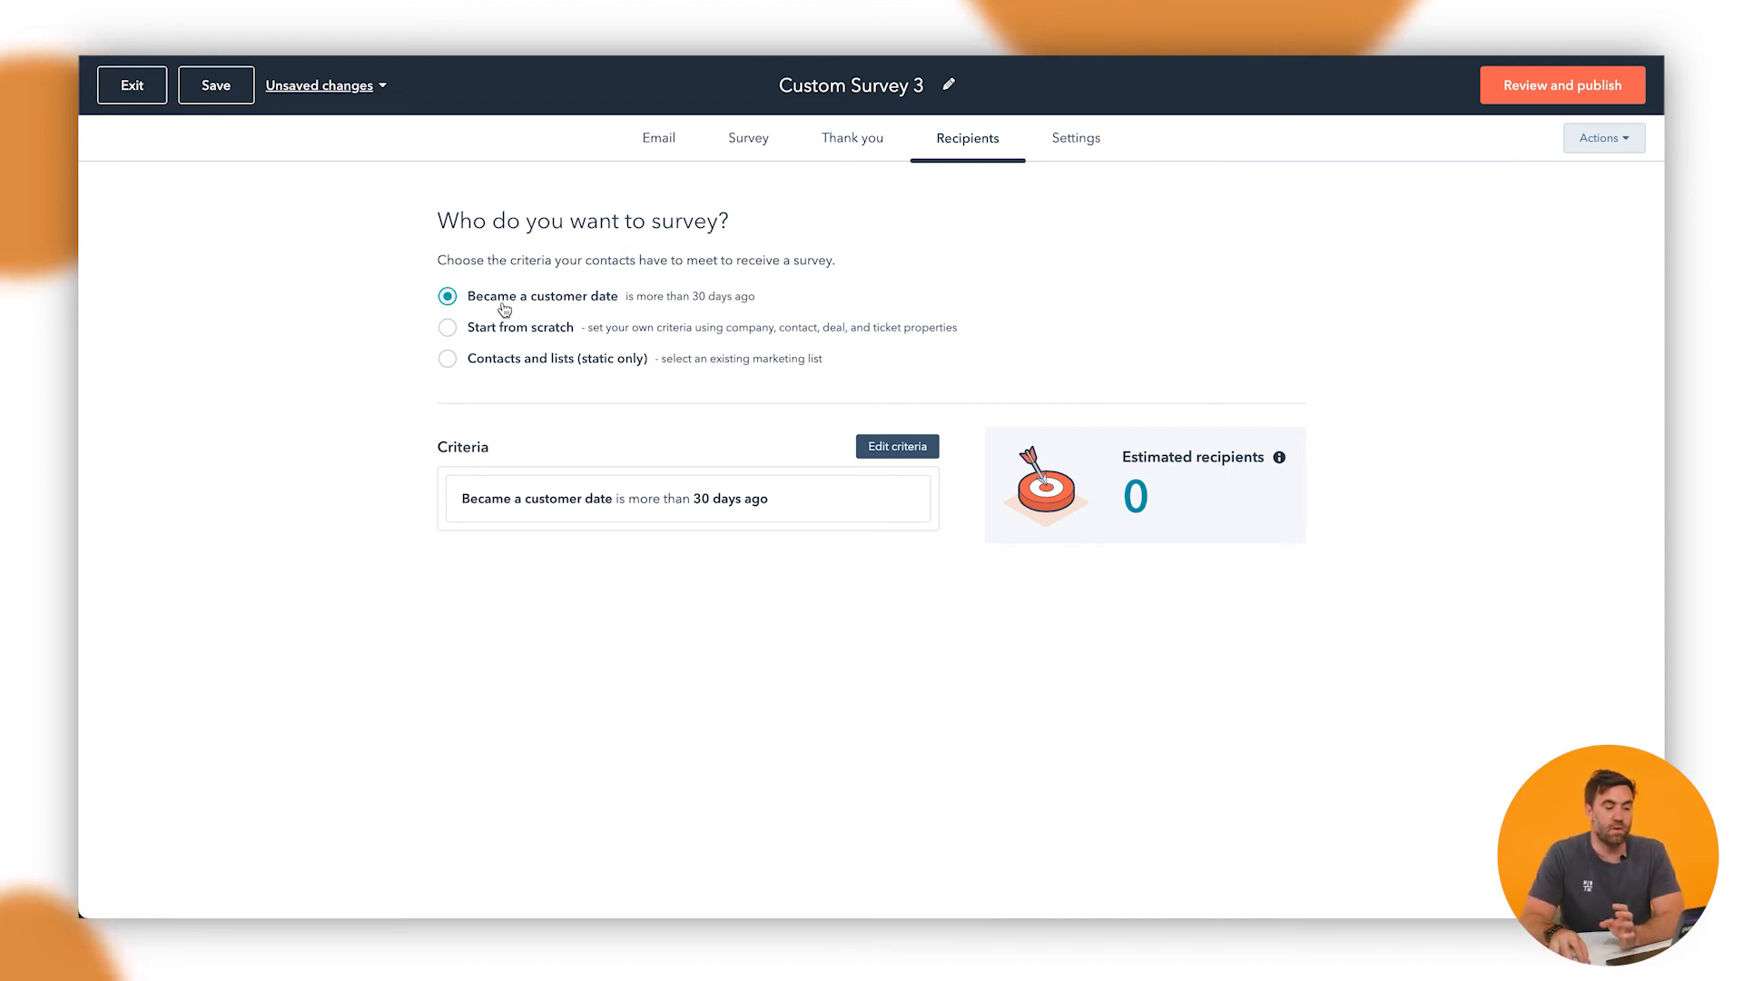
{"action": "mouse_move", "coordinate": [492, 306]}
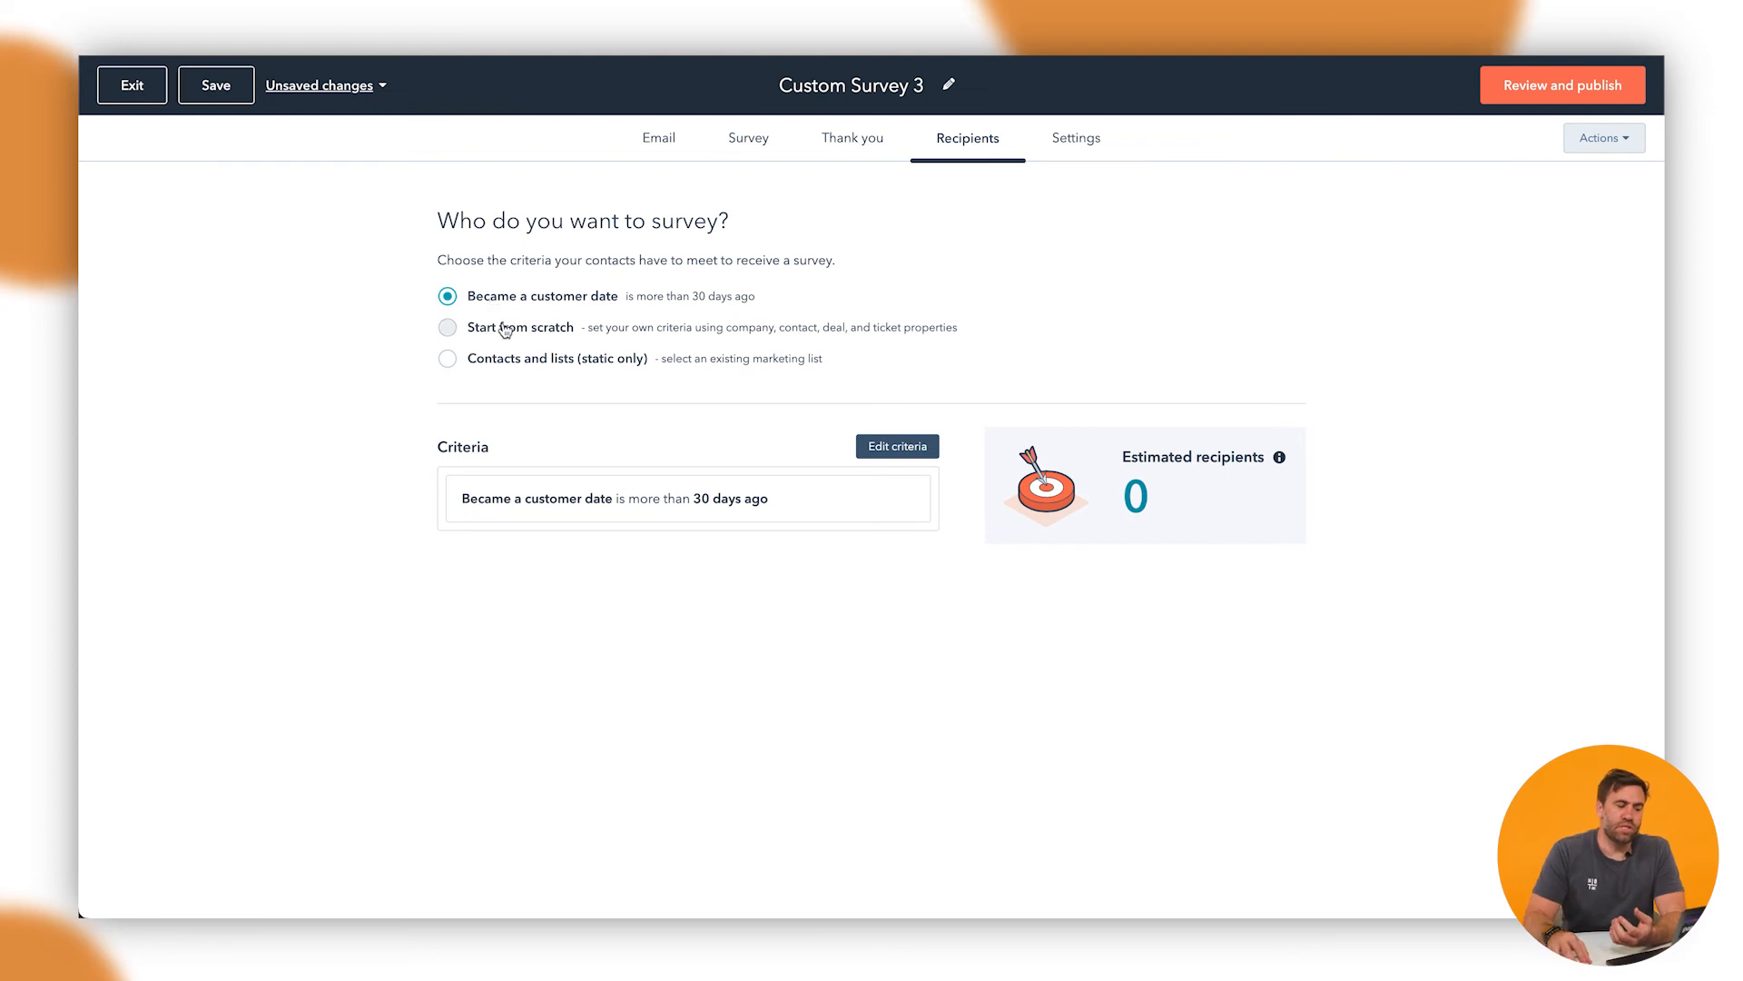
{"action": "left_click", "coordinate": [447, 326]}
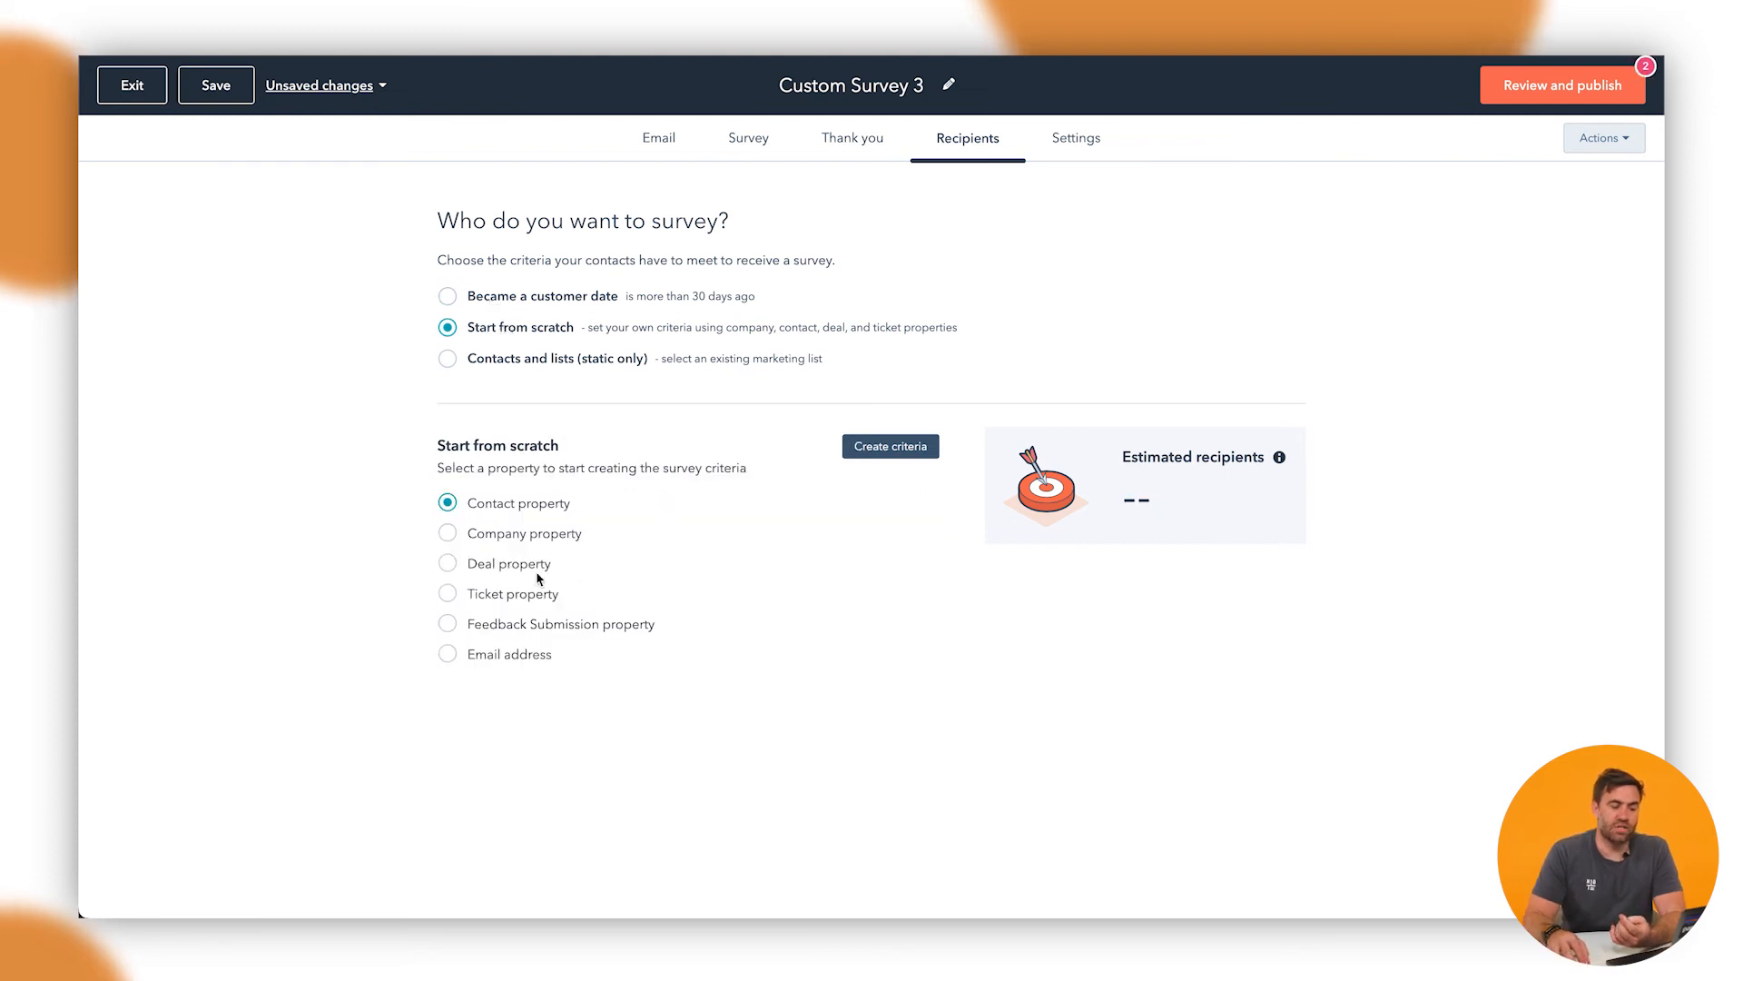
{"action": "mouse_move", "coordinate": [599, 434]}
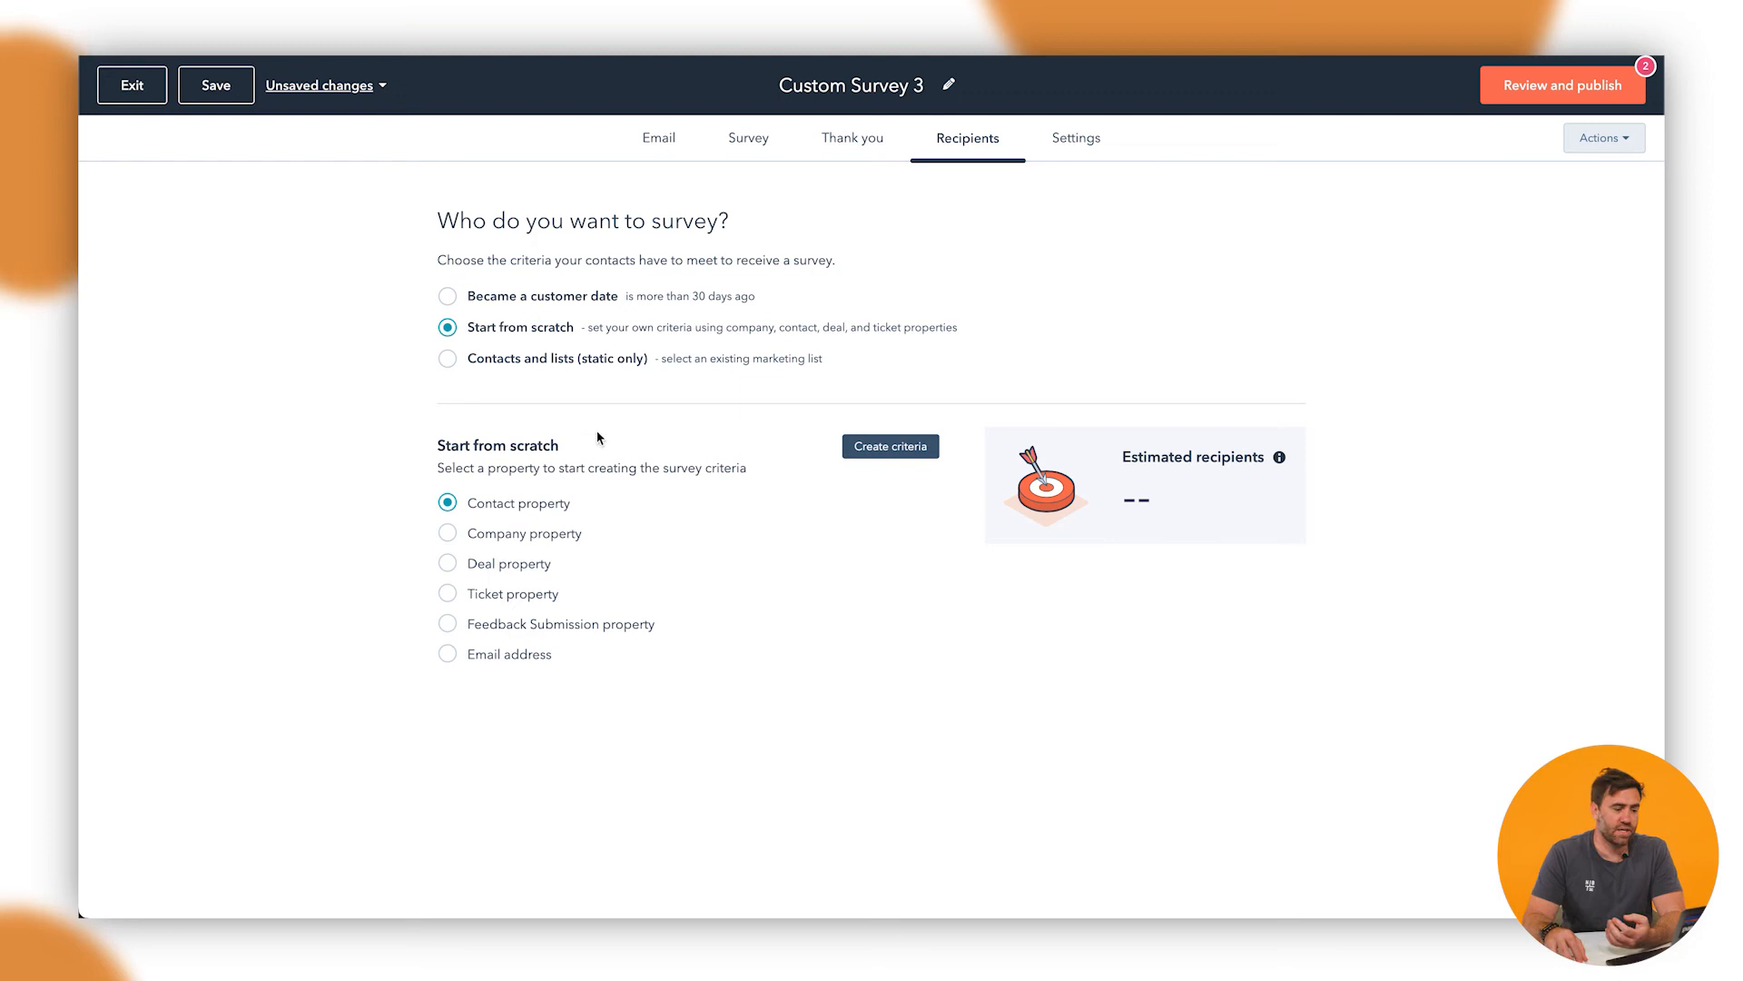
{"action": "left_click", "coordinate": [446, 358]}
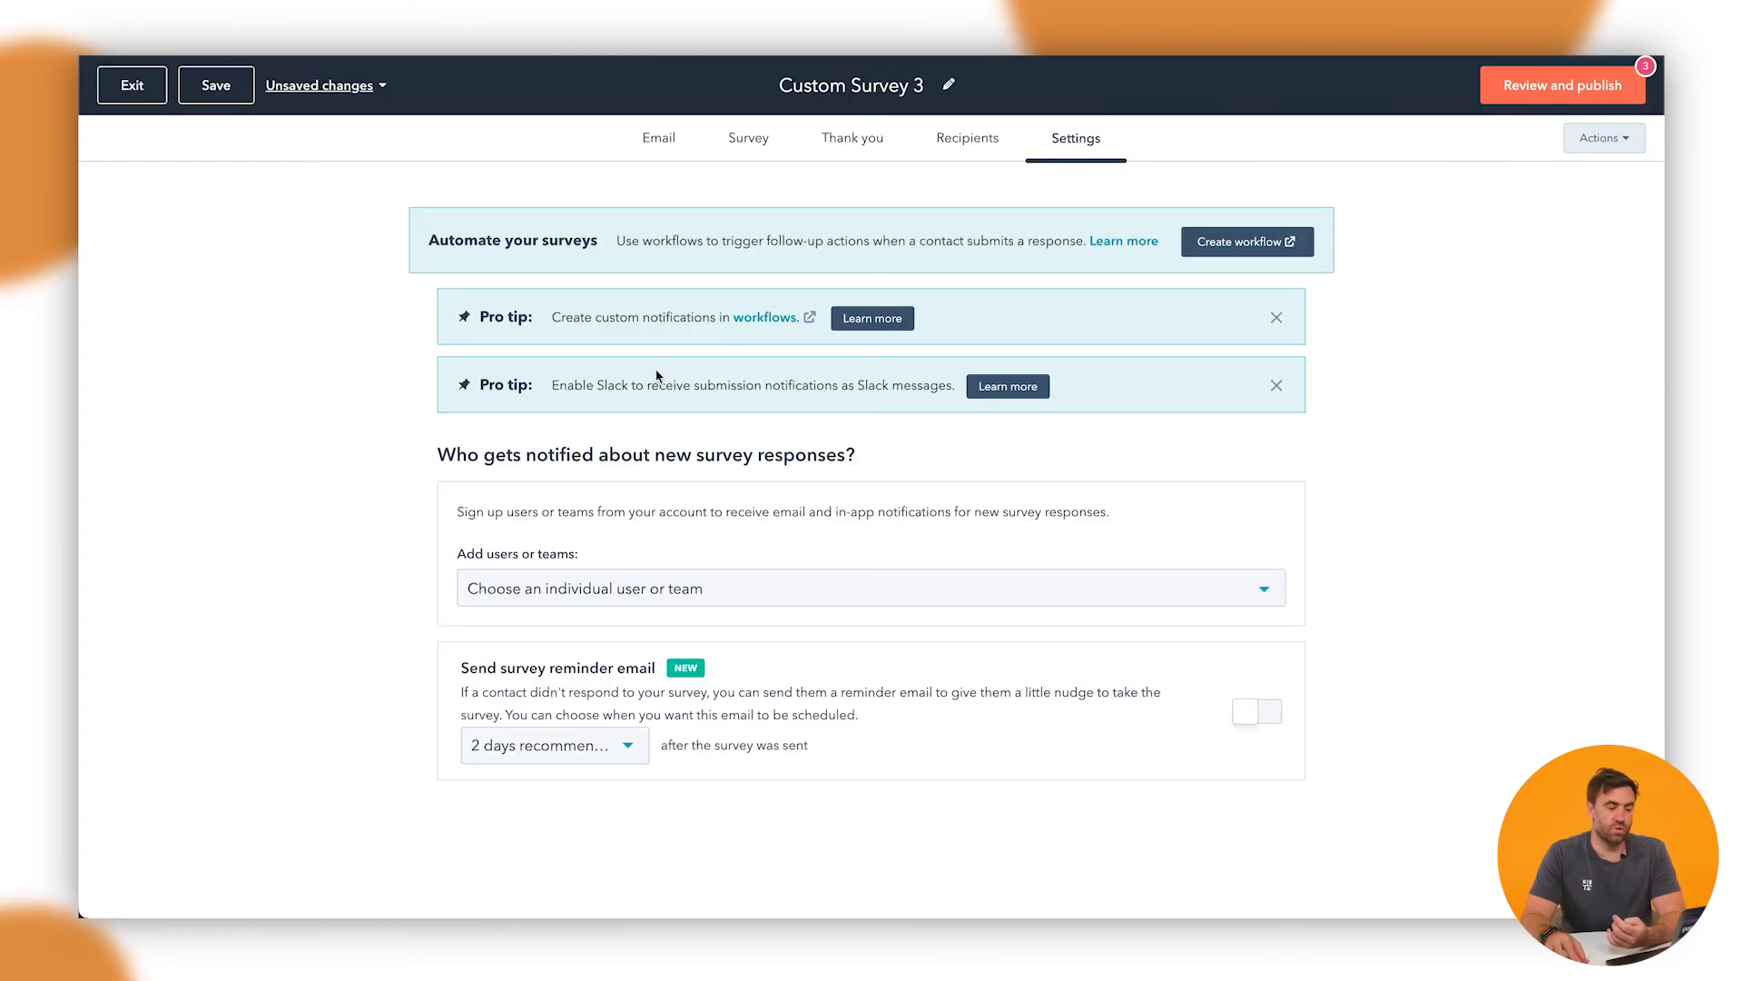
{"action": "mouse_move", "coordinate": [893, 588]}
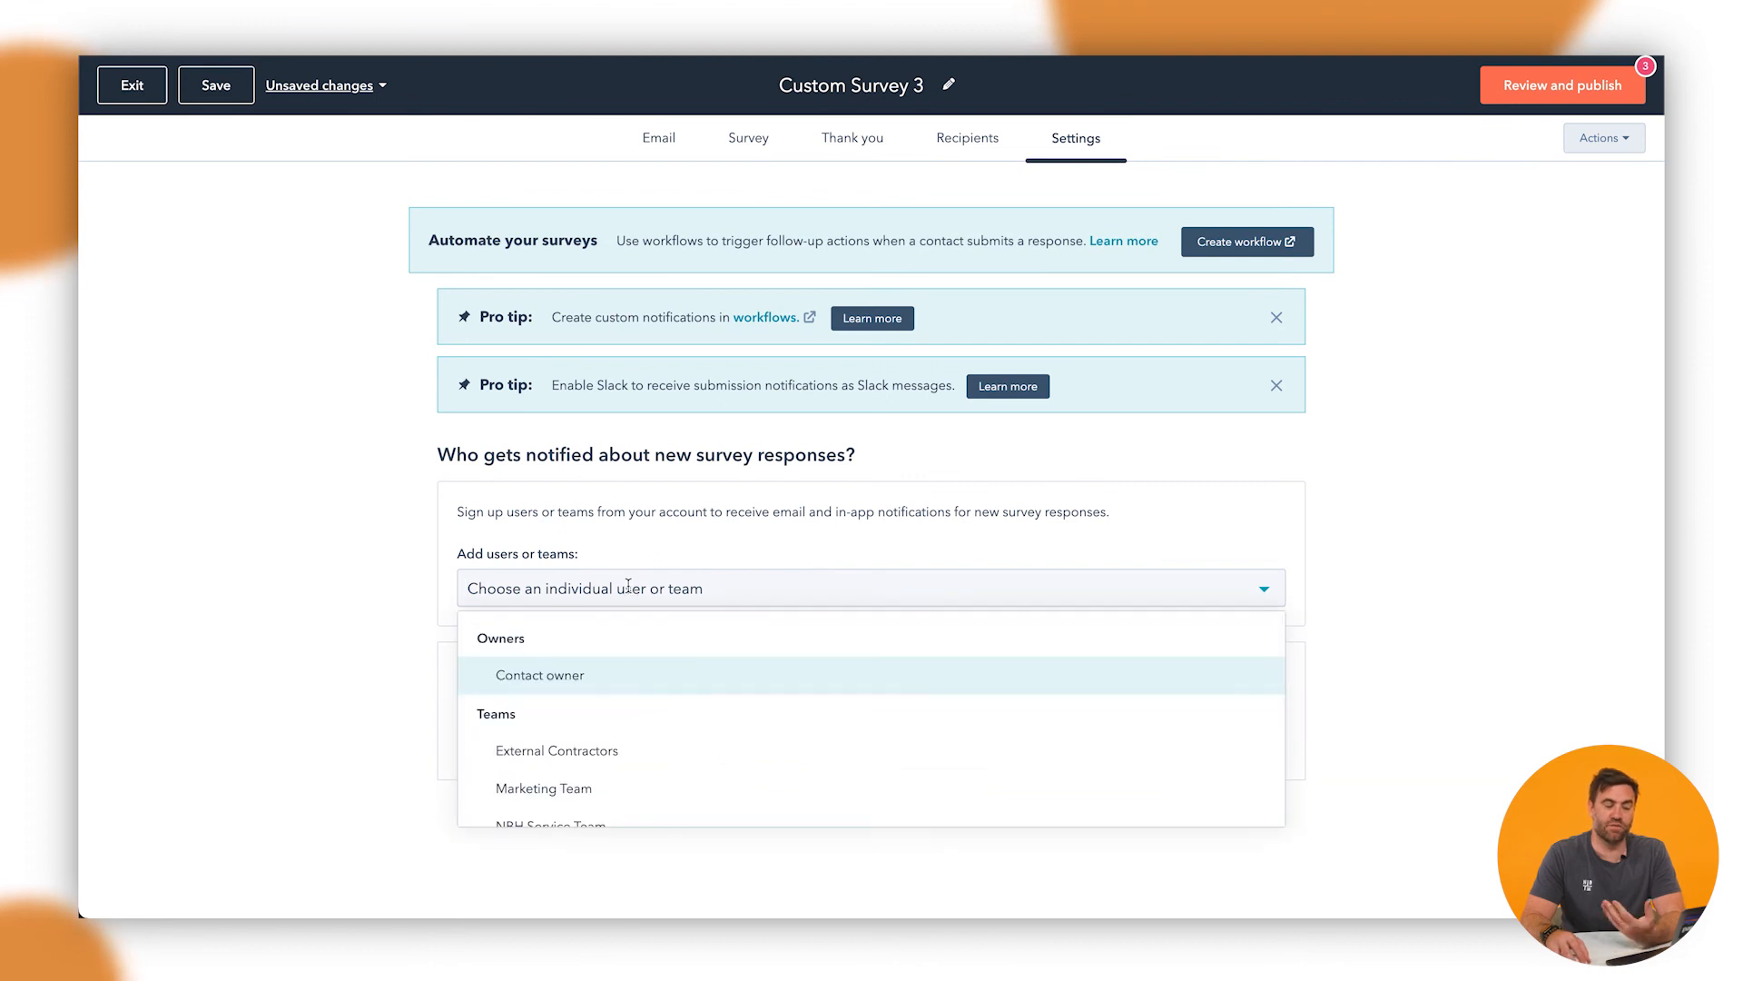
- Notify the Contact owner of new responses and switch on the survey reminder email
{"action": "left_click", "coordinate": [541, 674]}
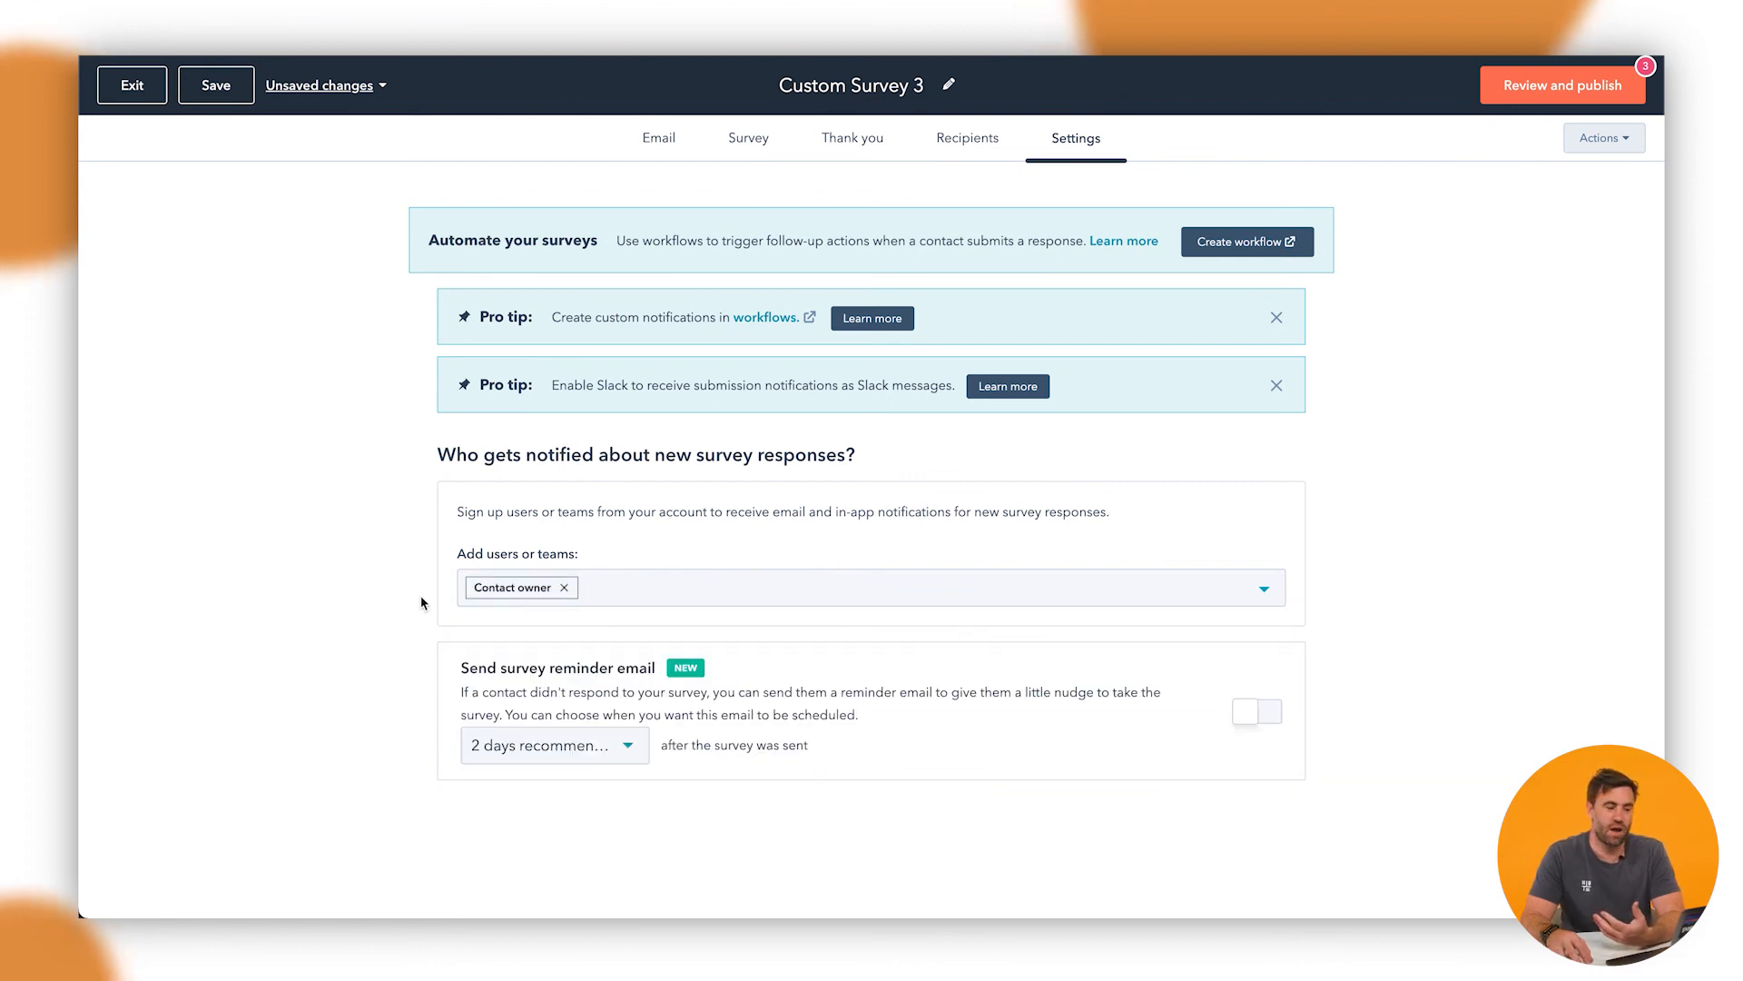
{"action": "mouse_move", "coordinate": [600, 745]}
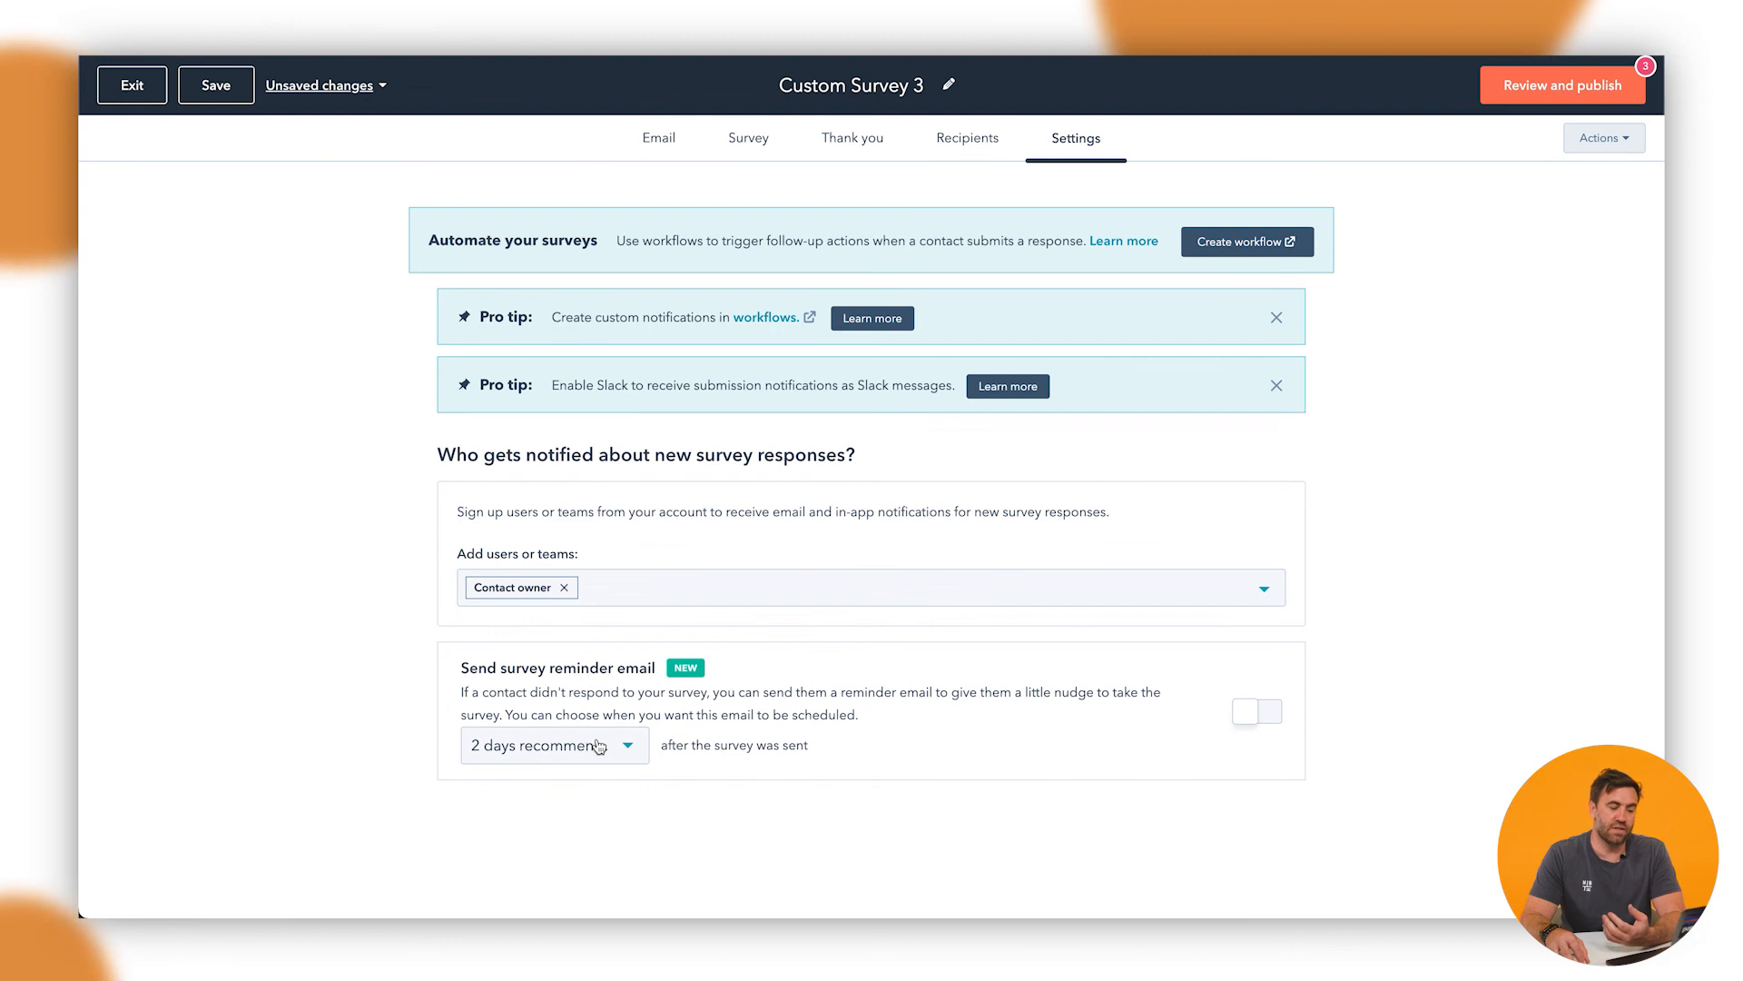
{"action": "left_click", "coordinate": [1257, 712]}
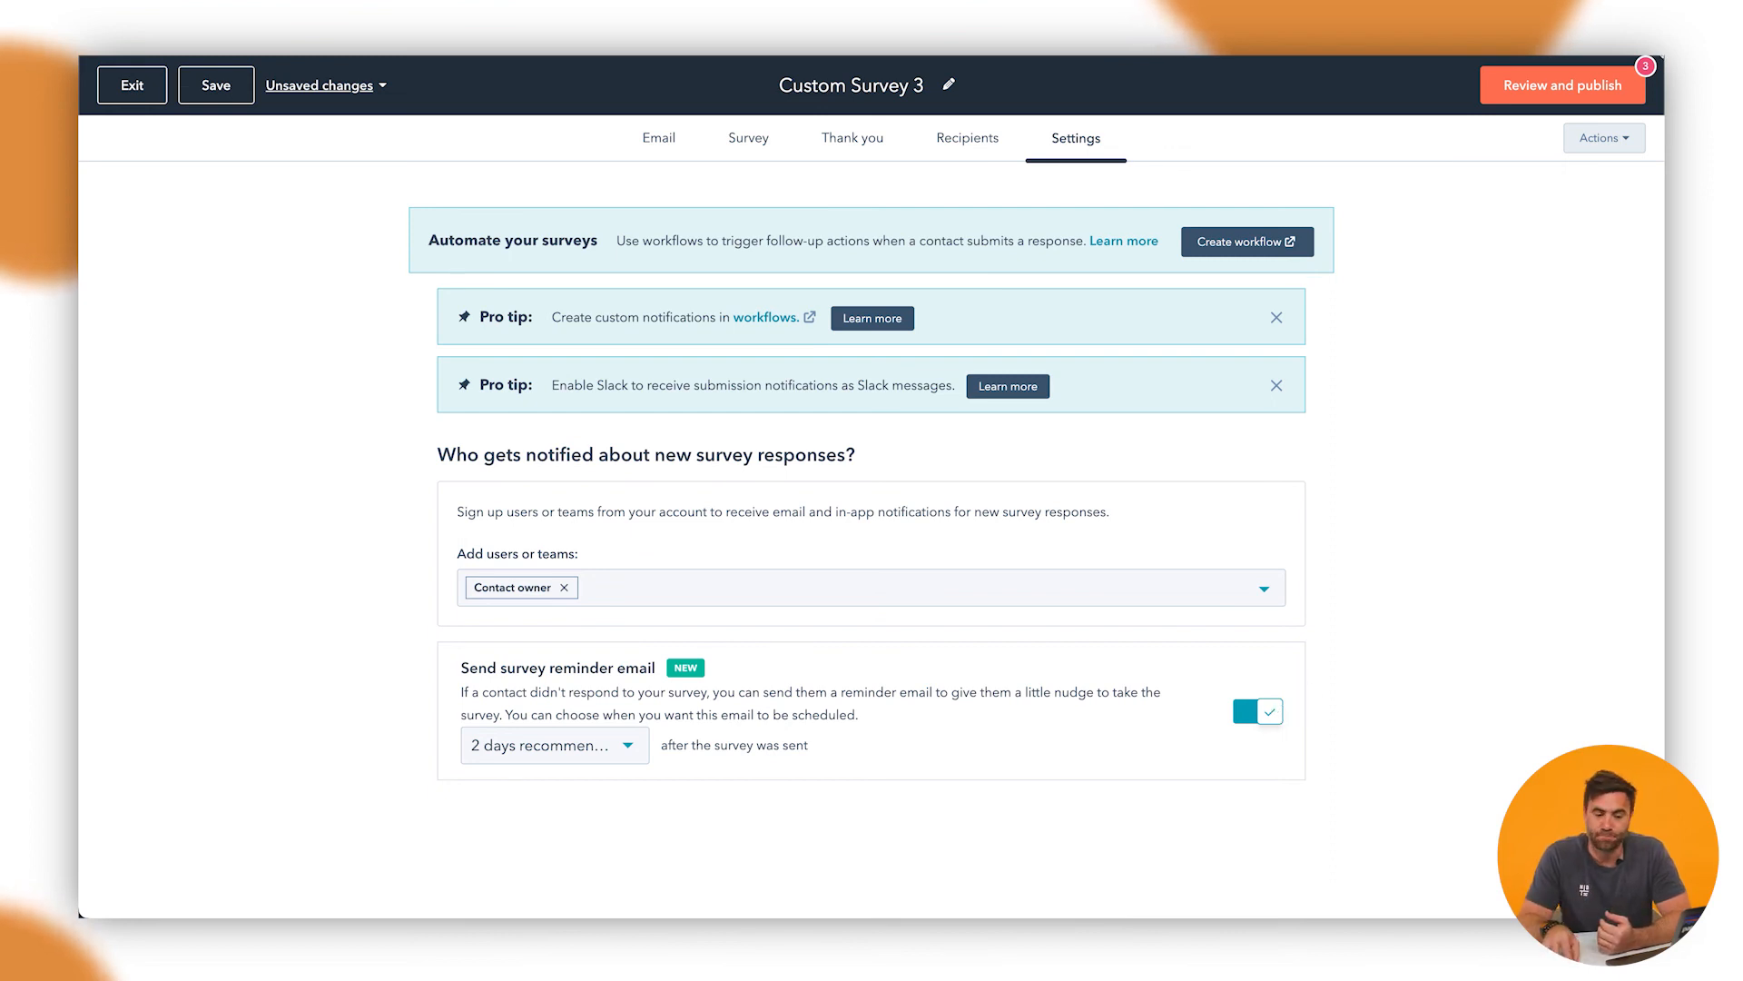
{"action": "left_click", "coordinate": [1562, 83]}
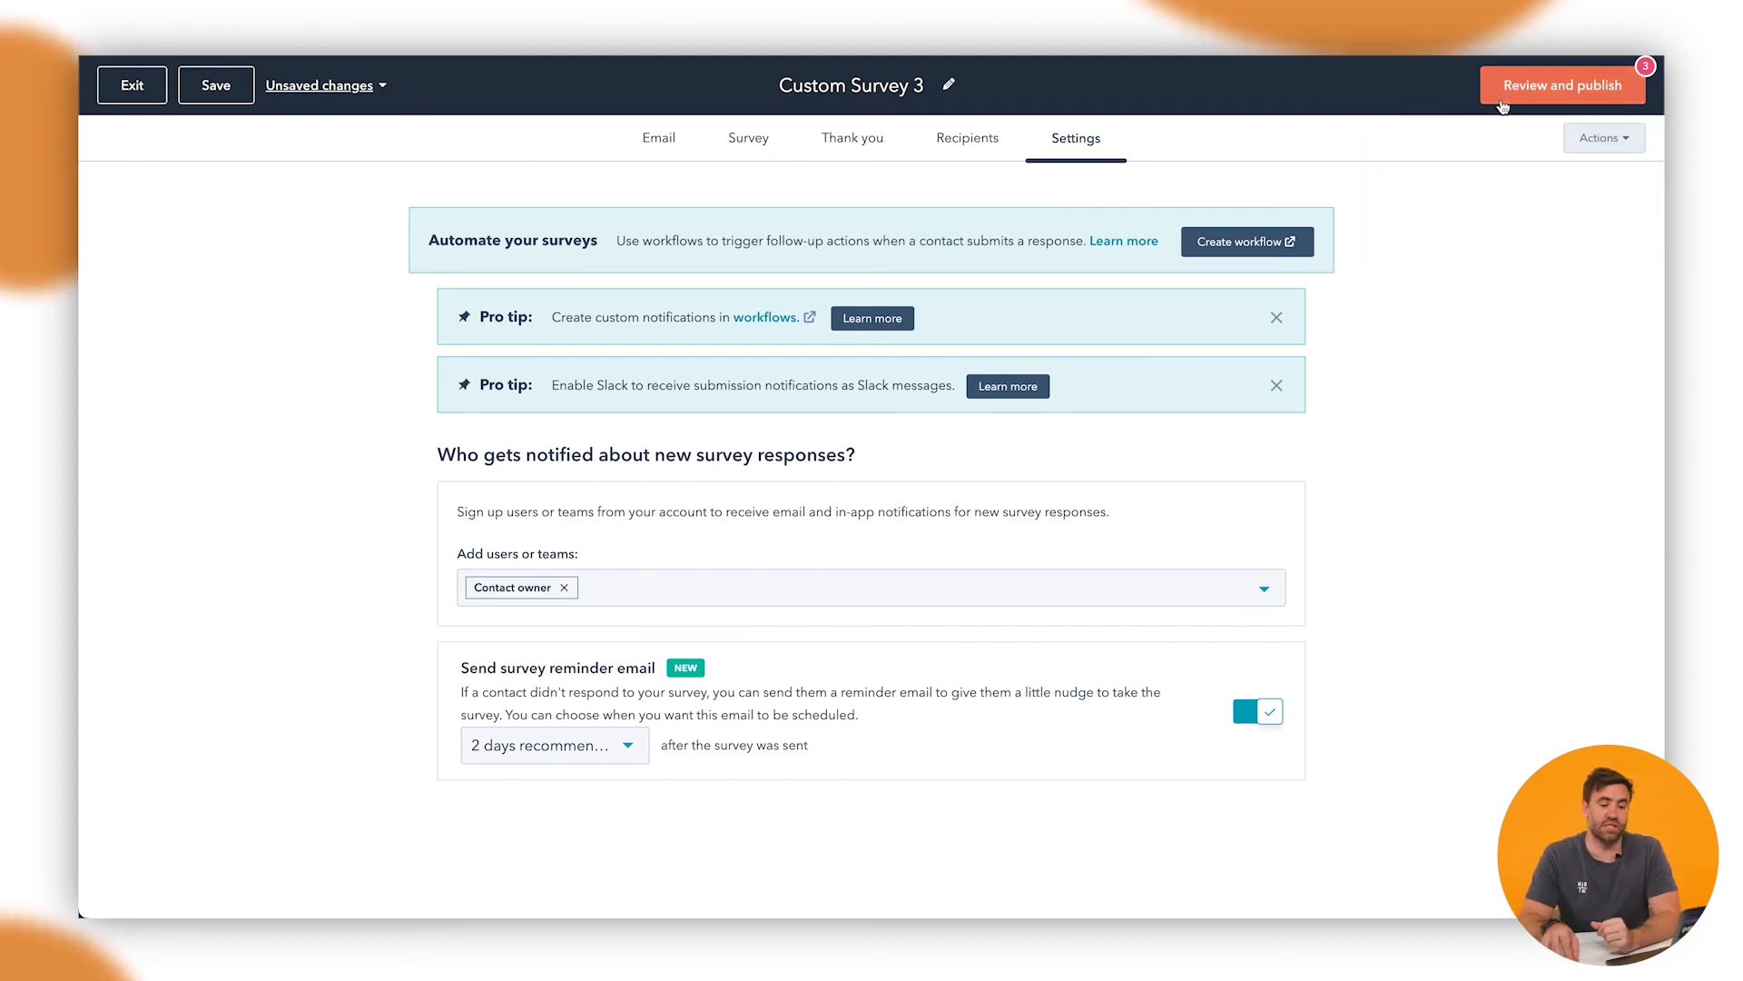
- Bring up the Review and publish summary listing the survey's remaining errors
{"action": "left_click", "coordinate": [1561, 85]}
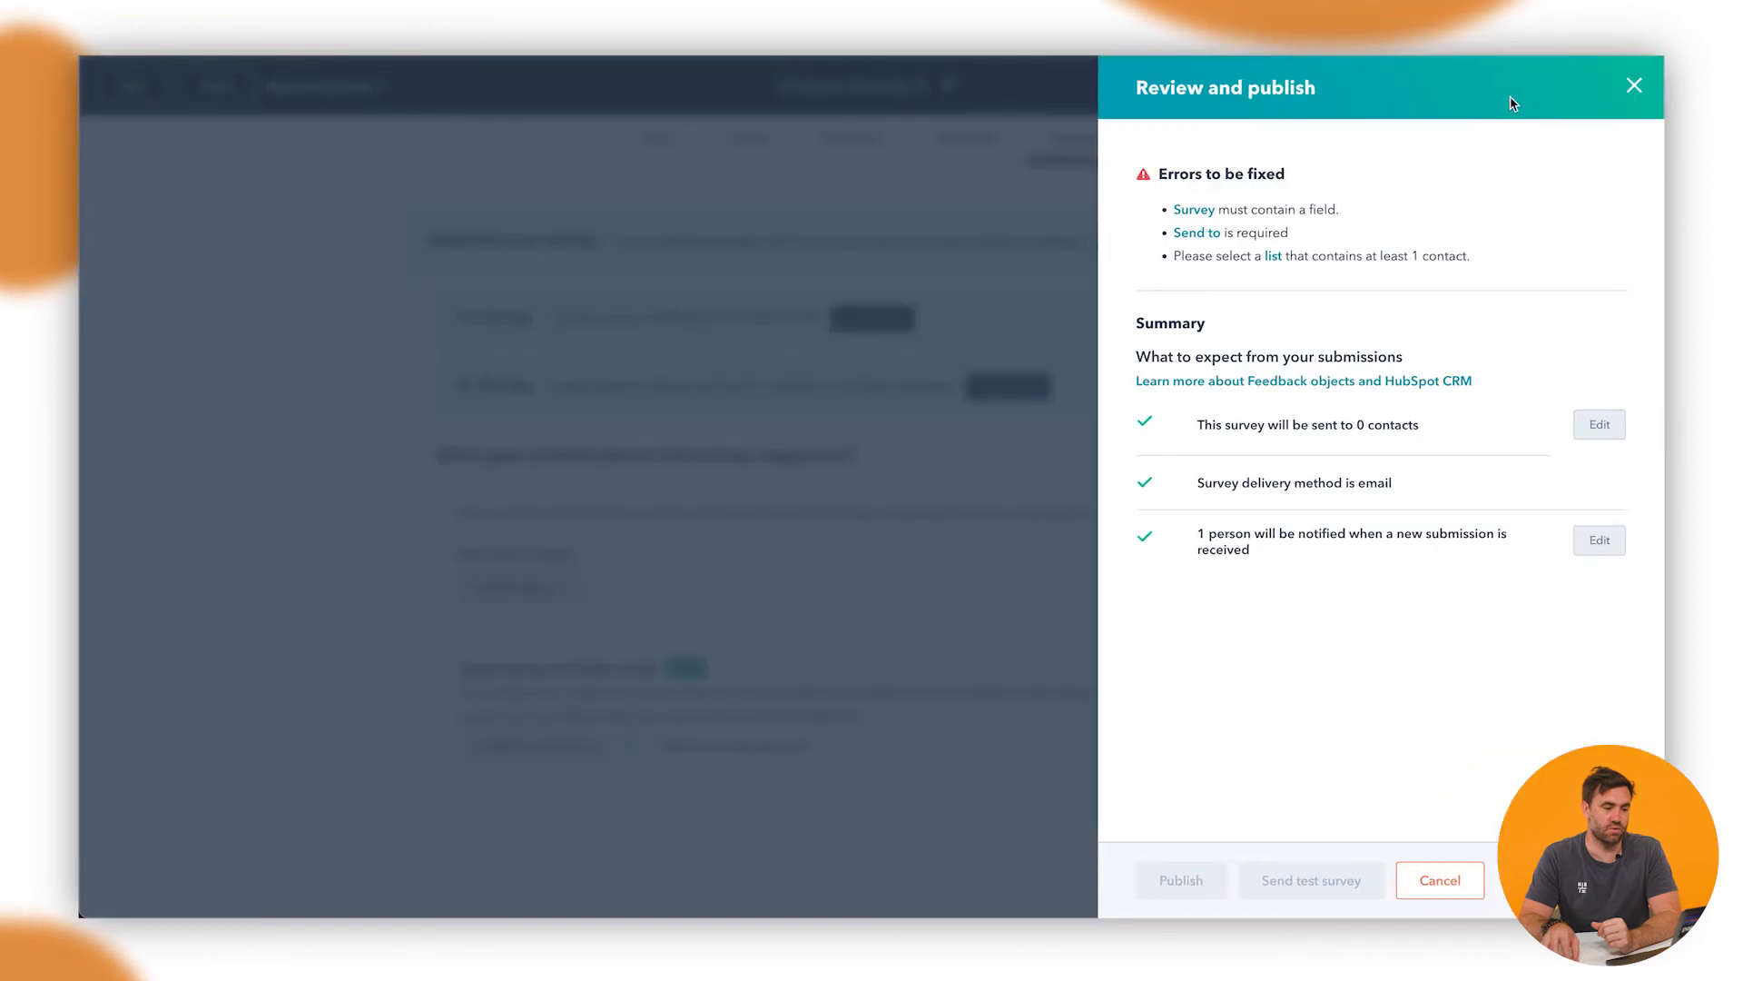
{"action": "mouse_move", "coordinate": [1402, 559]}
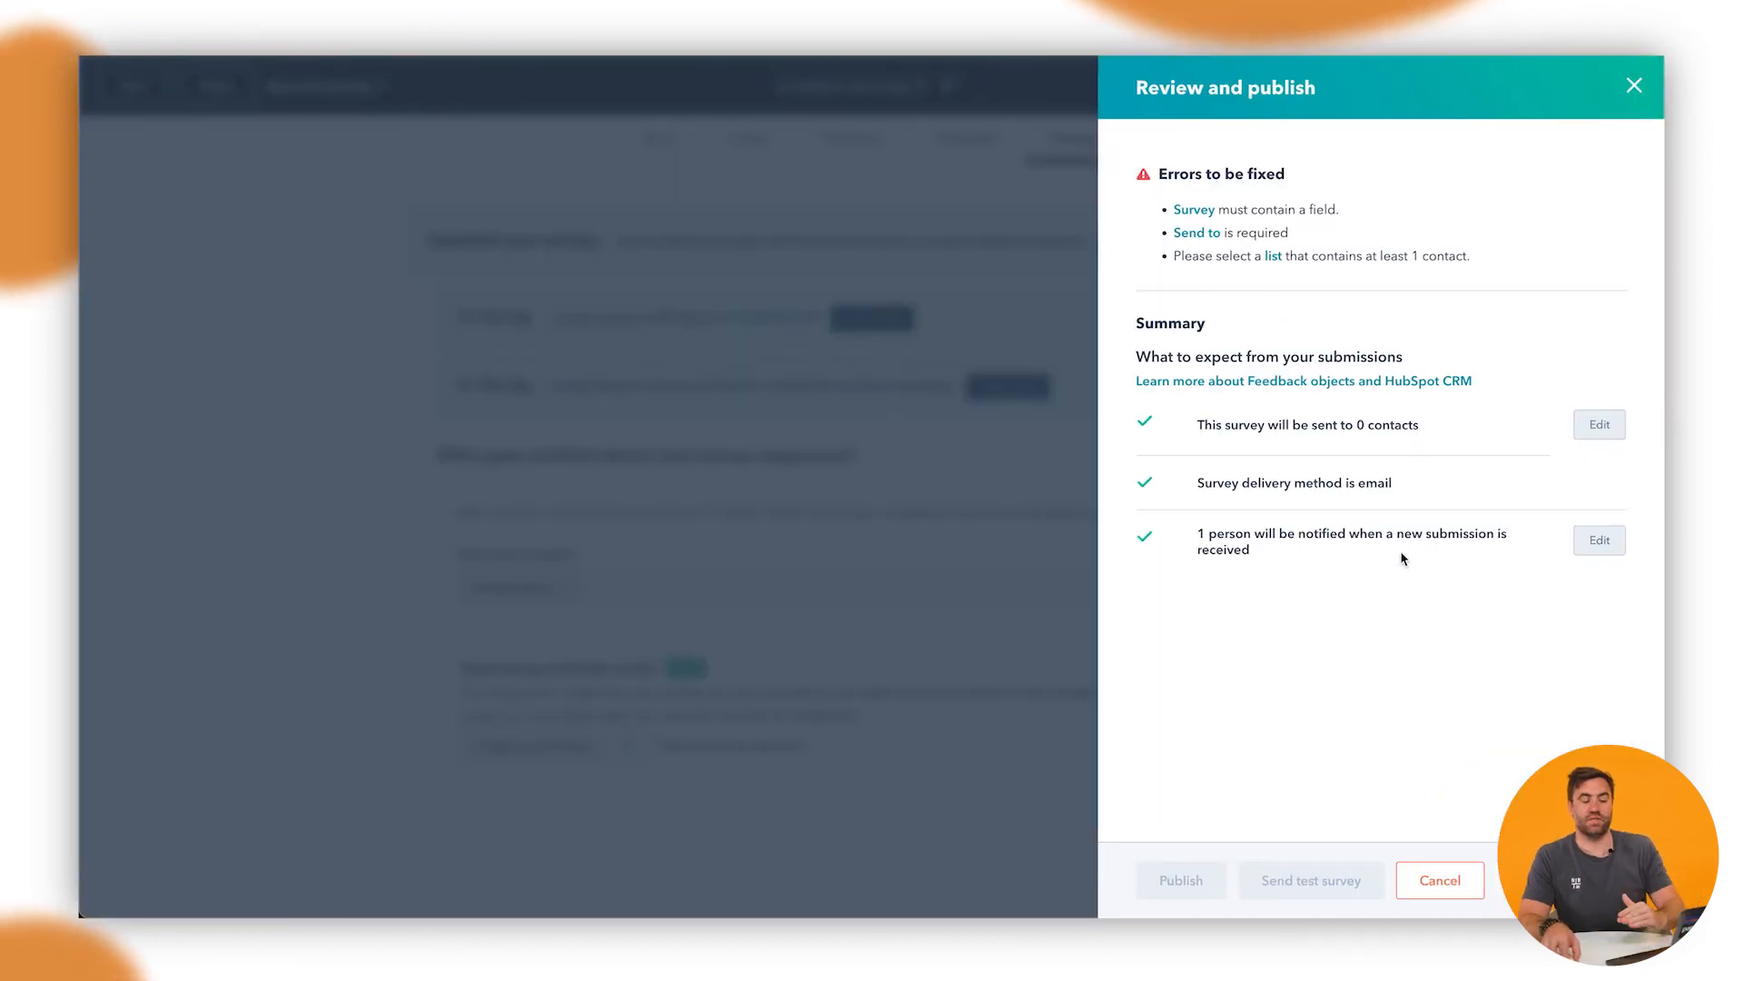